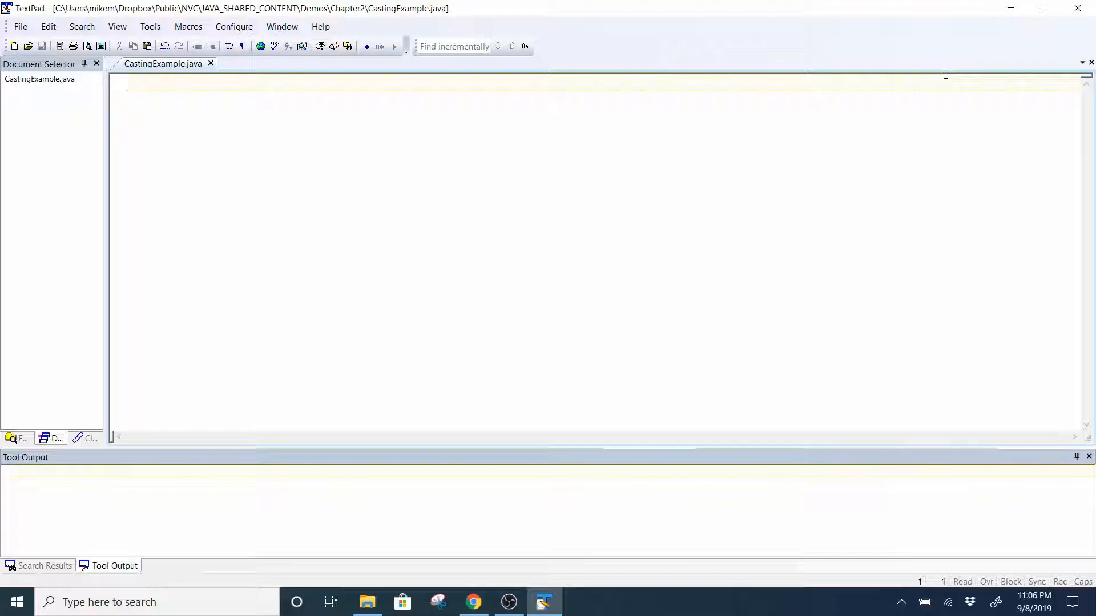
# - Write a /* */ block comment containing the line 'Name and info' at the top of the file
pyautogui.write('/')
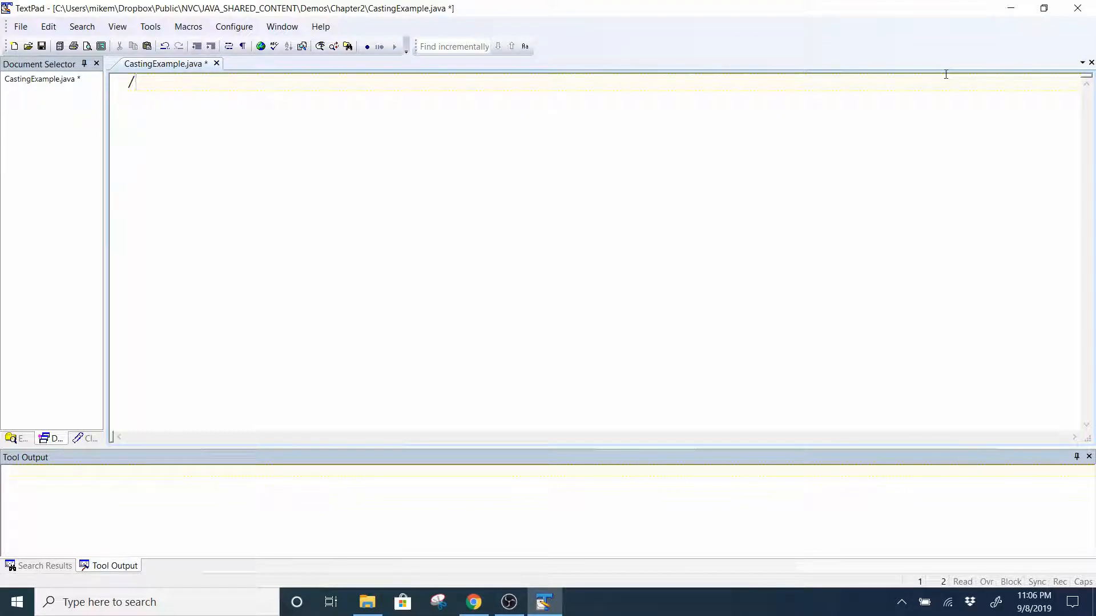
pyautogui.write('*')
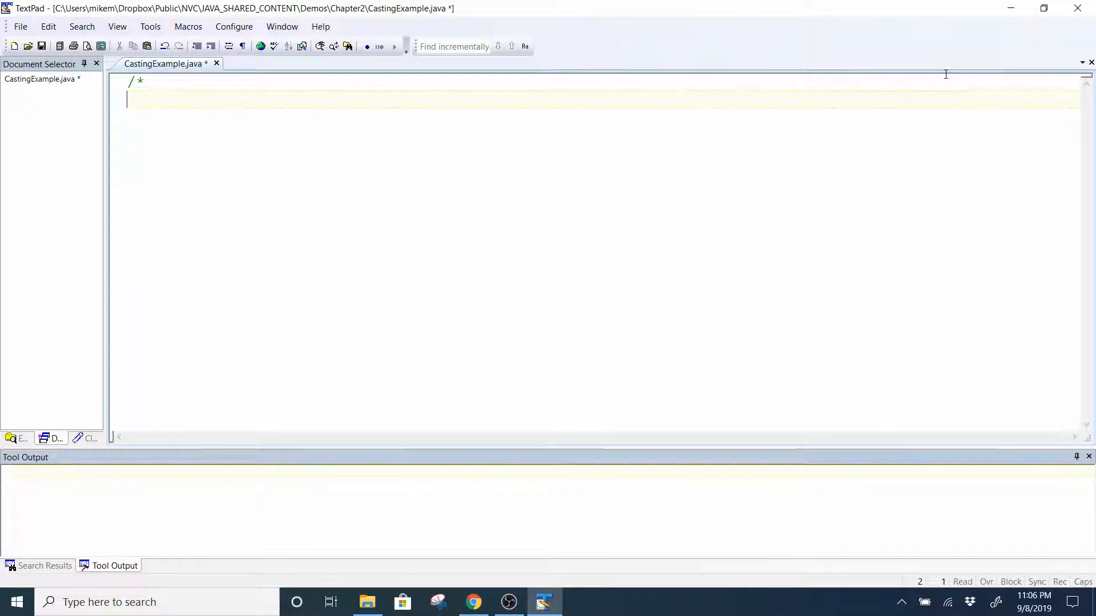
pyautogui.write('*/')
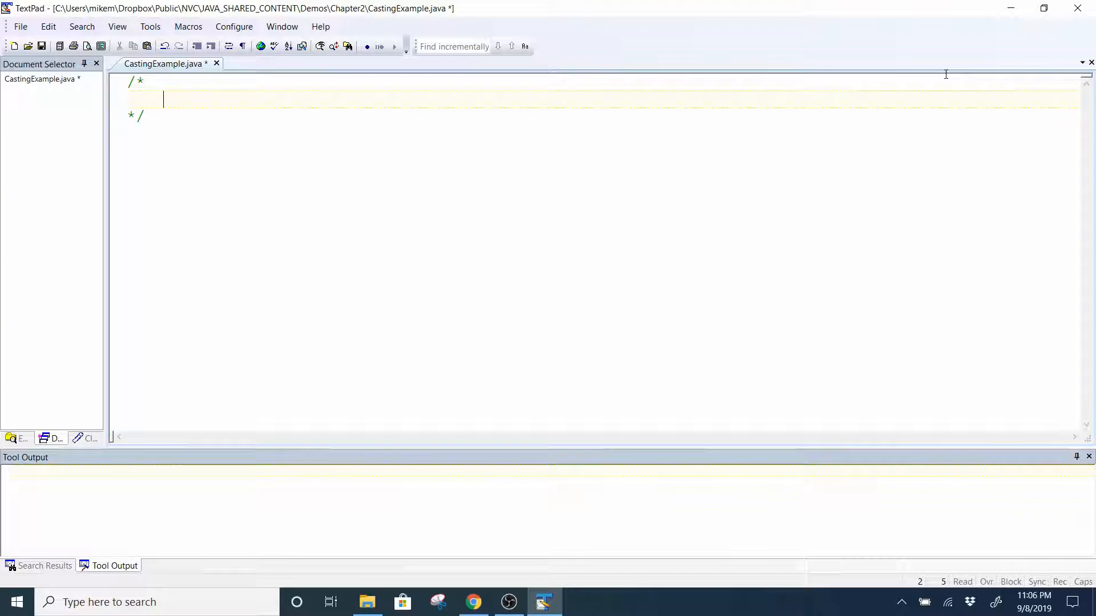
pyautogui.write('Name and info')
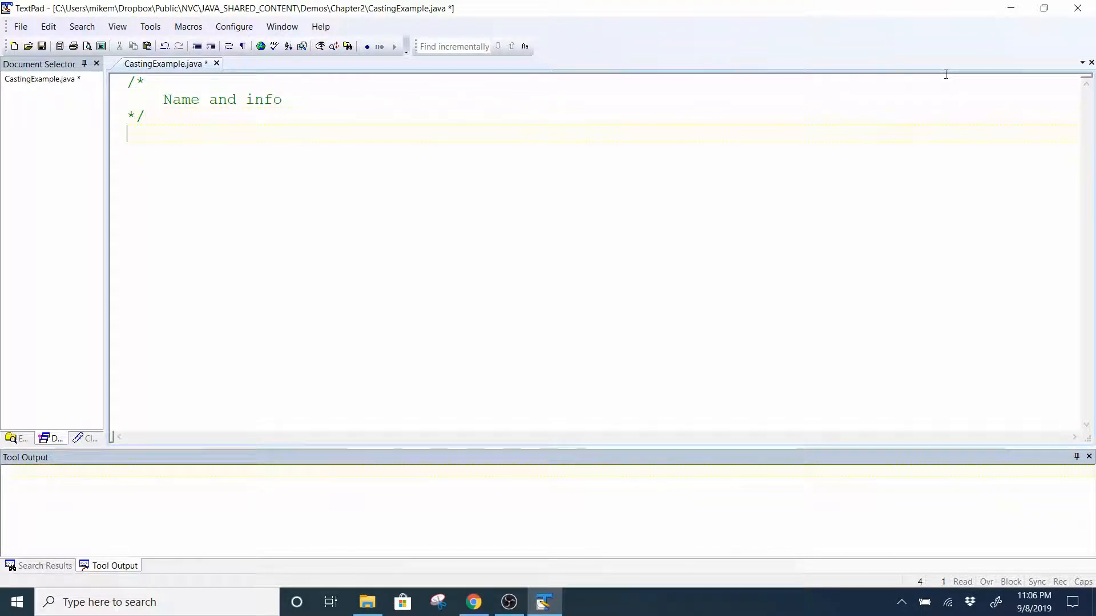
# - Declare 'public class CastingExample {' below the comment
pyautogui.write('public')
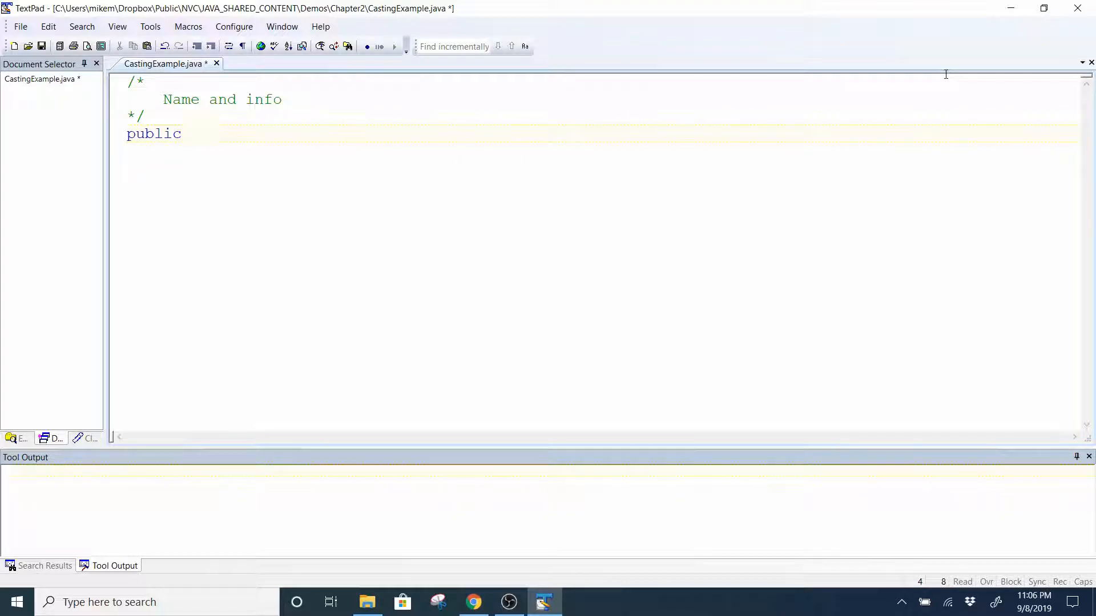
pyautogui.write('st')
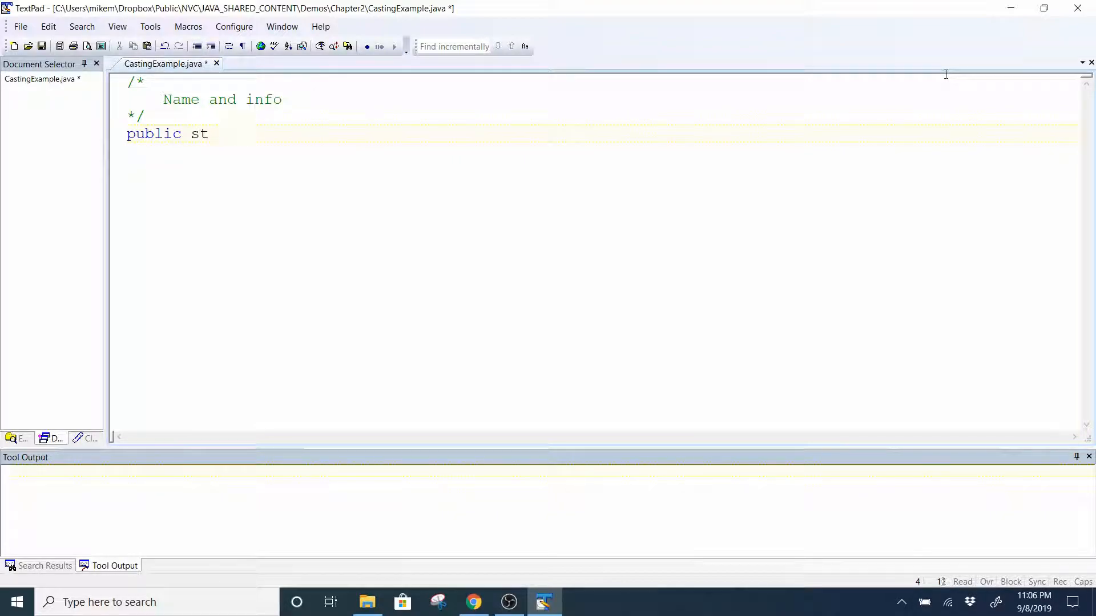
pyautogui.write('class')
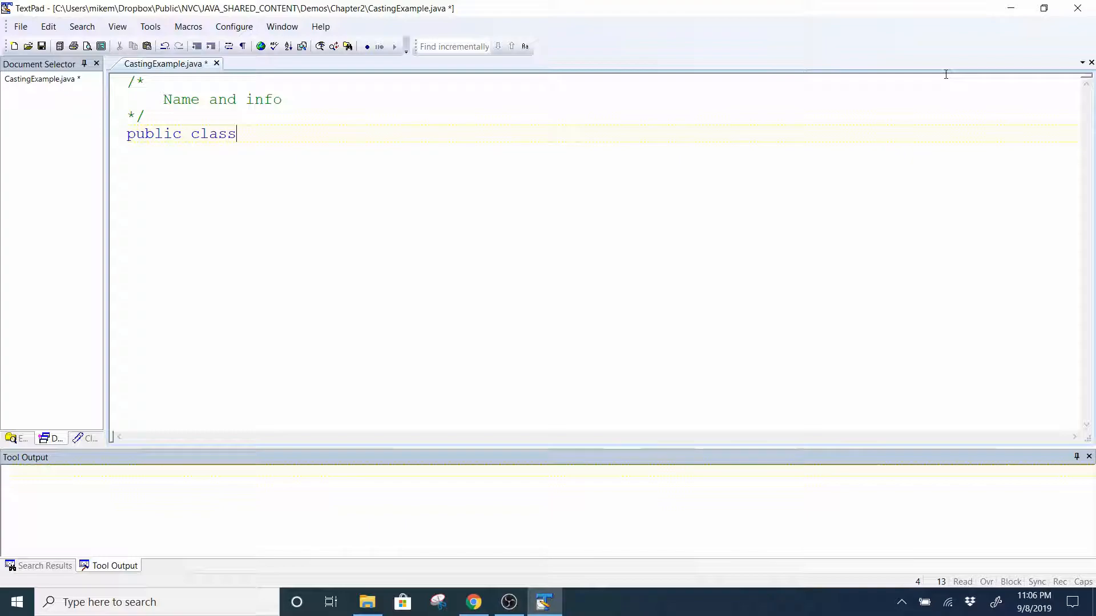
pyautogui.write('Casti')
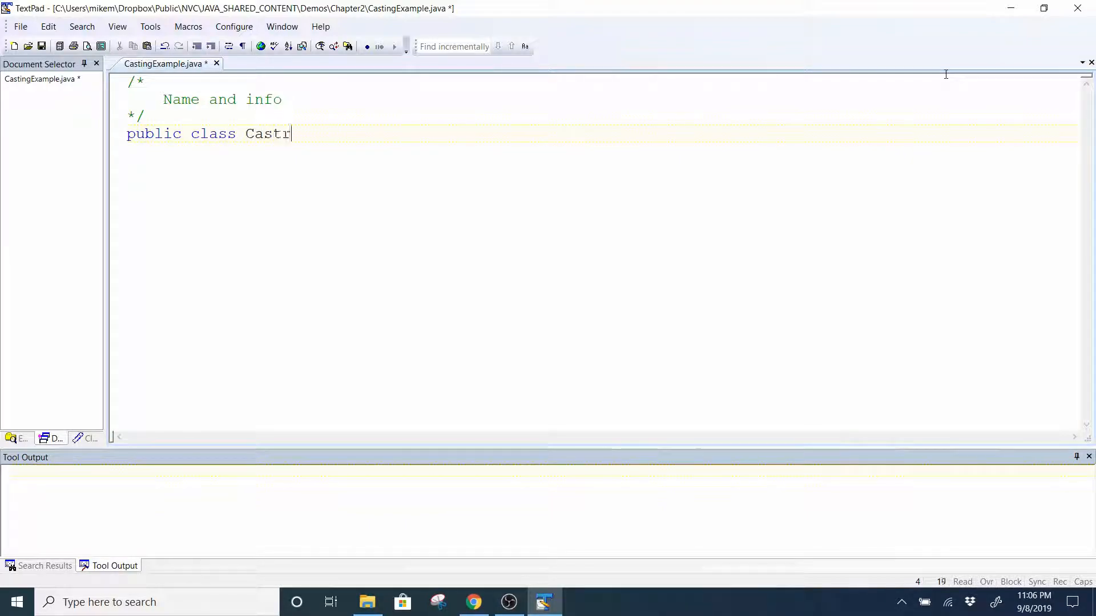
pyautogui.write('ingE')
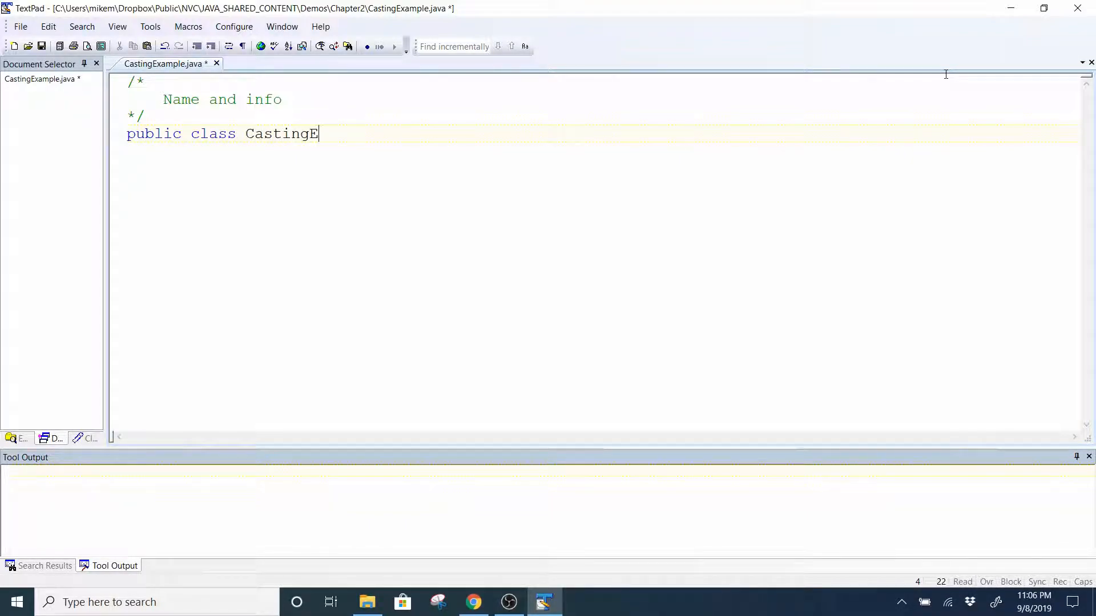
pyautogui.write('xample {')
pyautogui.write('}')
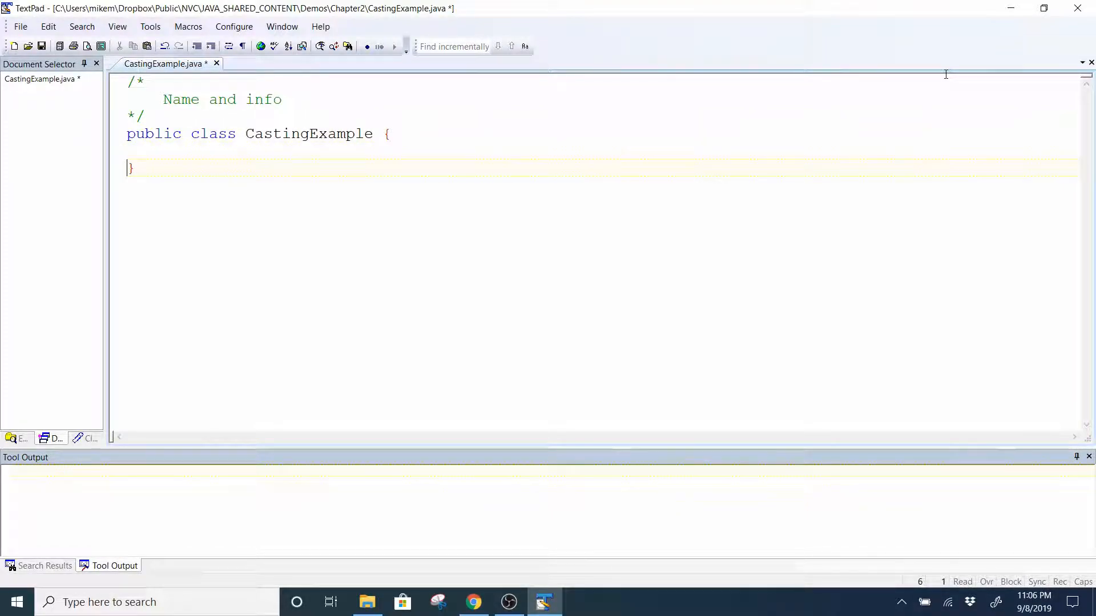
# - Add 'public static void main(String[] args) {' inside the class with its braces
pyautogui.write('public s')
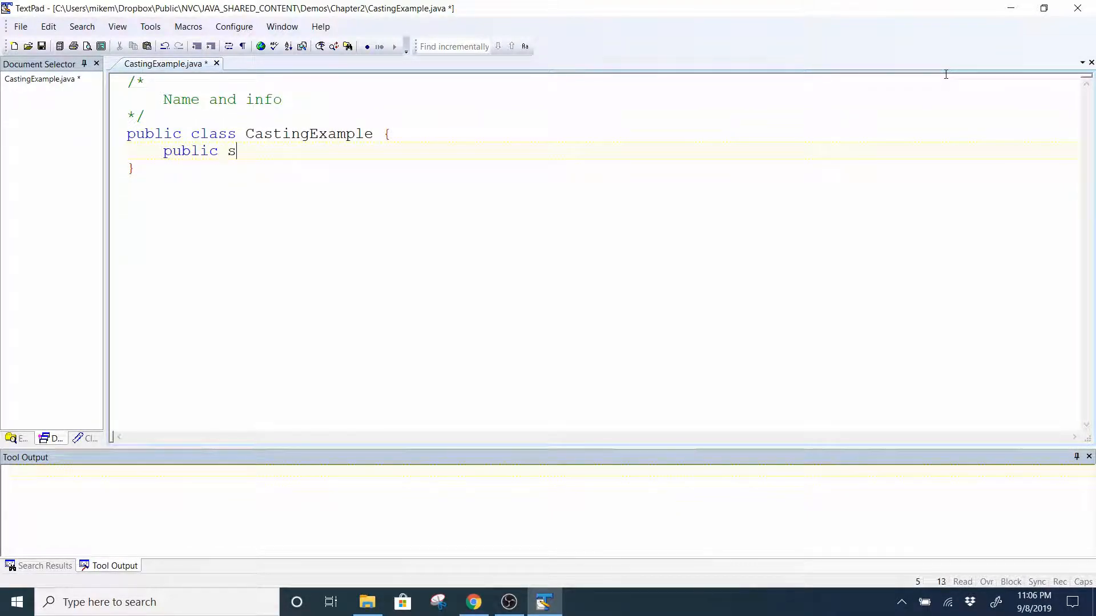
pyautogui.write('tatic void mai')
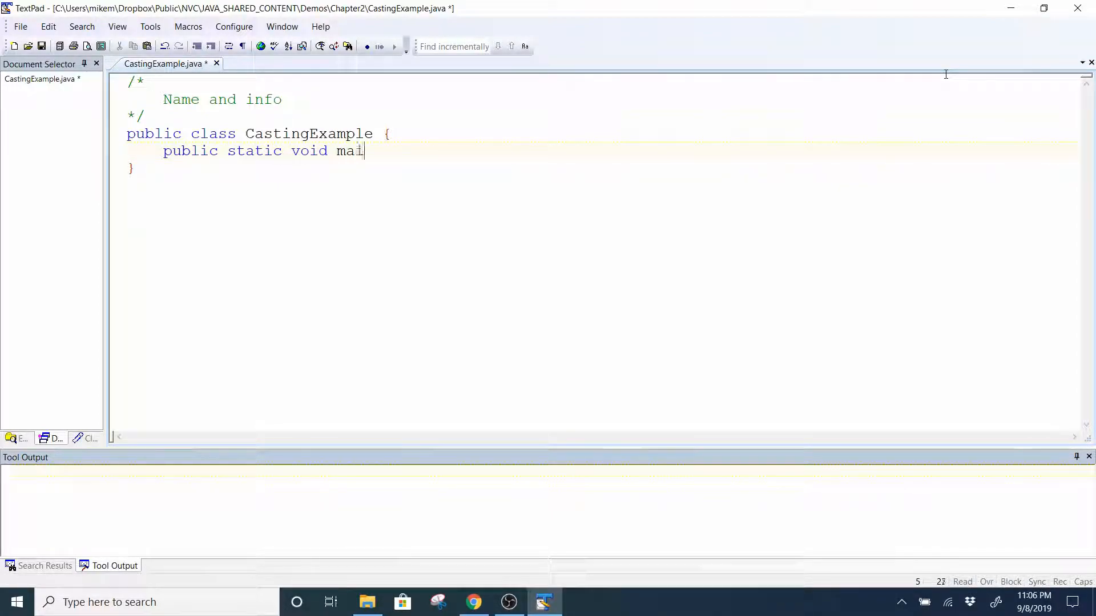
pyautogui.write('n(Strin')
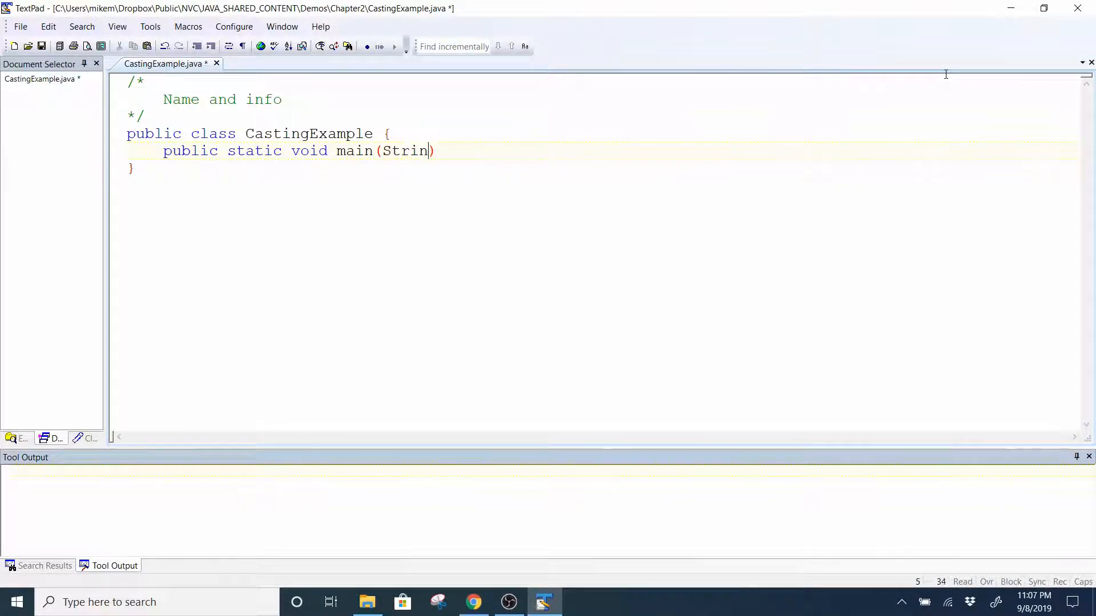
pyautogui.write('g[] args)')
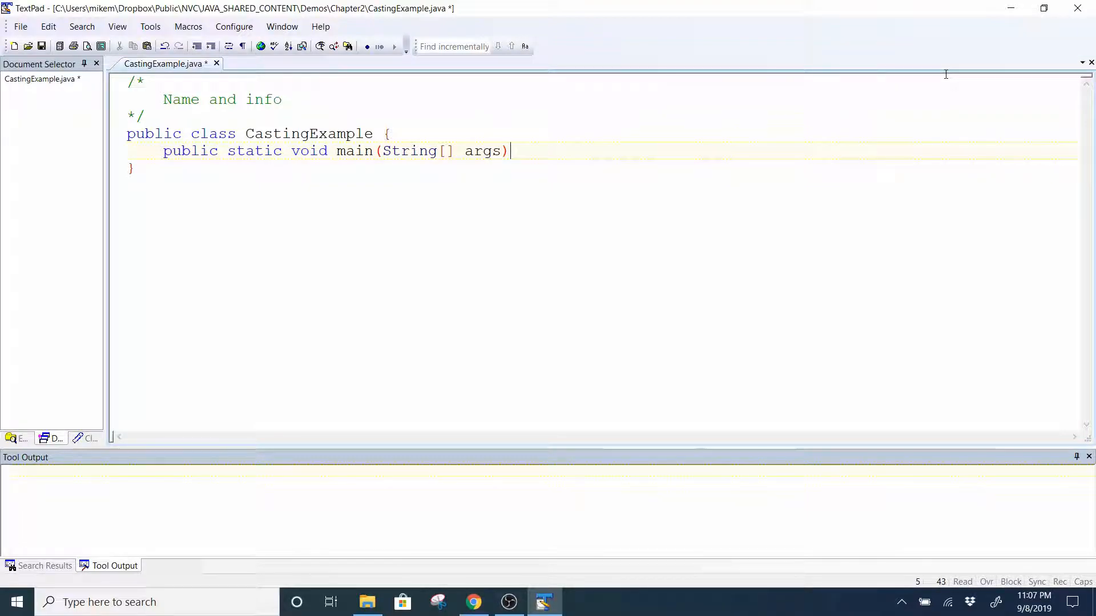
pyautogui.write('{')
pyautogui.write('}')
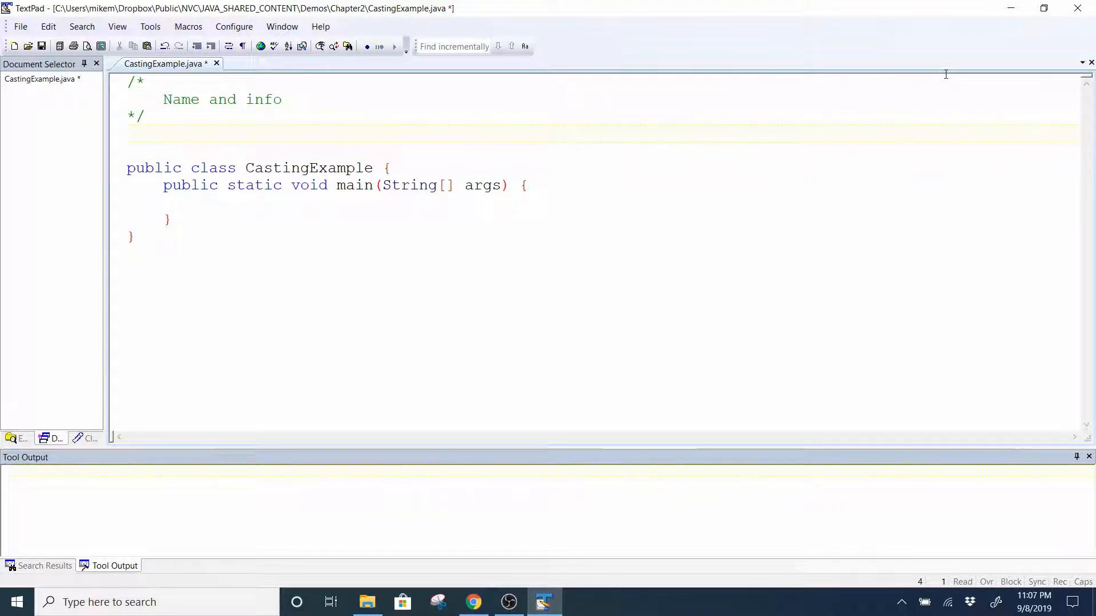
# - Add 'import java.util.Scanner;' above the class and begin a Scanner declaration in main
pyautogui.write('import')
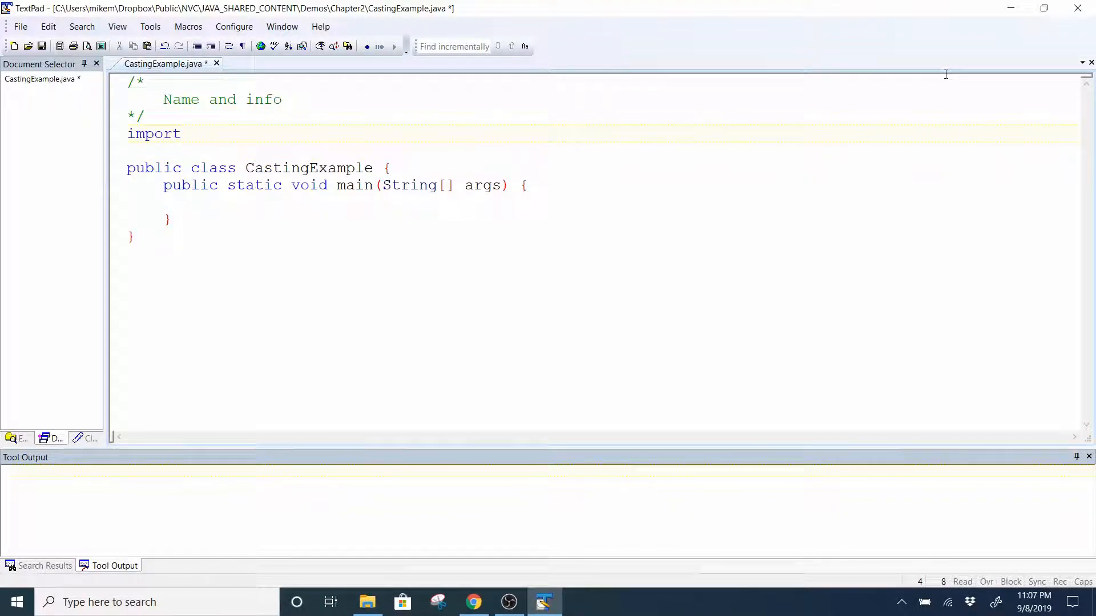
pyautogui.write('java')
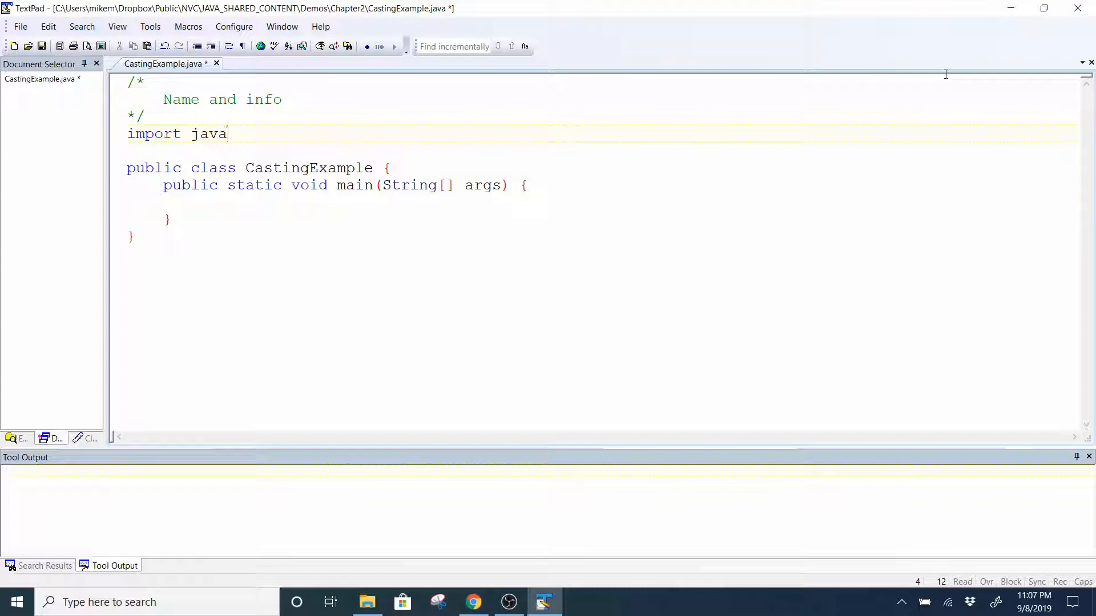
pyautogui.write('.Util')
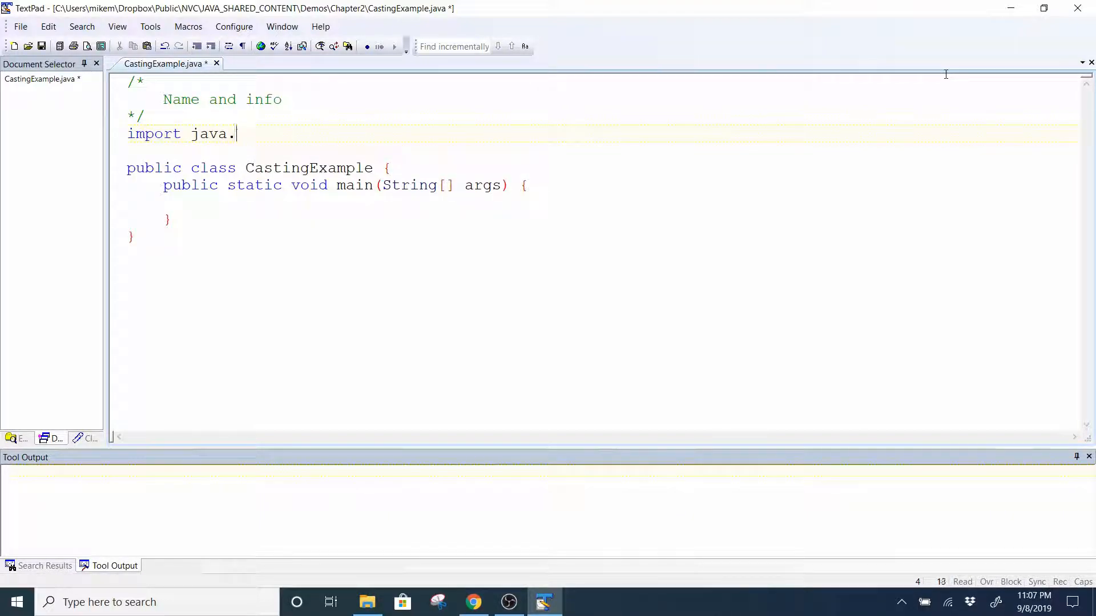
pyautogui.write('util.Sca')
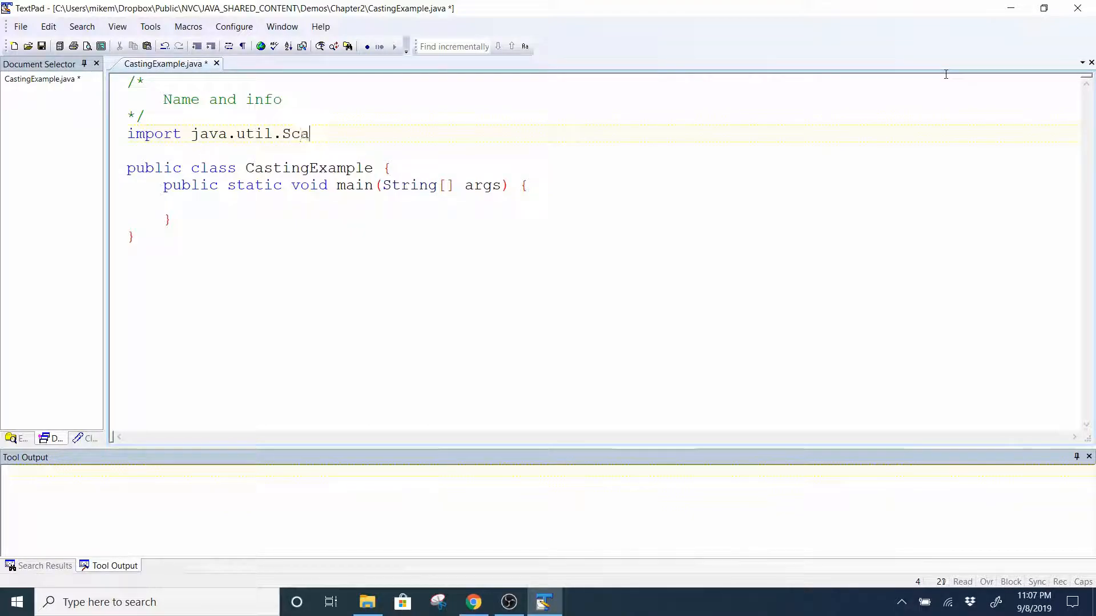
pyautogui.write('nner;')
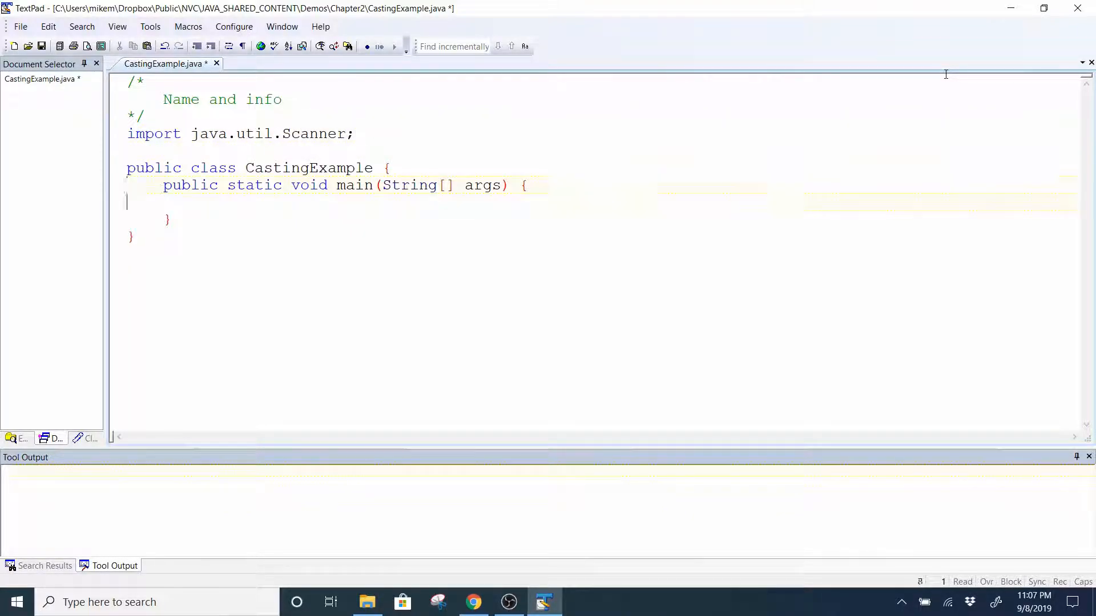
pyautogui.write('Scanner')
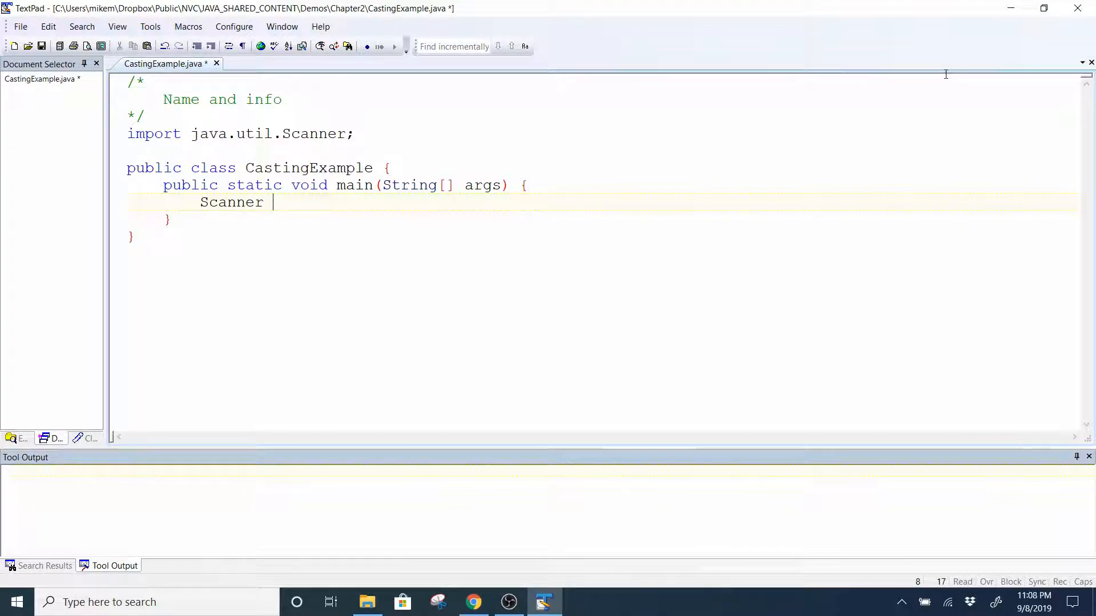
# - Complete 'Scanner myScan = new Scanner(System.in);' inside main
pyautogui.write('myScan = new Scanner(')
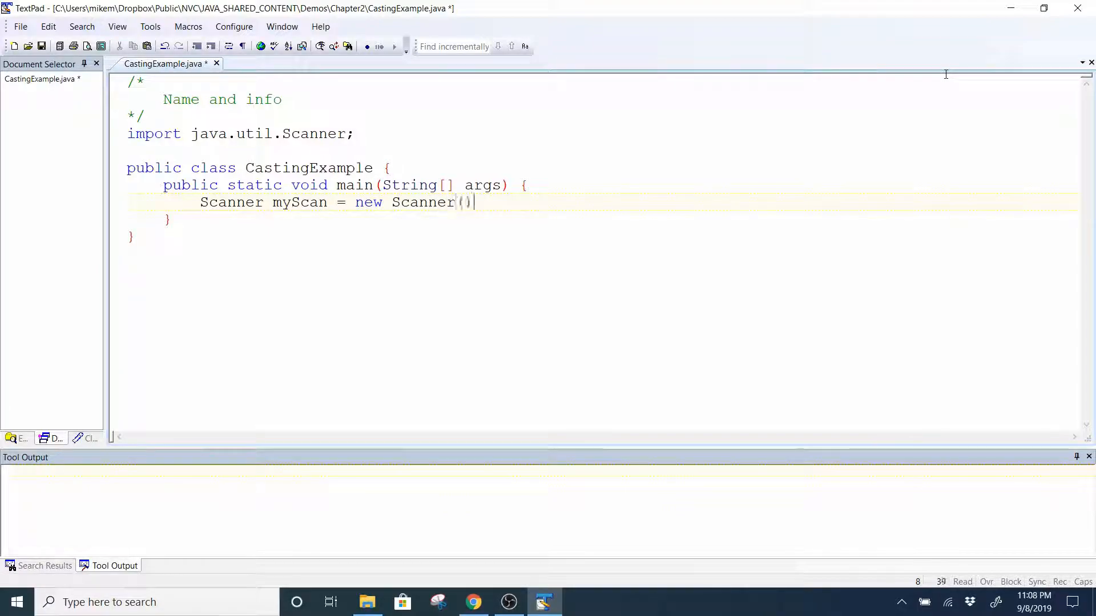
pyautogui.write('System.')
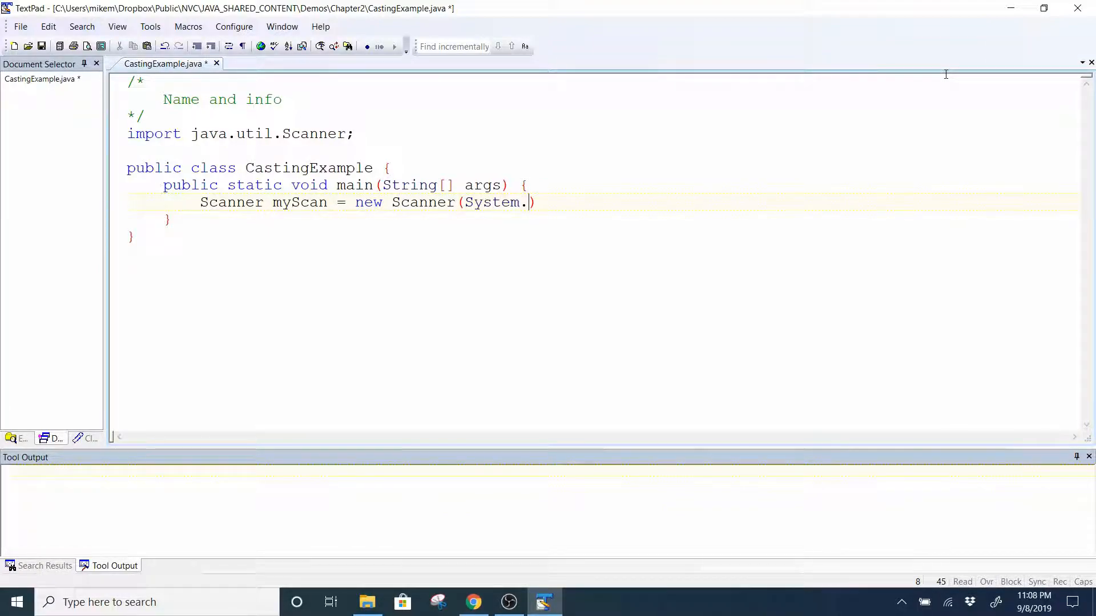
pyautogui.write('in')
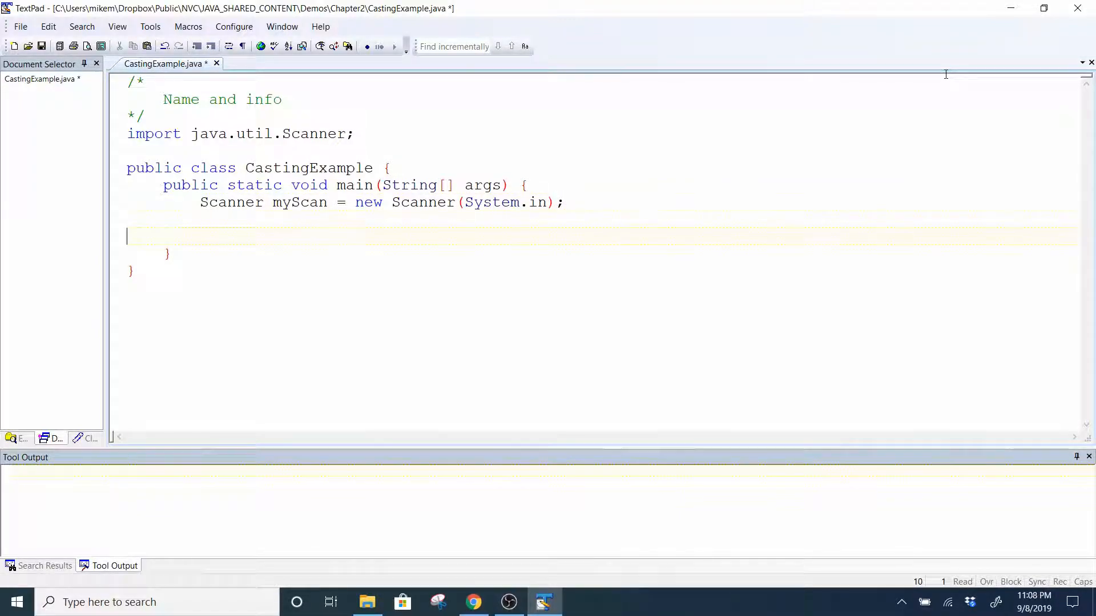
# - Declare the constant 'final int NUM_OF_TESTS = 3;'
pyautogui.write('int')
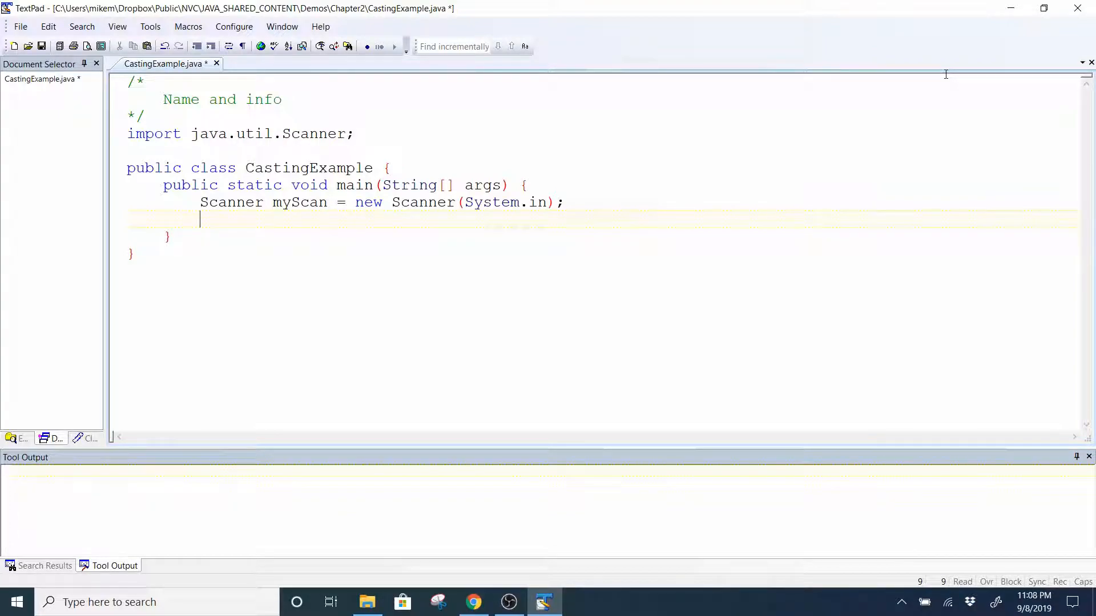
pyautogui.write('final')
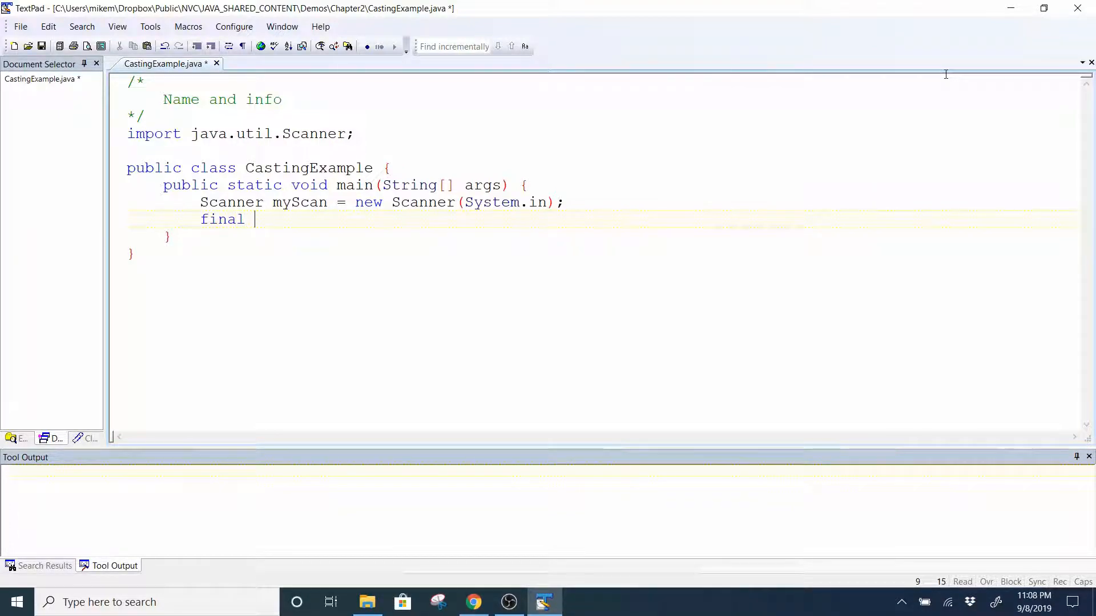
pyautogui.write('int')
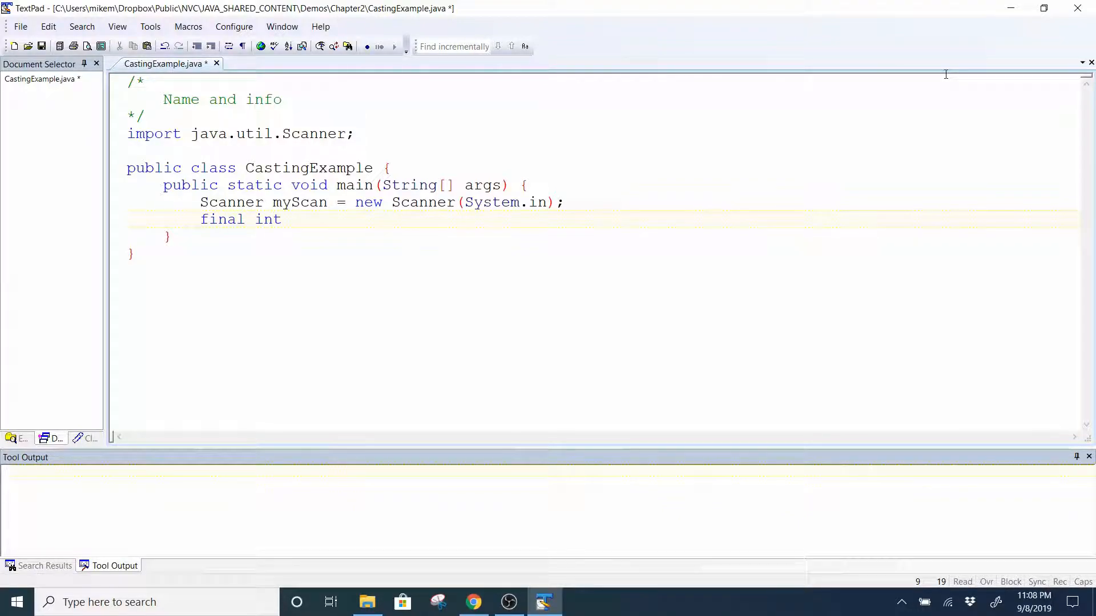
pyautogui.write('NUM')
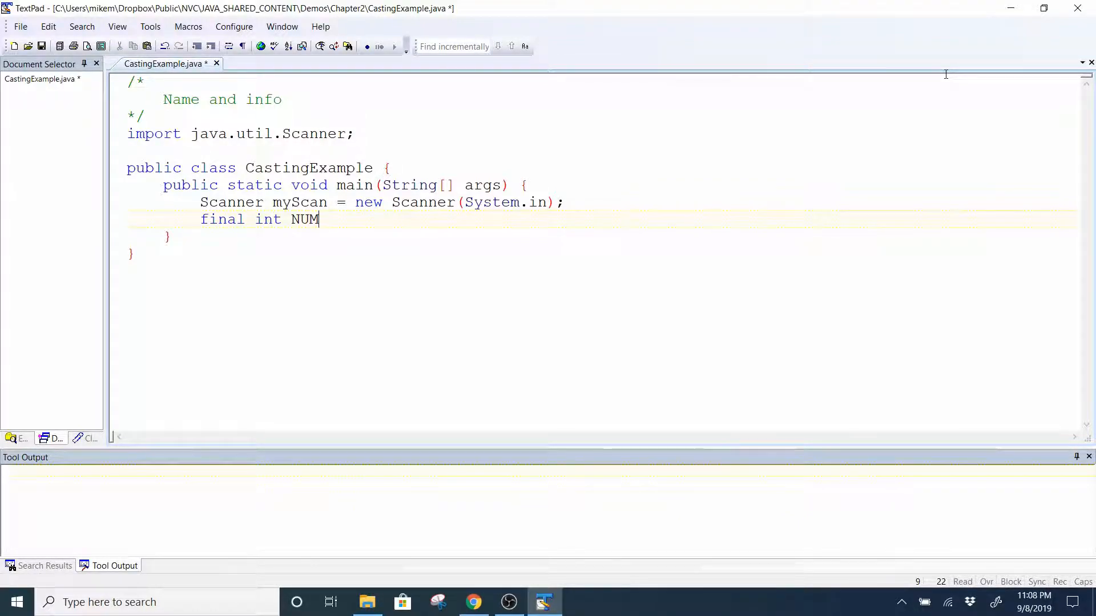
pyautogui.write('_')
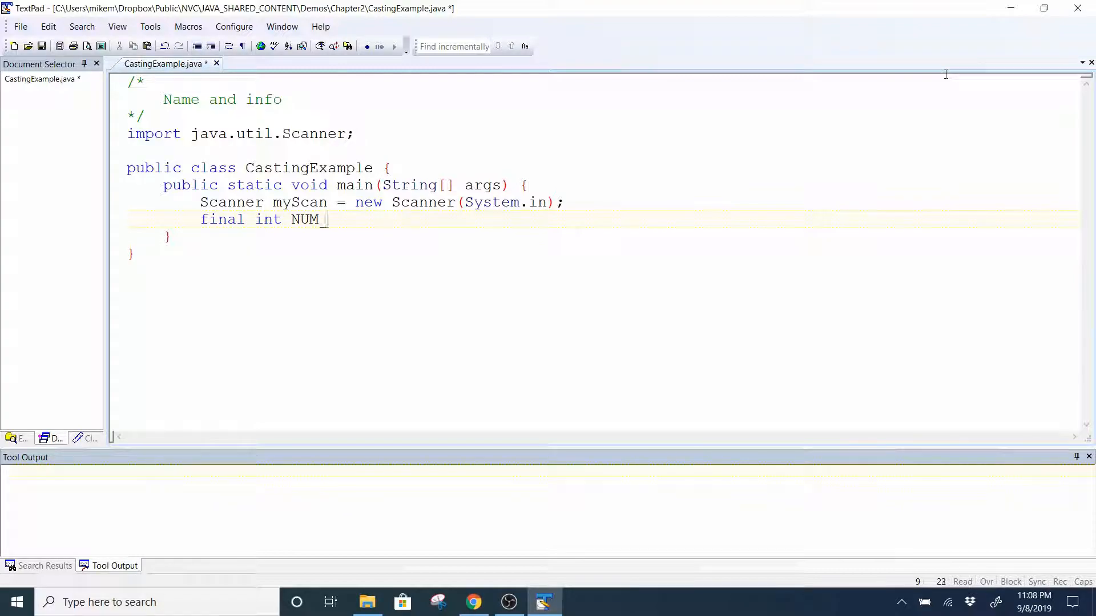
pyautogui.write('OF_')
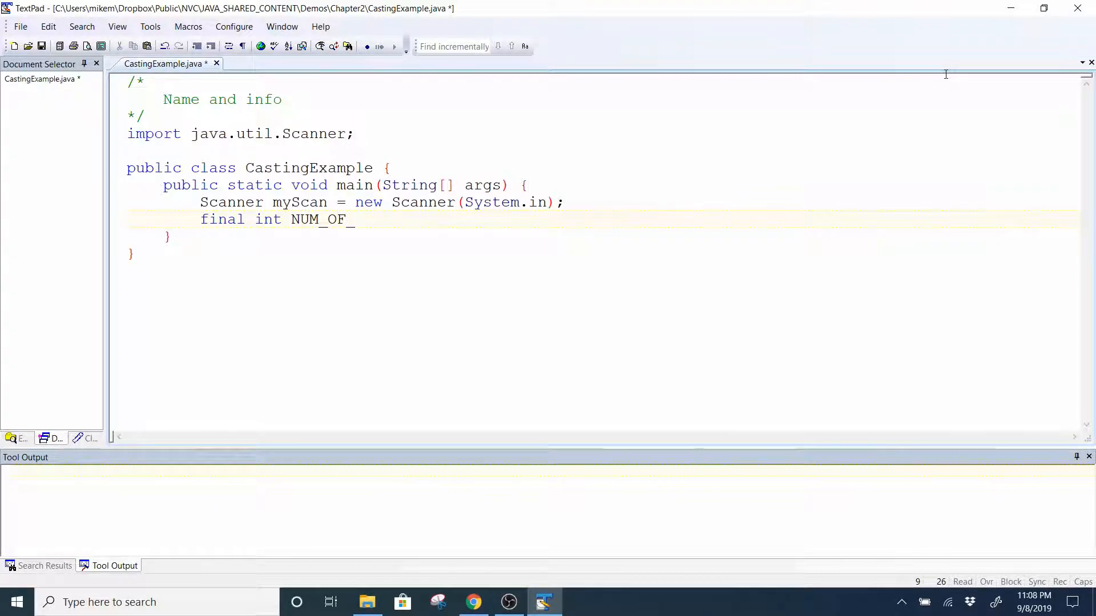
pyautogui.write('TESTS')
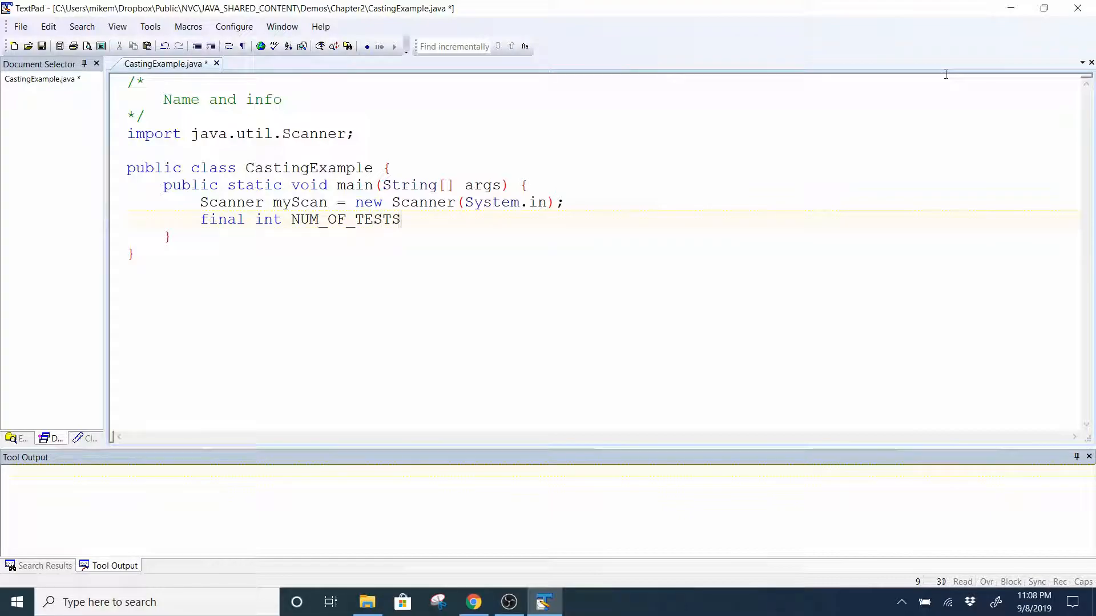
pyautogui.write('= 3')
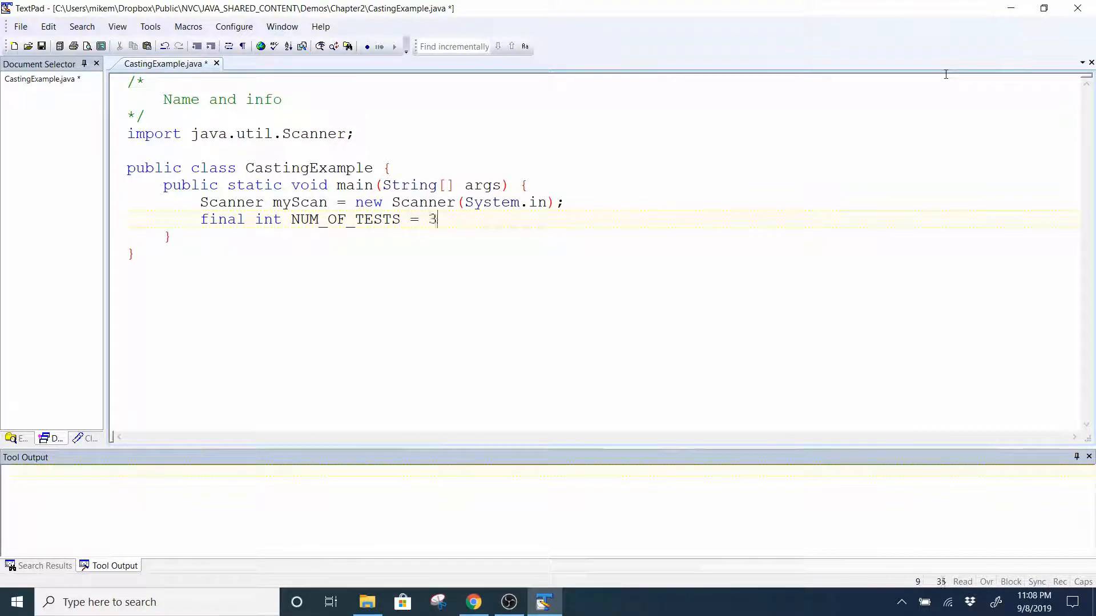
pyautogui.write(';')
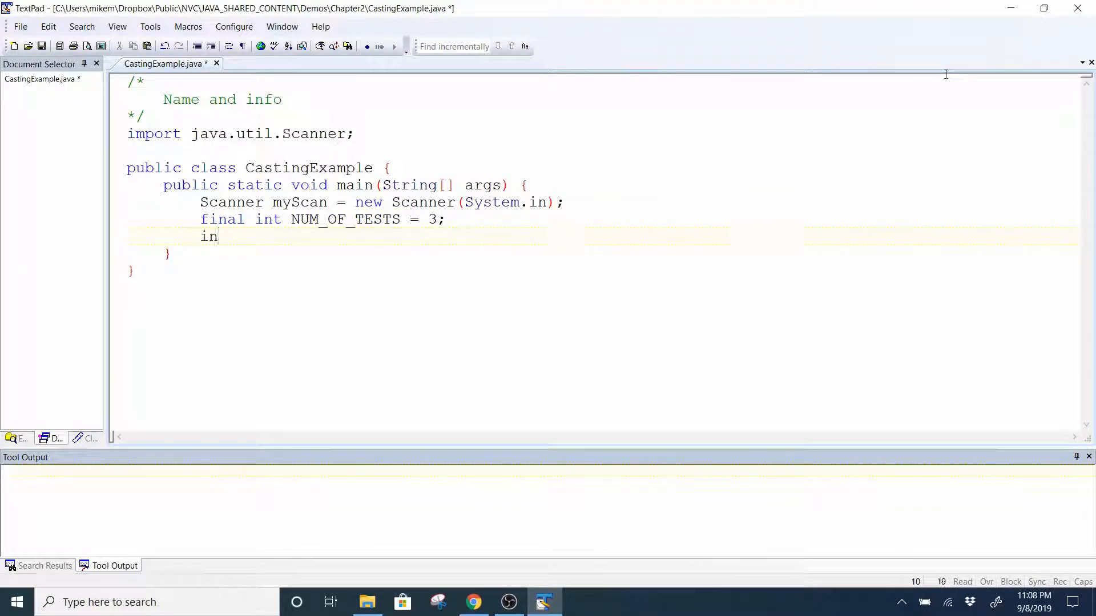
# - Declare 'int test1, test2, test3;' on the next line
pyautogui.write('t')
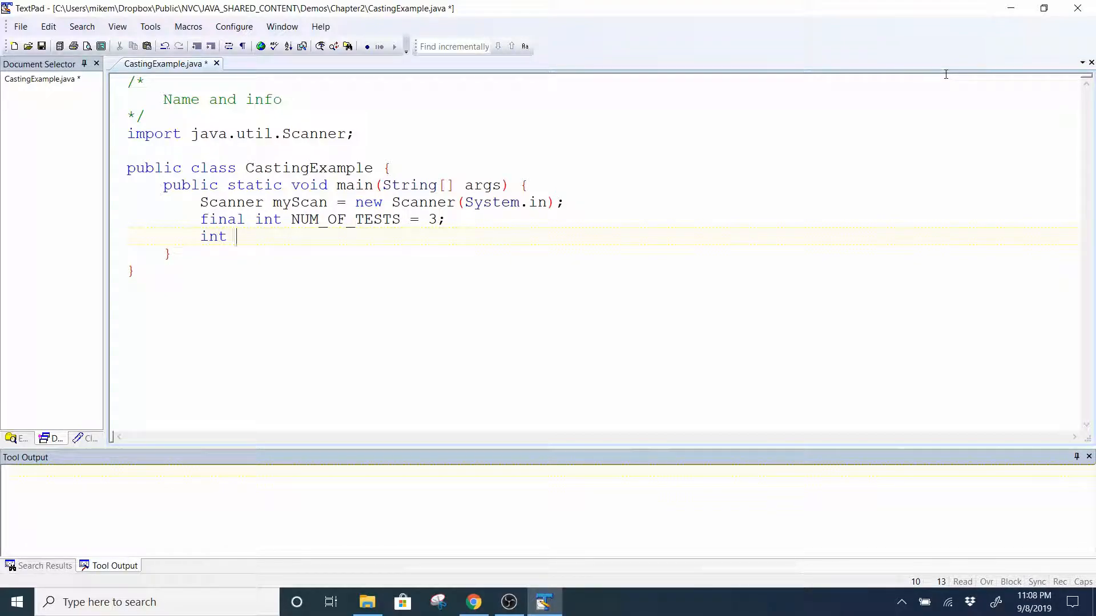
pyautogui.write('te')
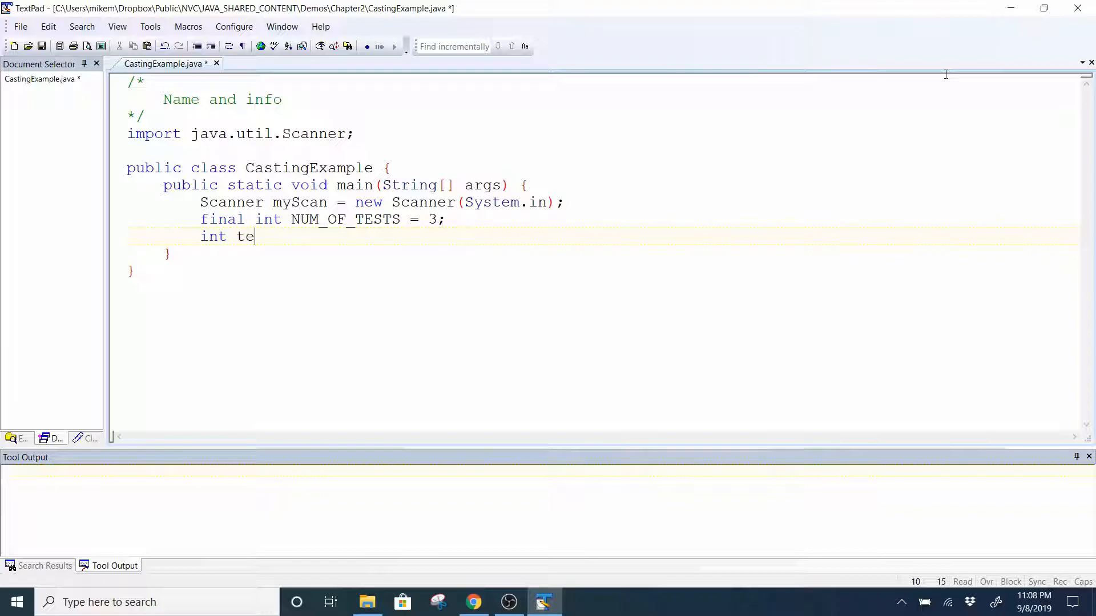
pyautogui.write('st')
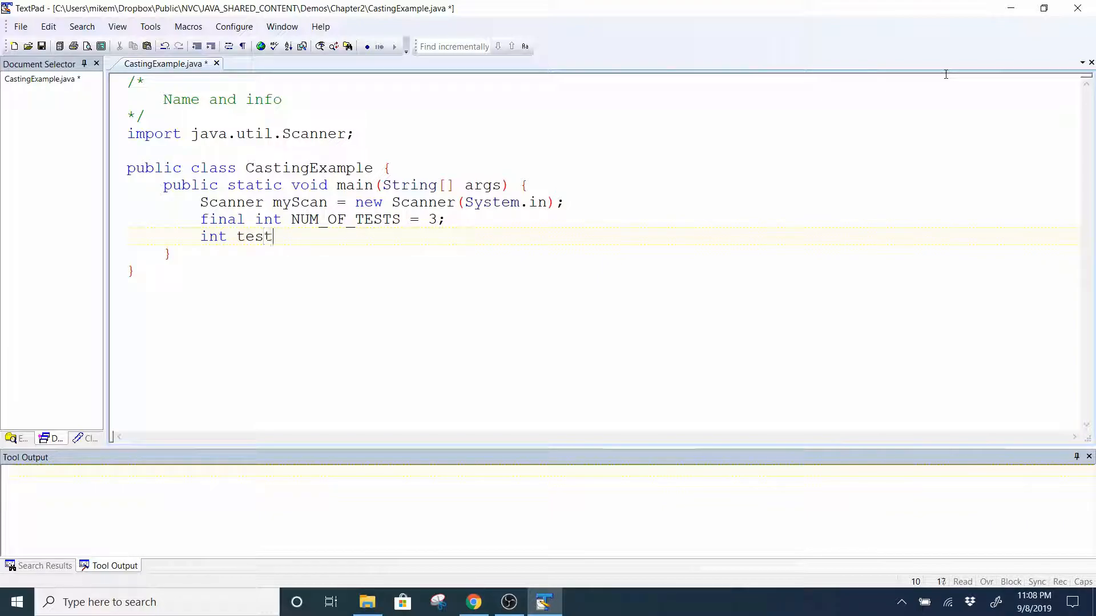
pyautogui.write('1, test2')
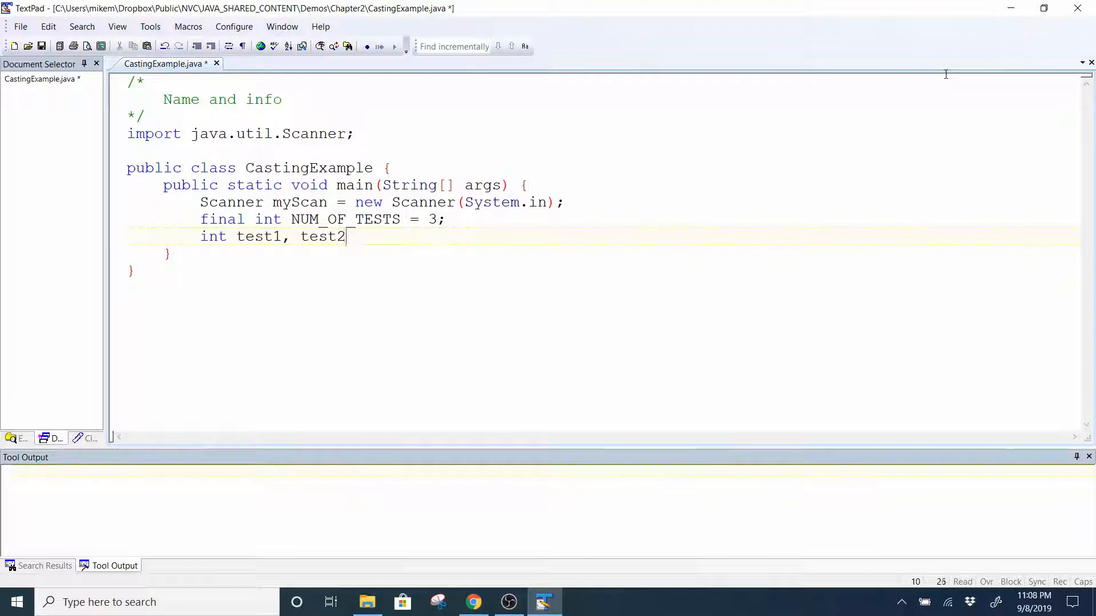
pyautogui.write(', test')
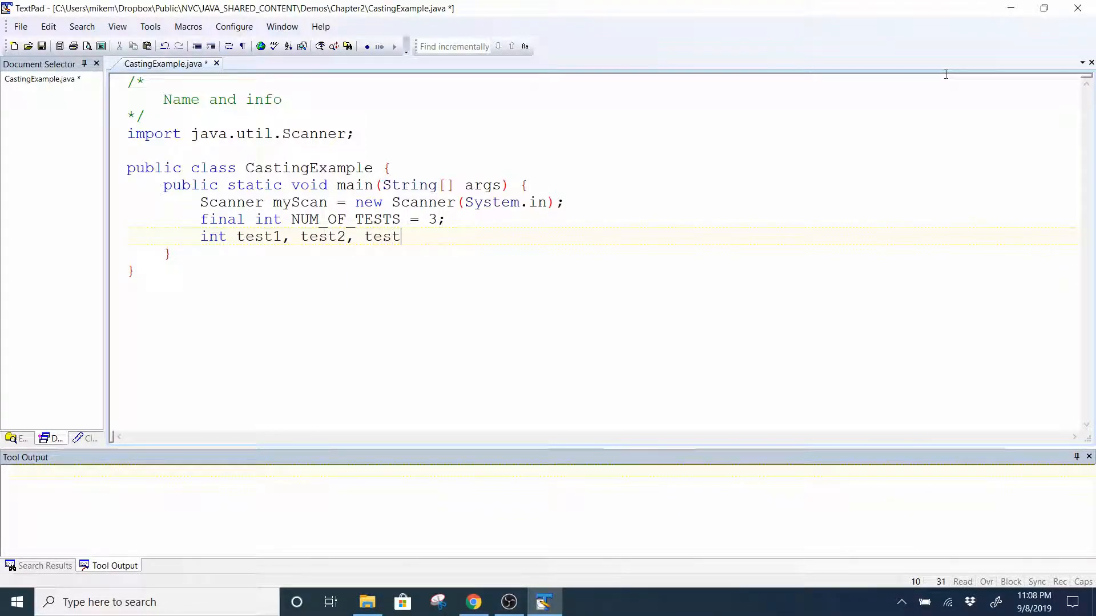
pyautogui.write('3;')
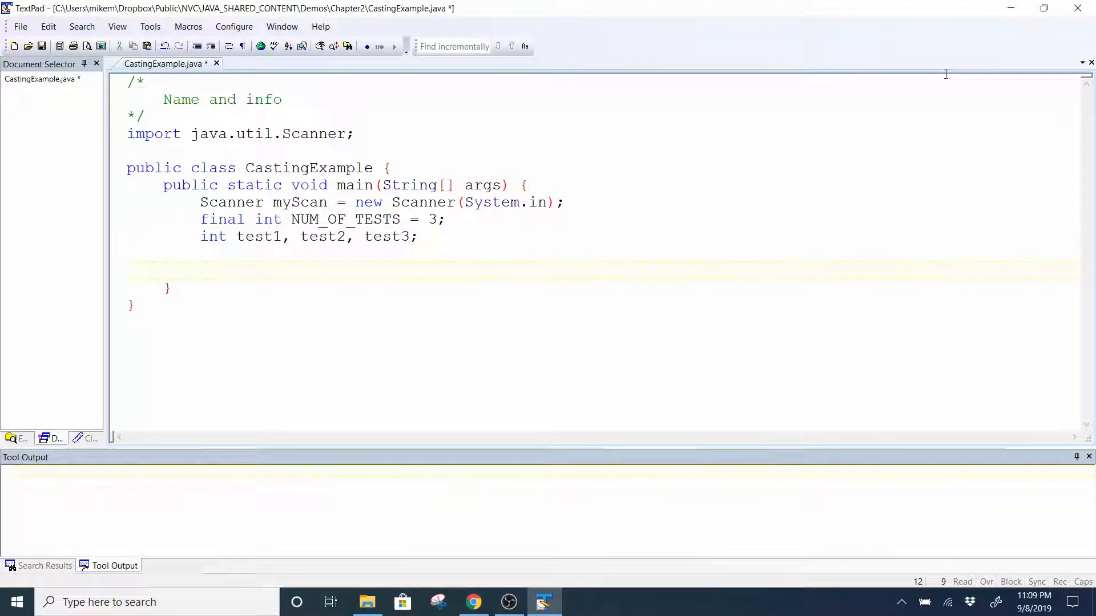
# - Print the line "Let's compute your test average." with System.out.println
pyautogui.write('System')
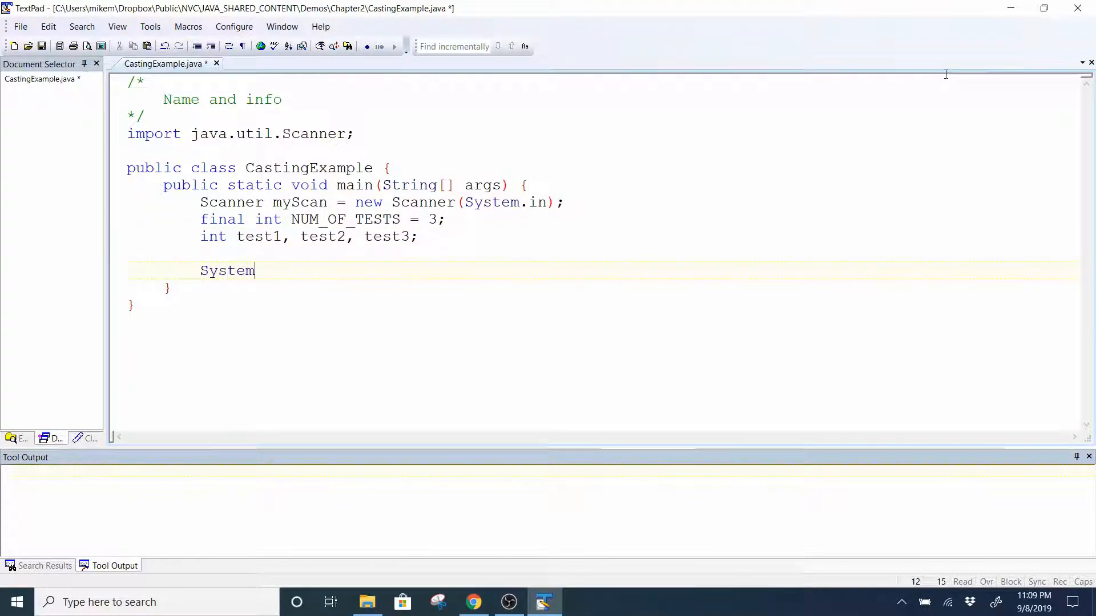
pyautogui.write('.out.prin')
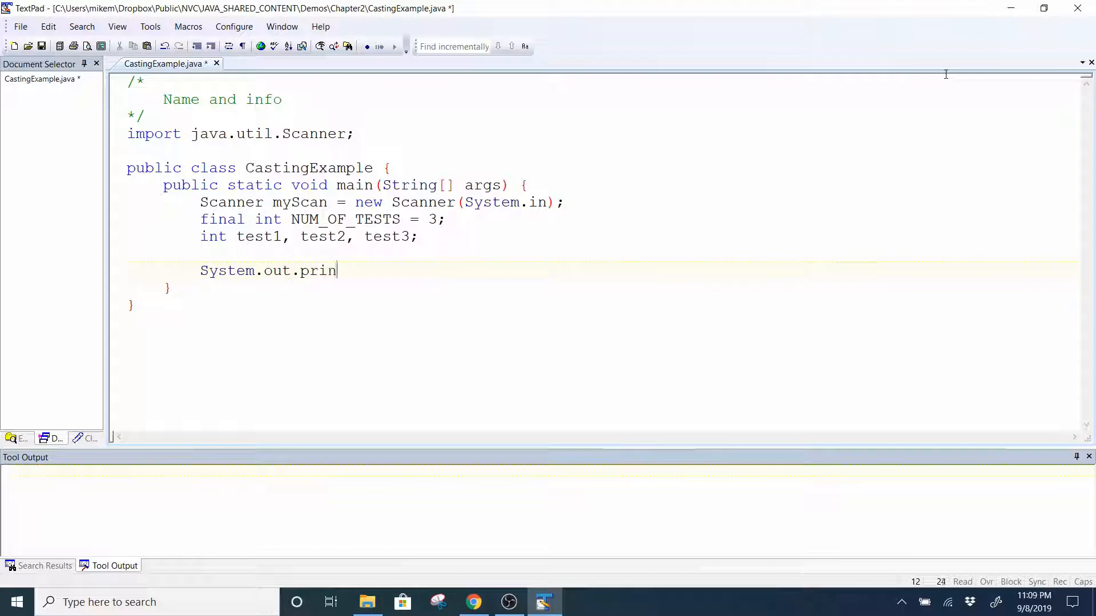
pyautogui.write('tln();')
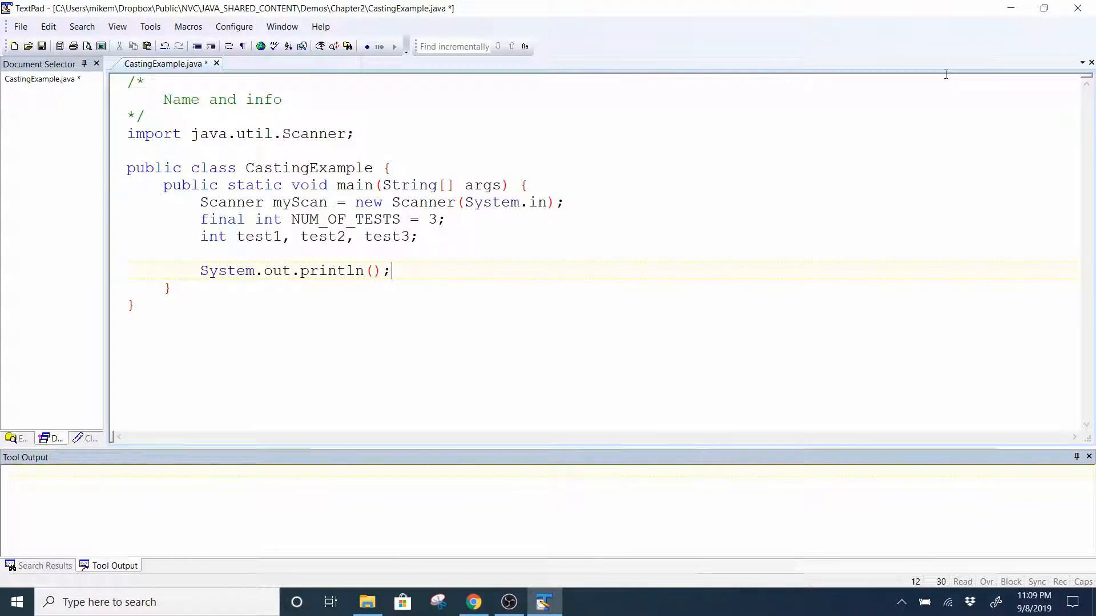
pyautogui.write('""')
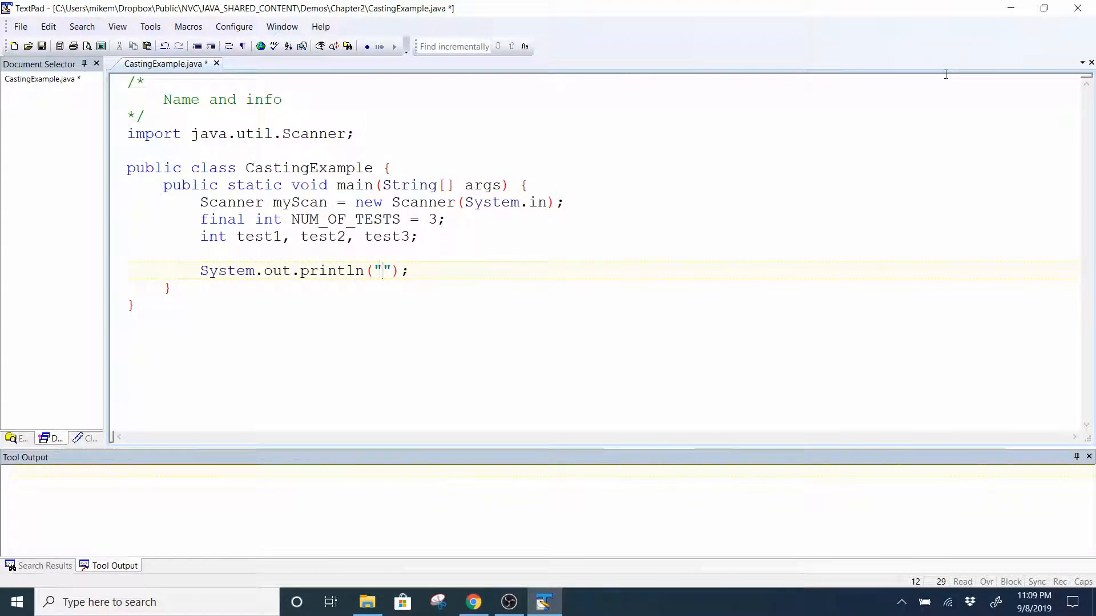
pyautogui.write("Let's")
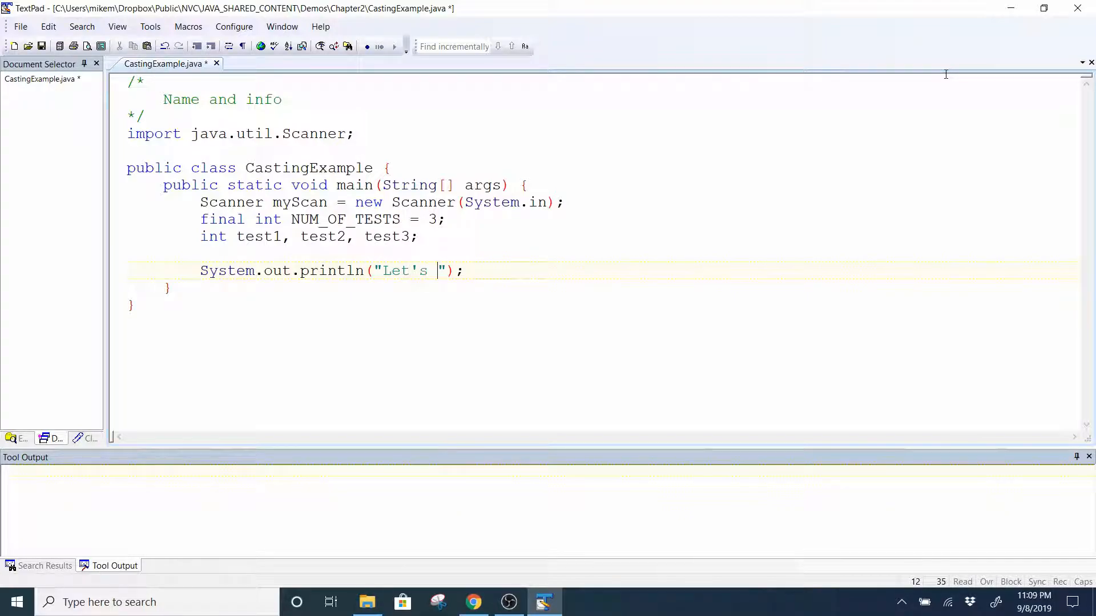
pyautogui.write('compute')
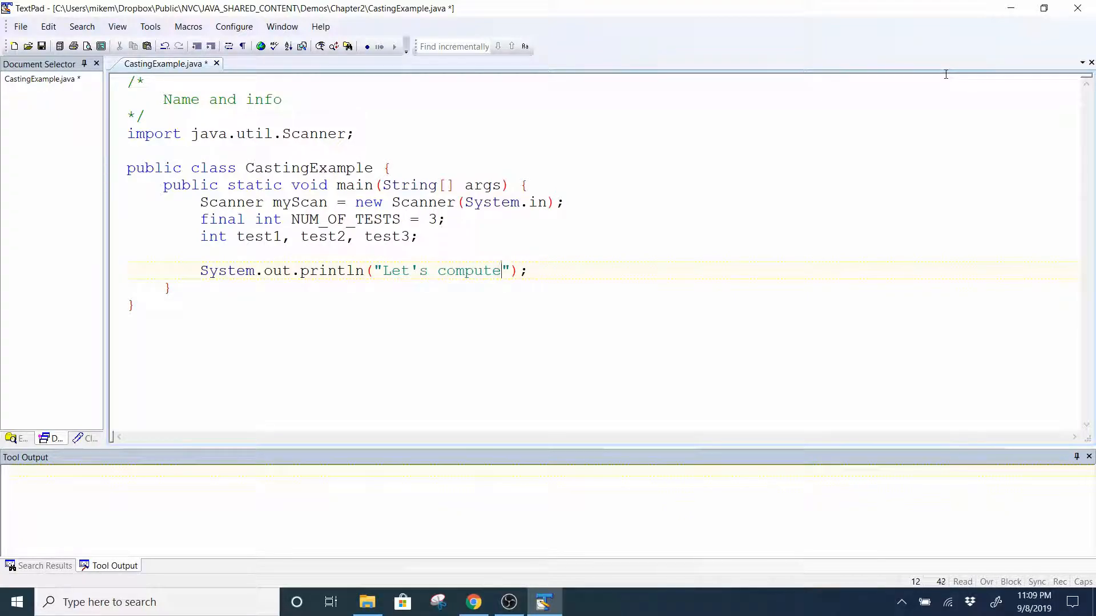
pyautogui.write('your test')
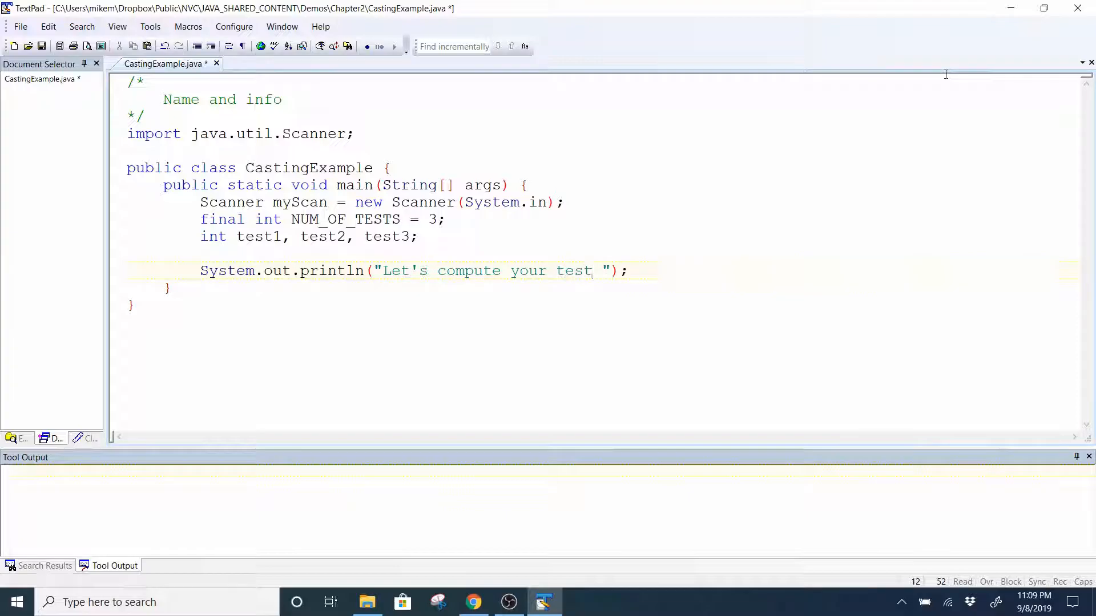
pyautogui.write('averag')
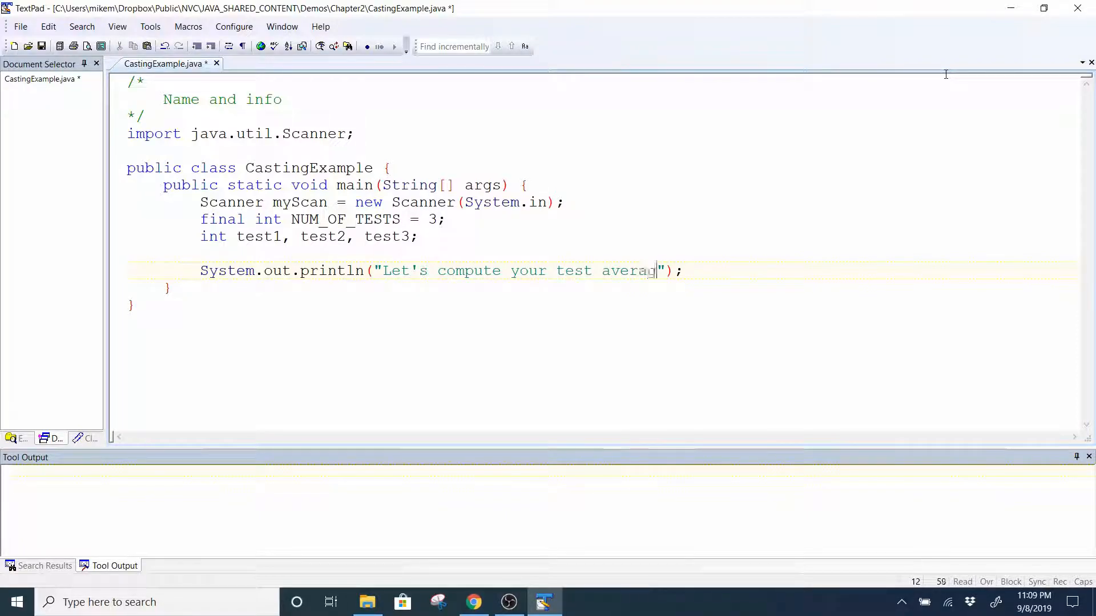
pyautogui.write('e')
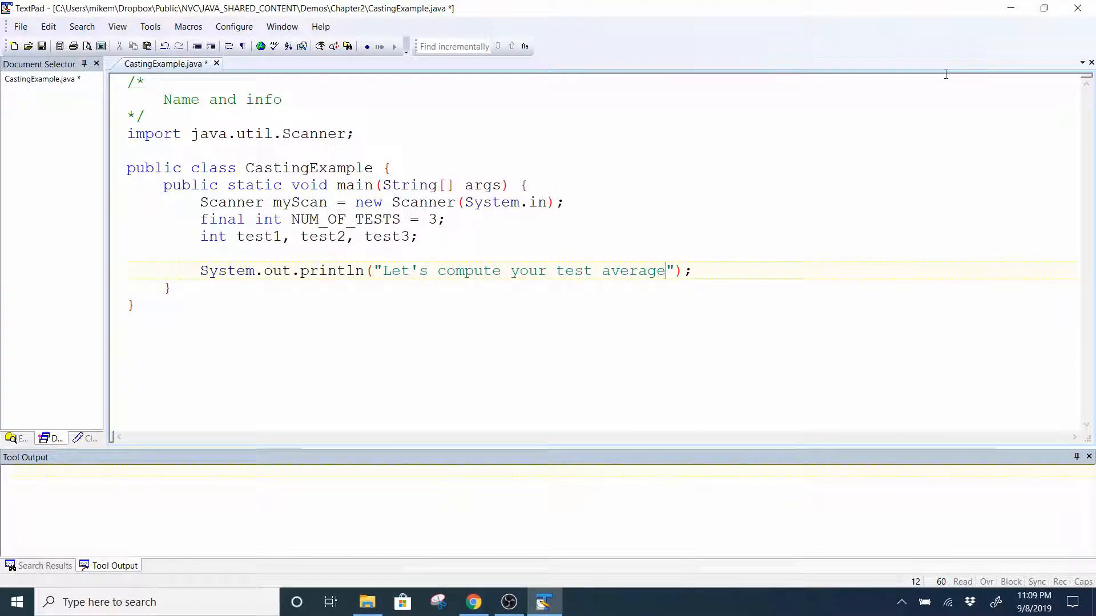
pyautogui.write('.')
pyautogui.write('System.out.println("I");')
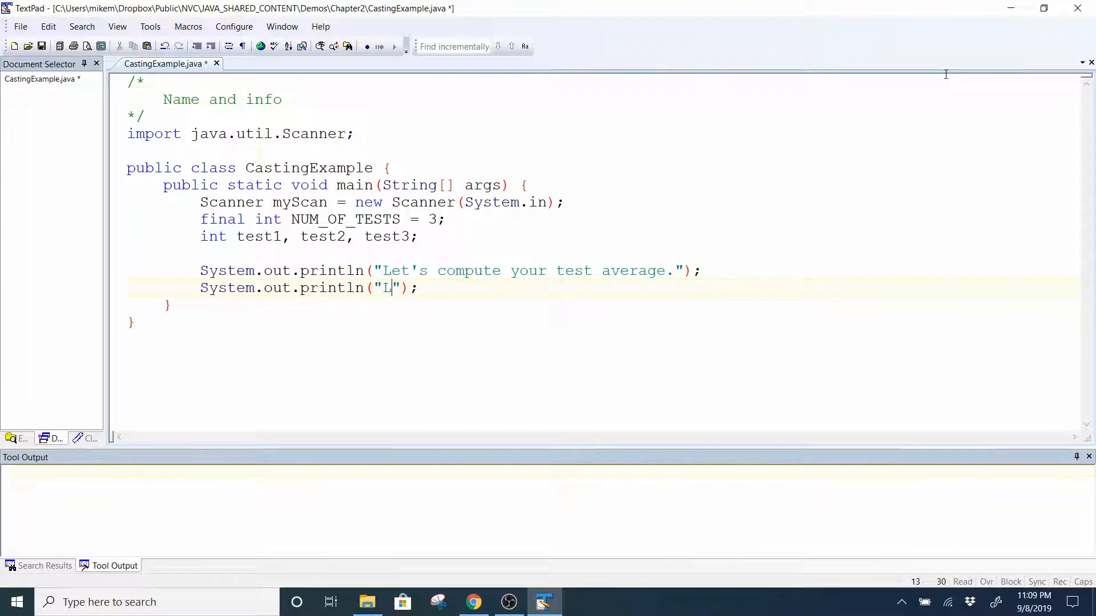
# - Add three System.out.print prompts asking to enter test grades 1, 2 and 3
pyautogui.write('nter')
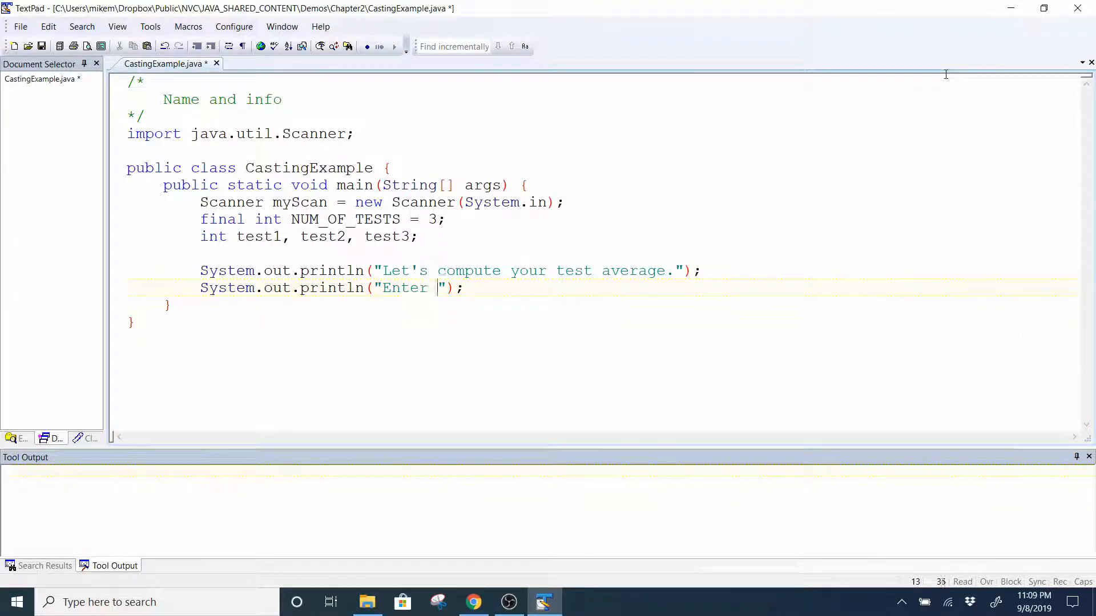
pyautogui.write('test')
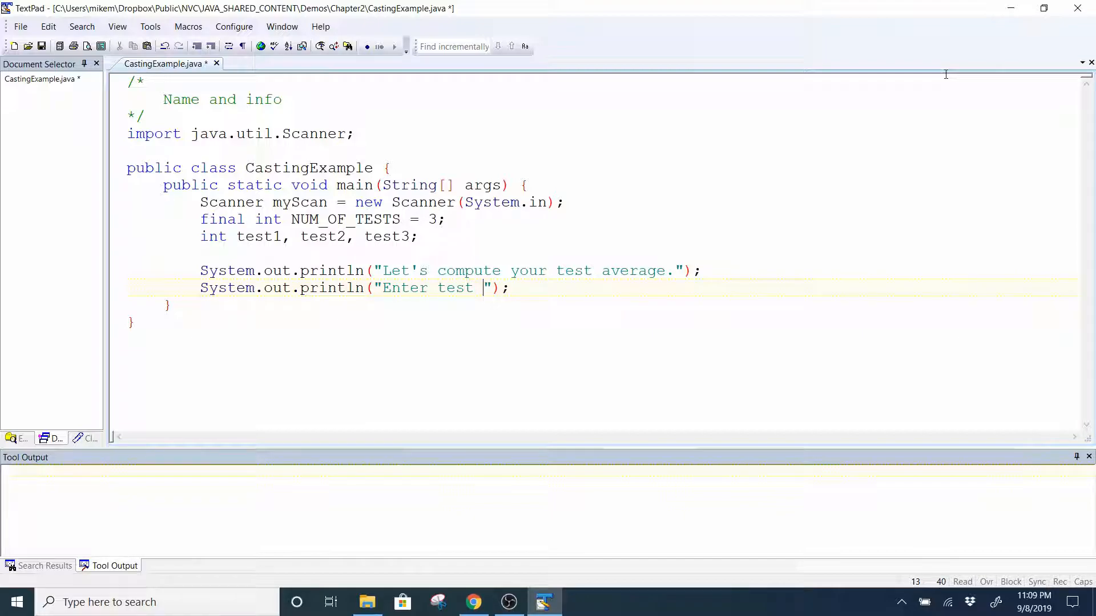
pyautogui.write('grade 1:')
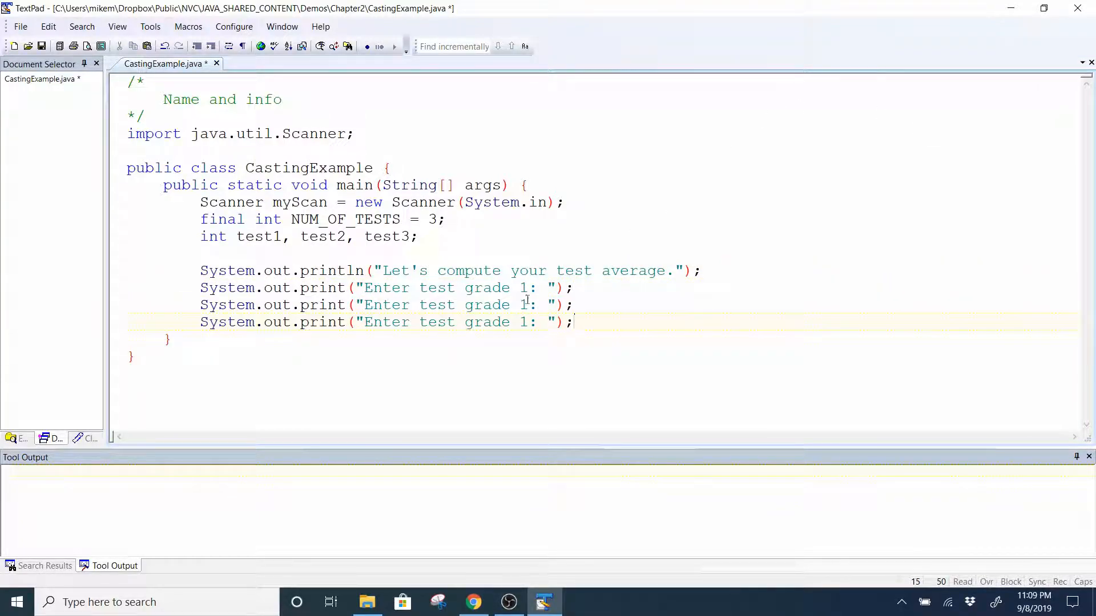
pyautogui.write('2')
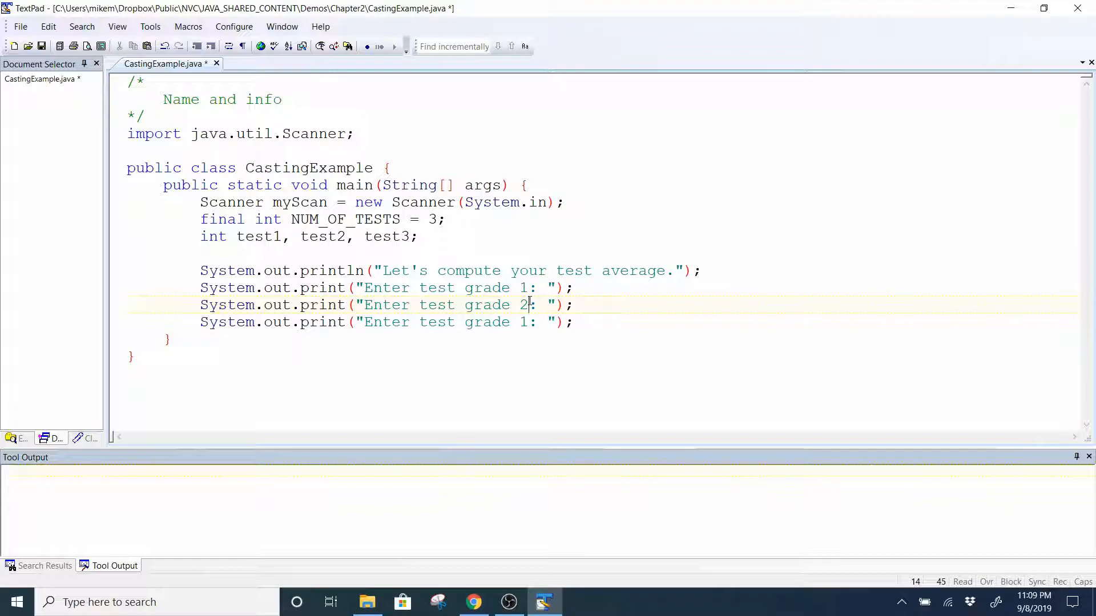
pyautogui.press('Backspace')
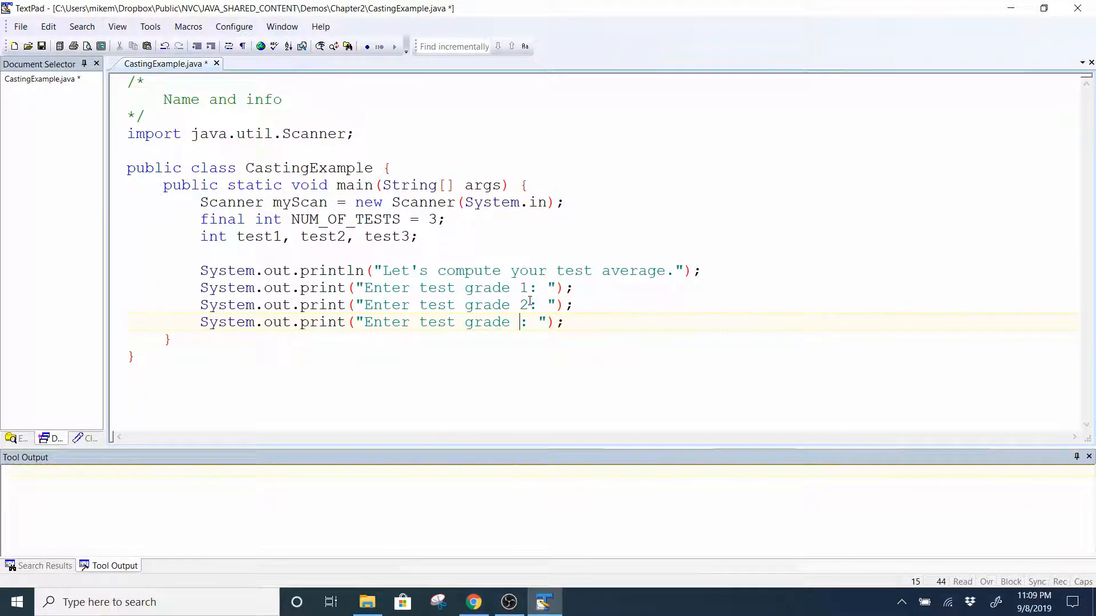
pyautogui.write('3')
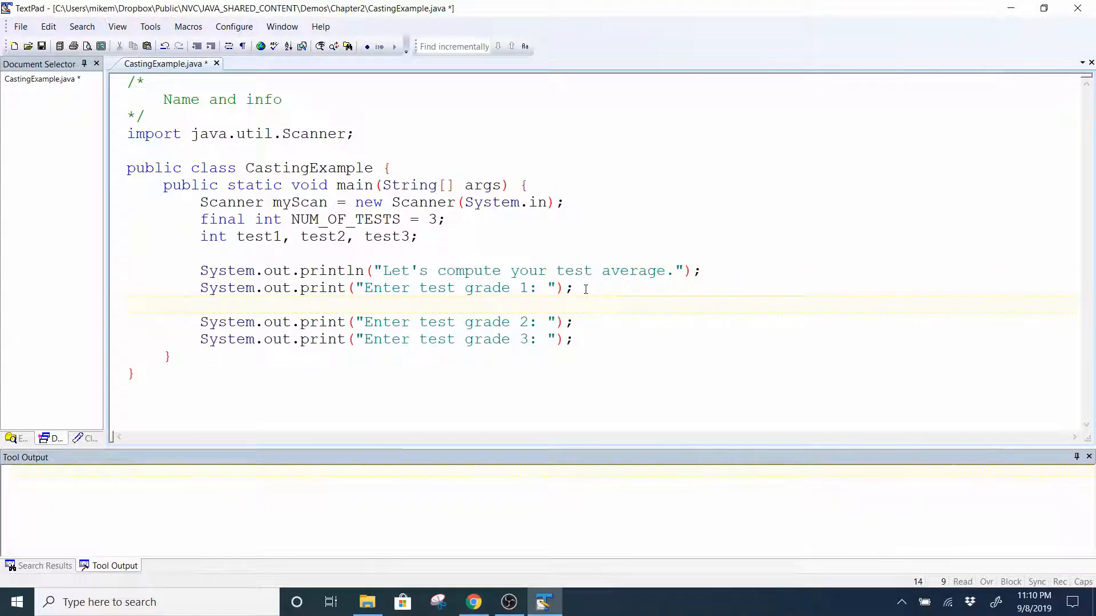
# - Read each grade with 'test1 = myScan.nextInt();' after the prompts and save the file
pyautogui.write('test1')
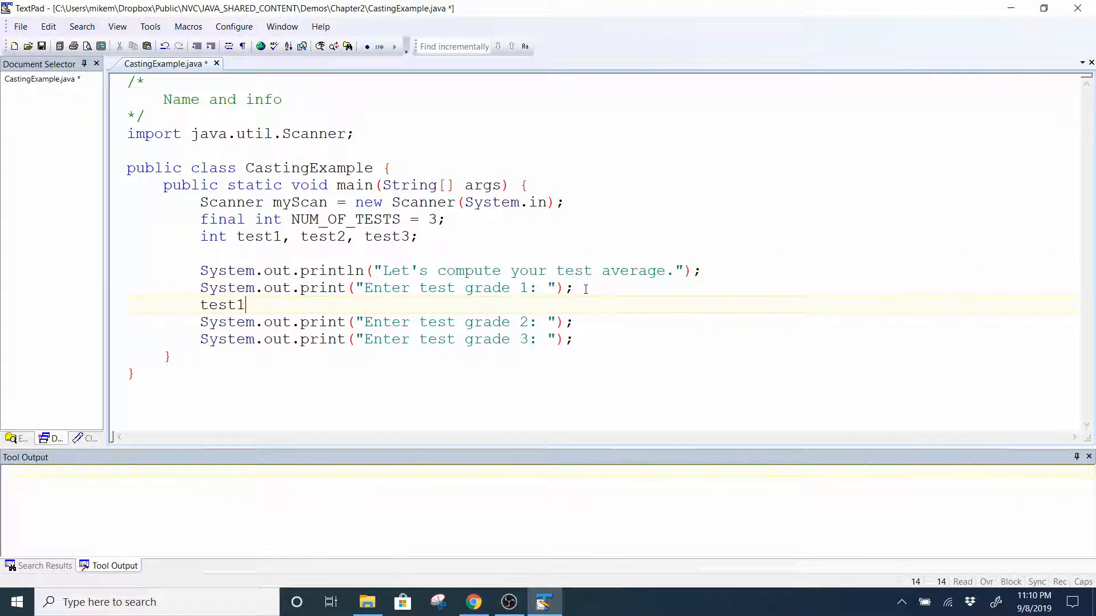
pyautogui.write('=')
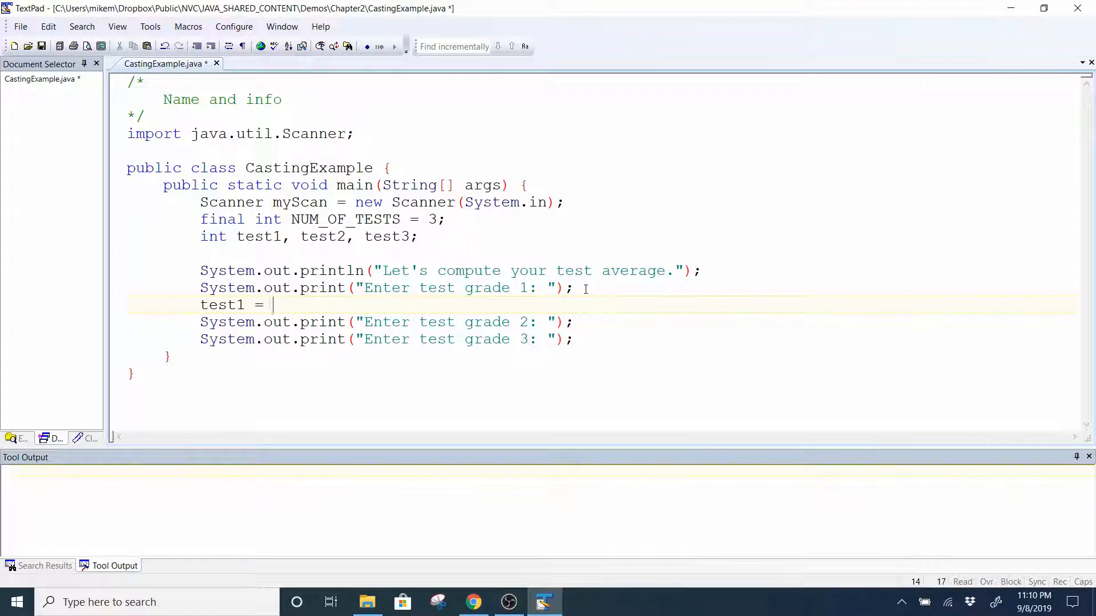
pyautogui.write('myScan')
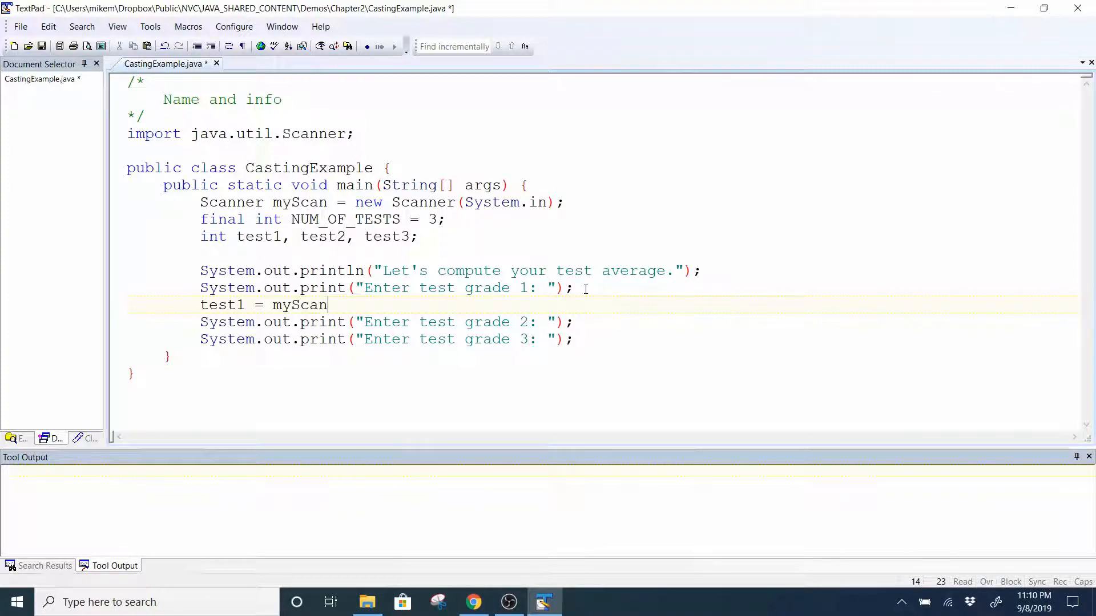
pyautogui.write('.nextInt();')
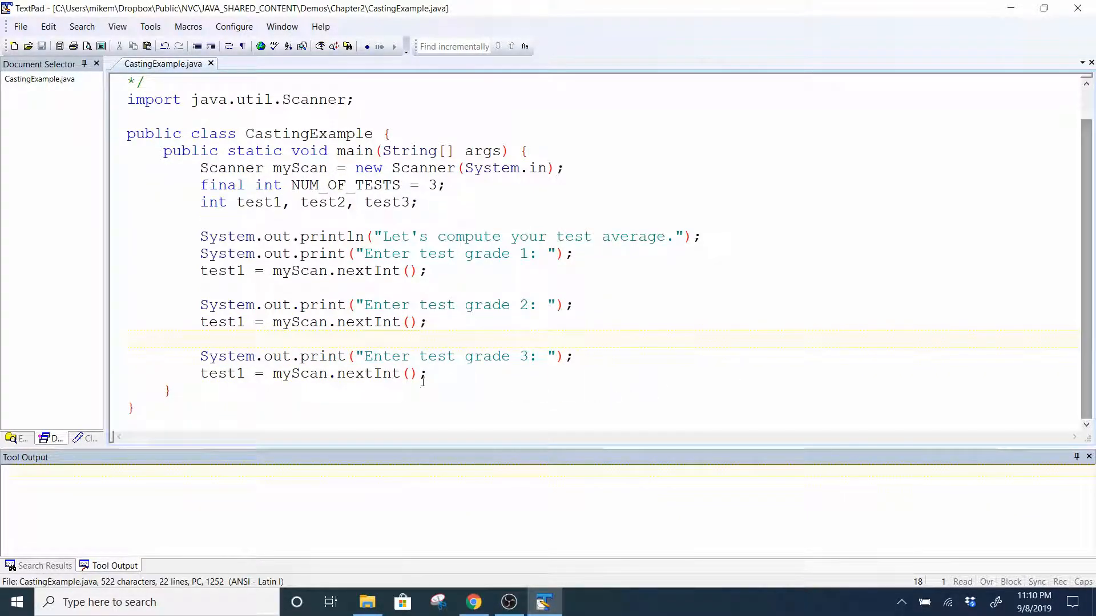
pyautogui.press('Backspace')
pyautogui.write('3')
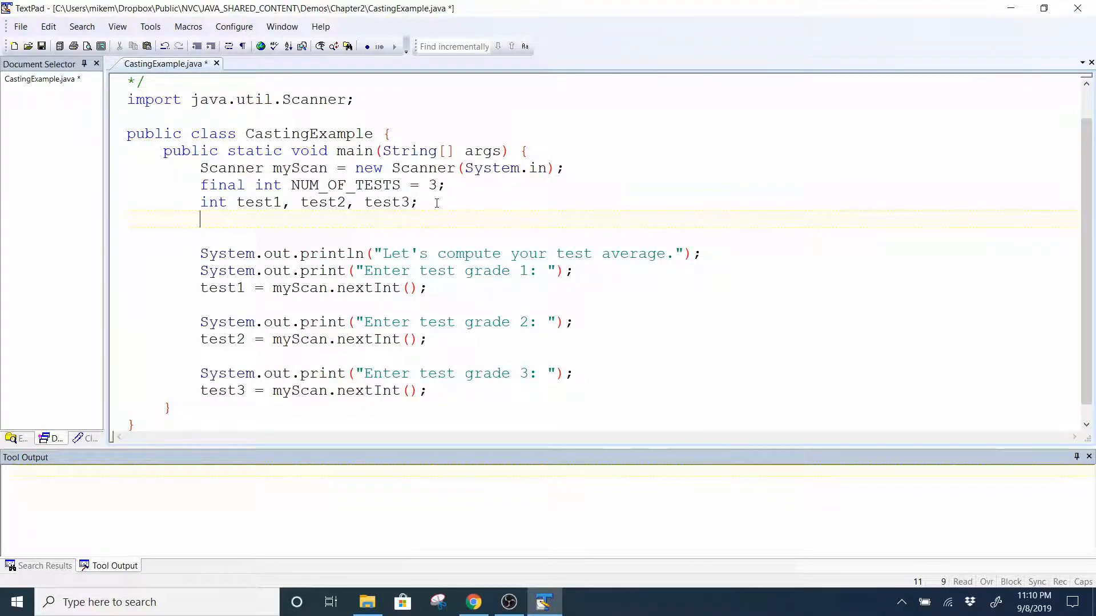
# - Declare 'float average;' under the int declarations and move to after the third reading
pyautogui.write('float')
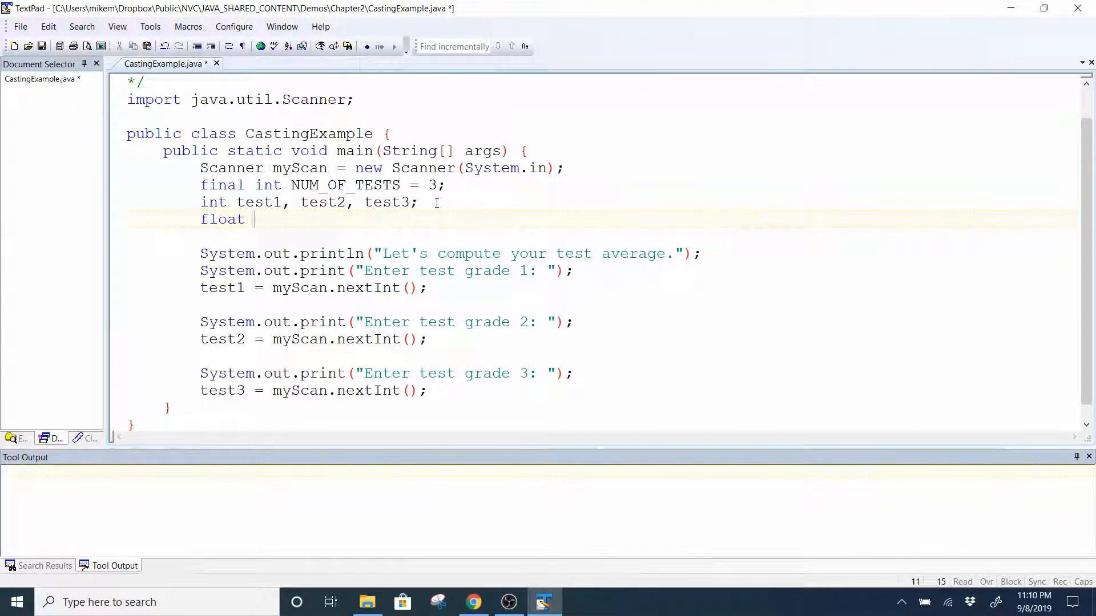
pyautogui.write('average')
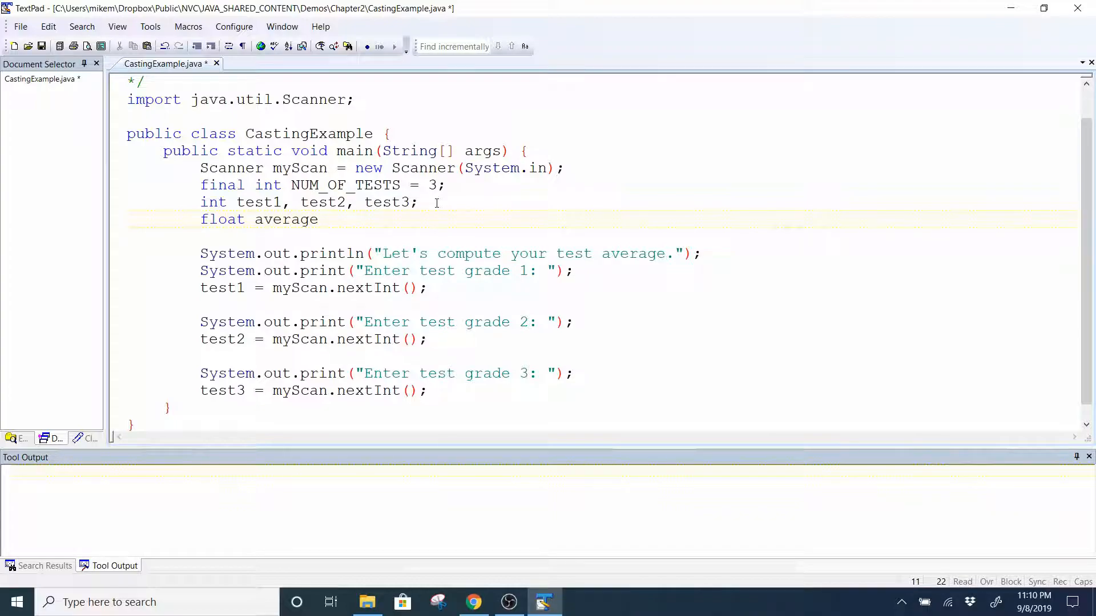
pyautogui.doubleClick(285, 219)
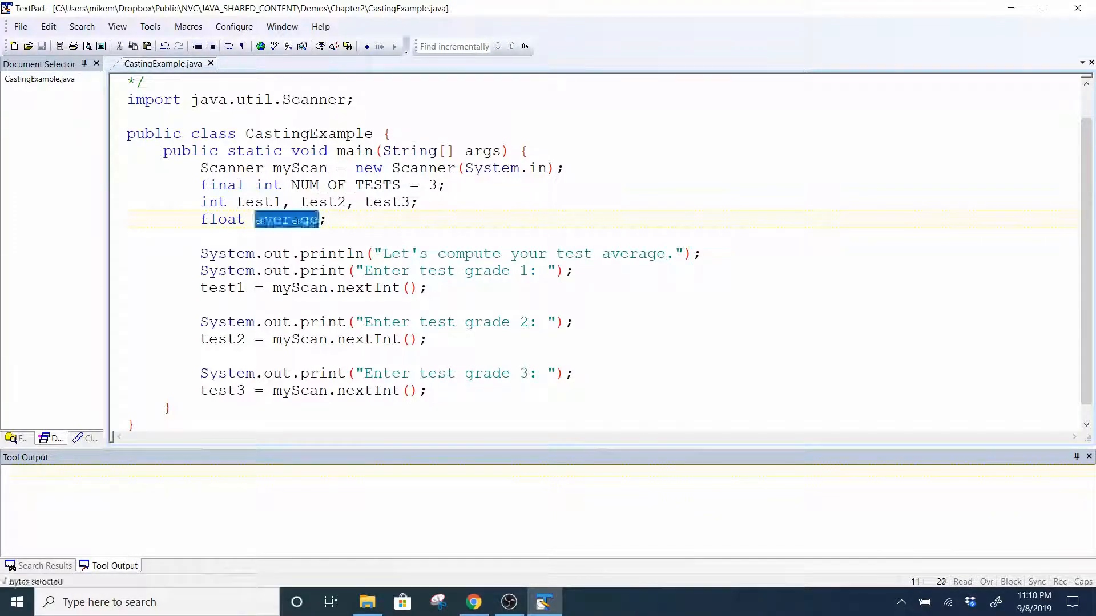
pyautogui.click(1016, 167)
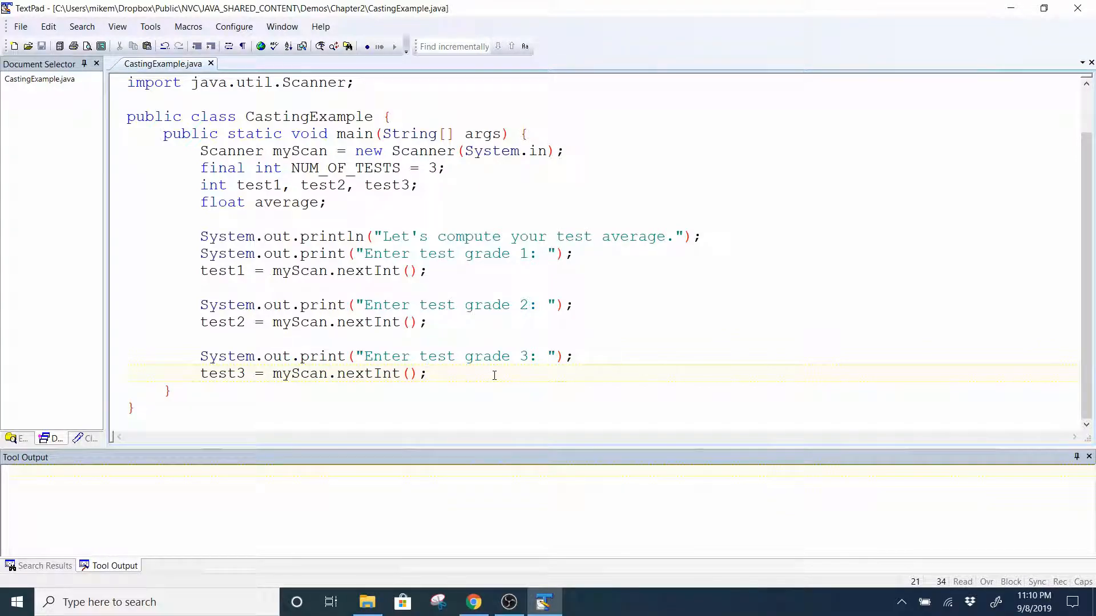
# - Assign 'average = (test1 + test2 + test3) / NUM_OF_TESTS;' after the third grade reading
pyautogui.write('avera')
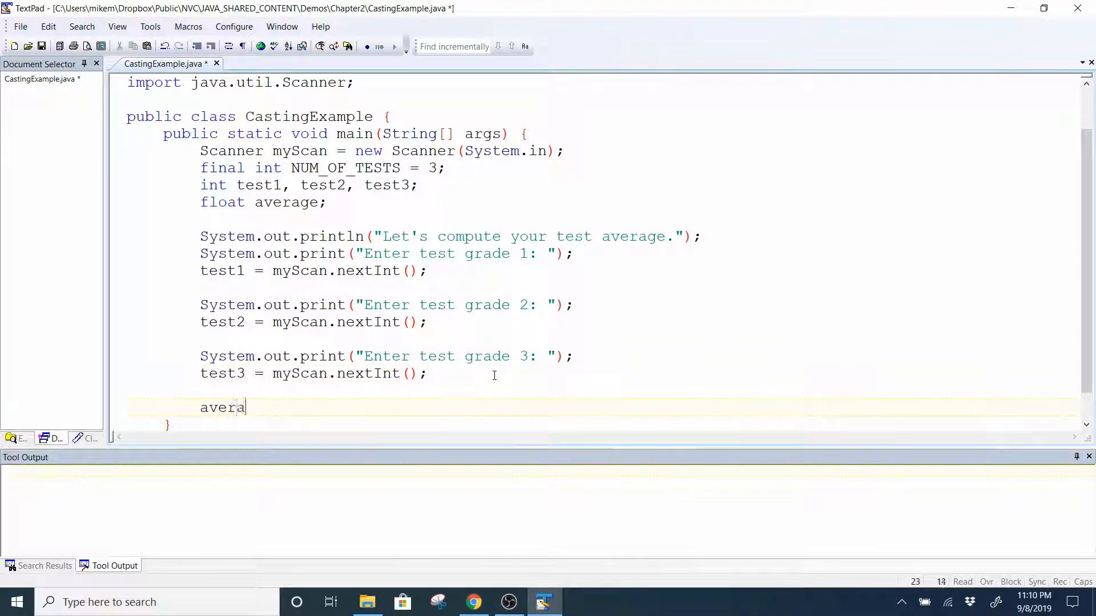
pyautogui.write('ge =')
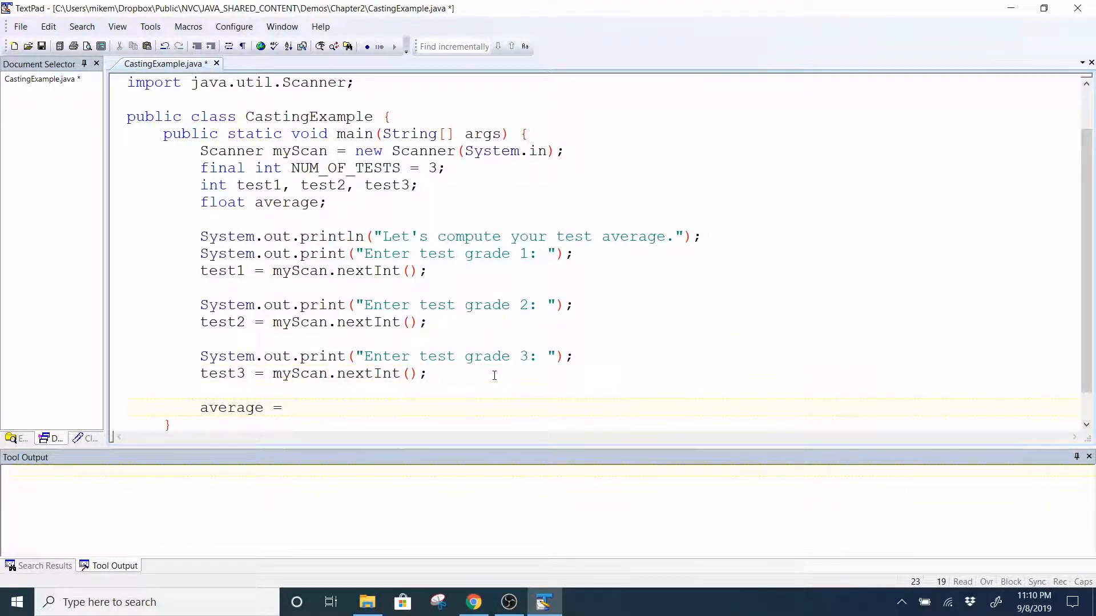
pyautogui.write('(tex\\s)')
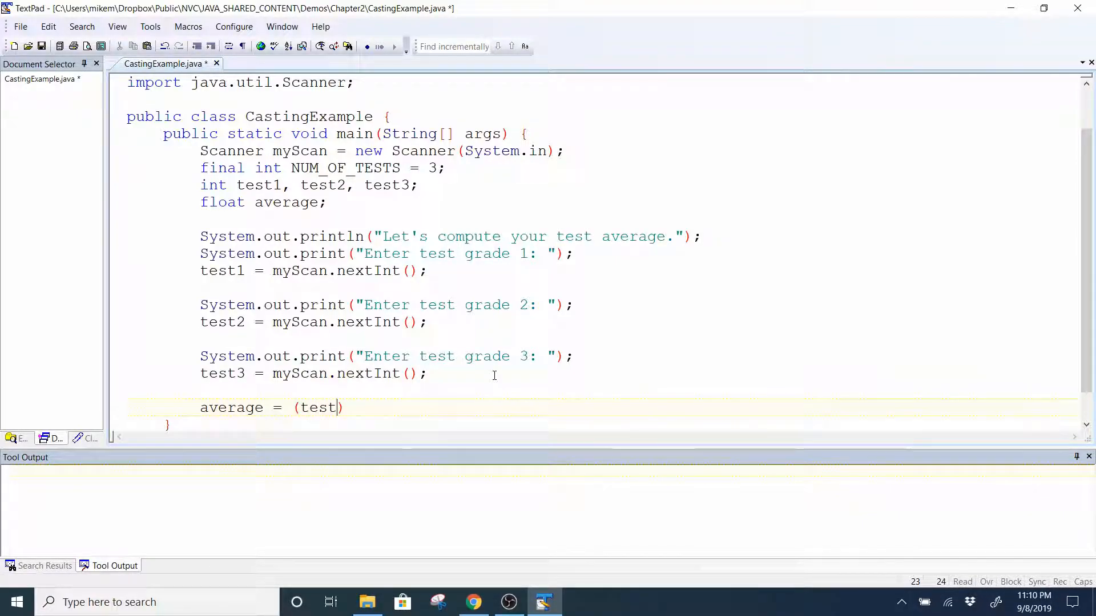
pyautogui.write('1 +')
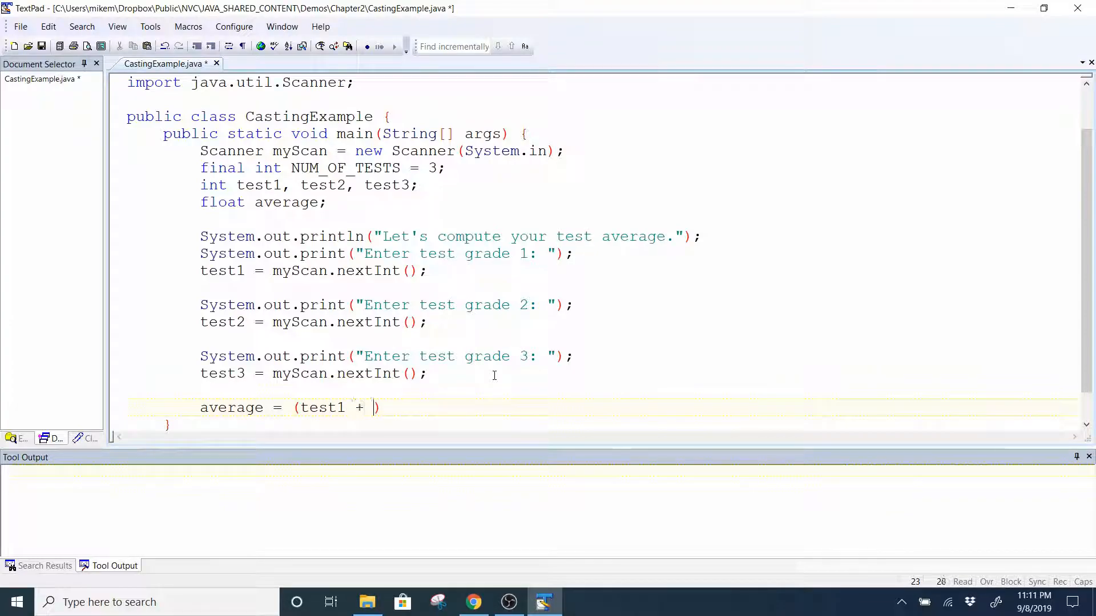
pyautogui.write('test2')
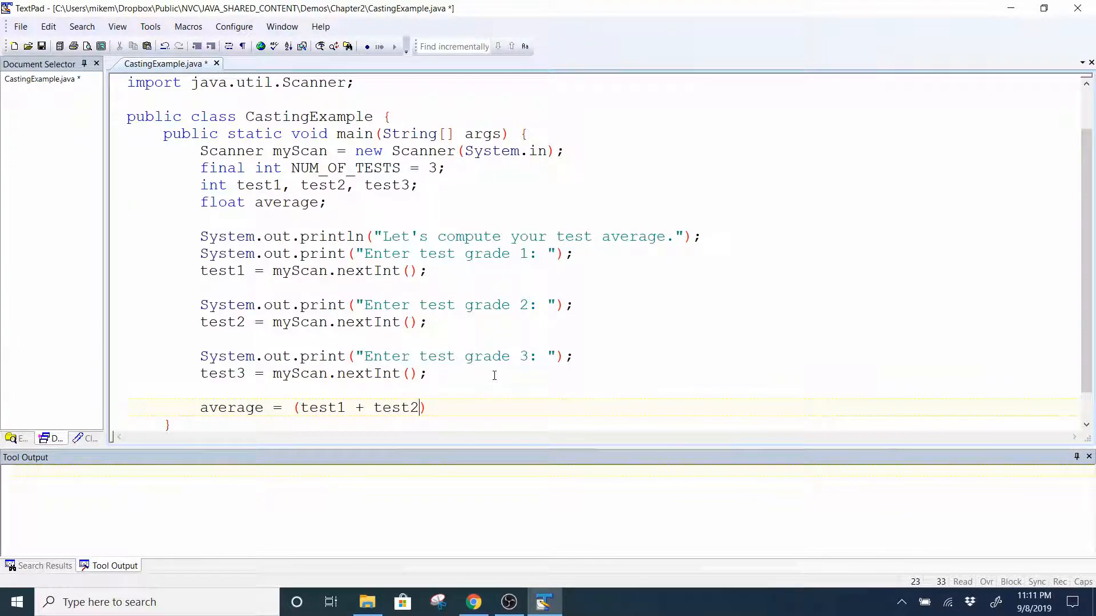
pyautogui.write('+ te')
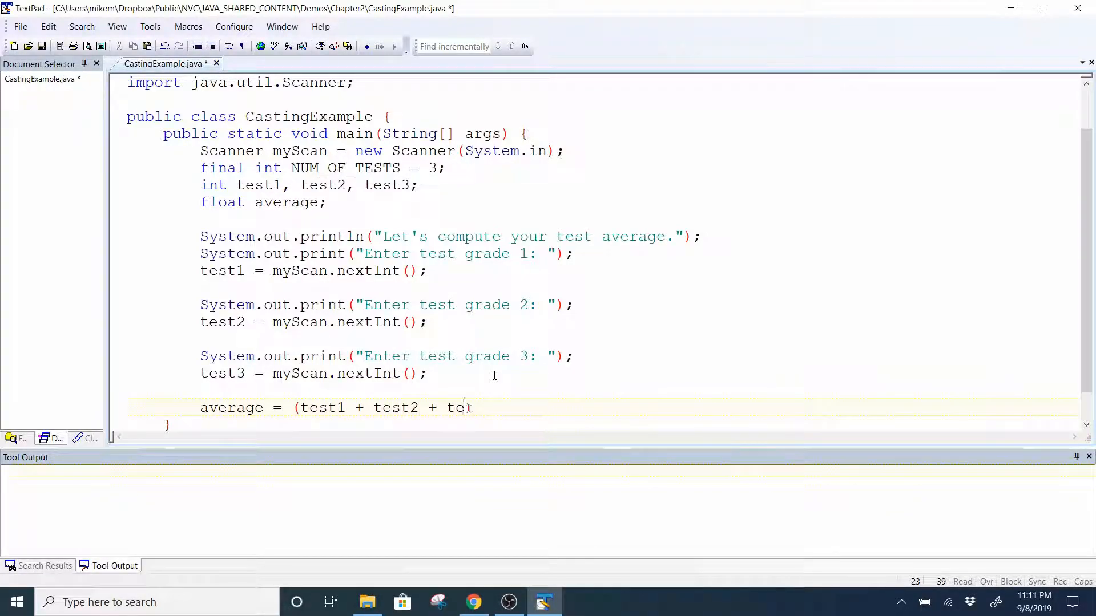
pyautogui.write('st3)')
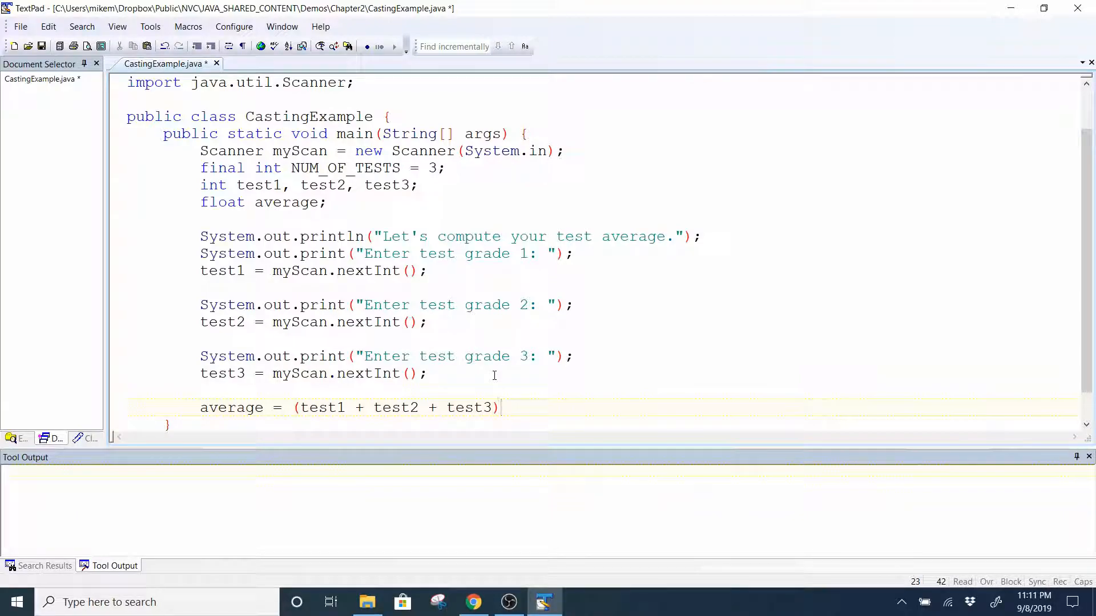
pyautogui.write('/ NUM_')
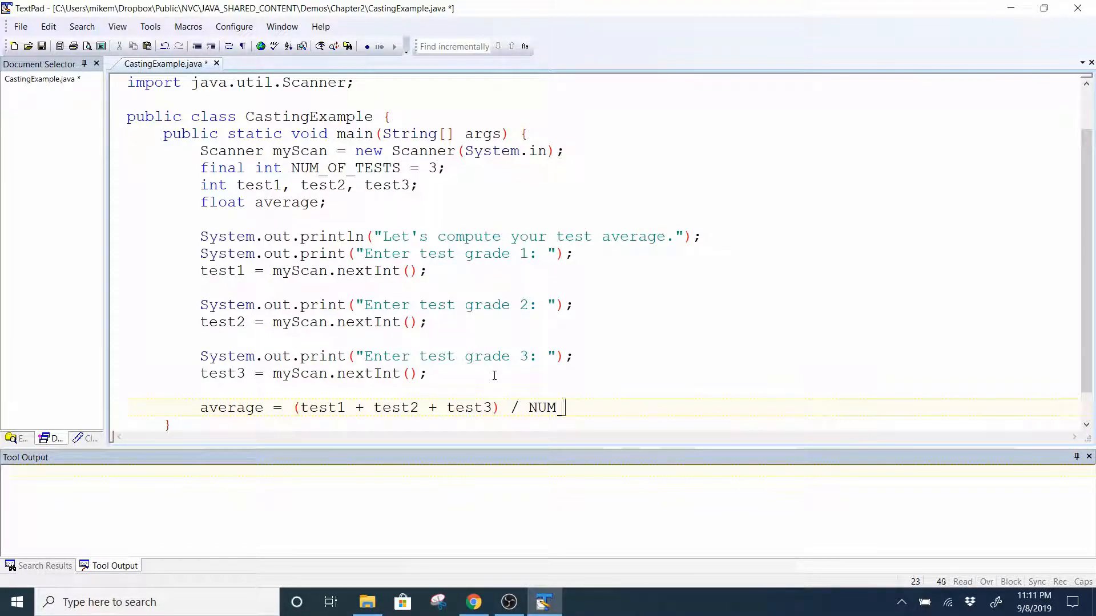
pyautogui.write('OF_TESTS;')
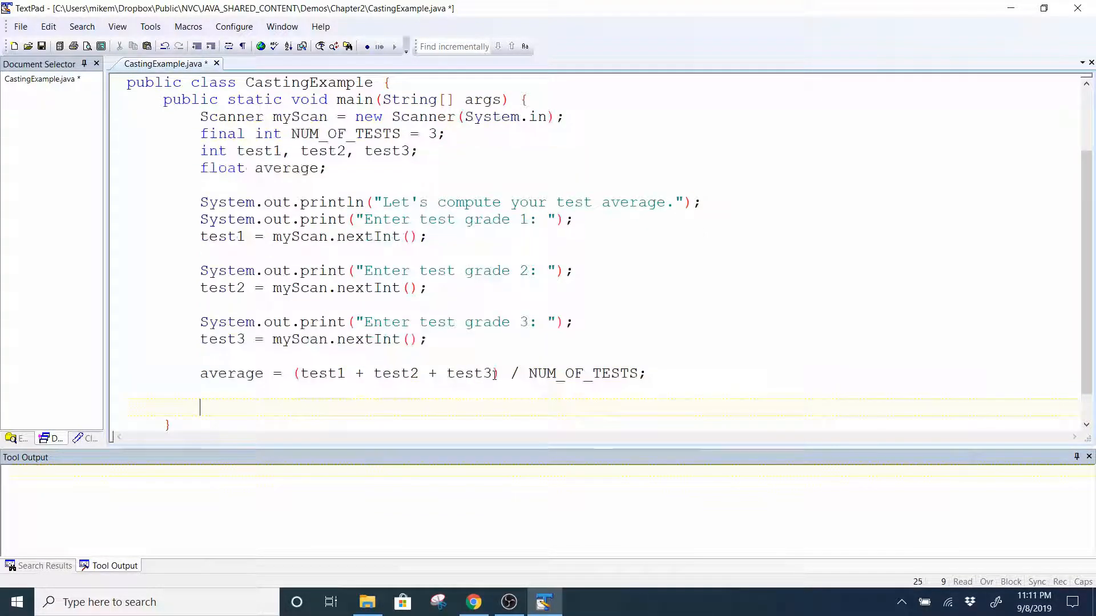
# - Print "\n\nYour test average is " + average with System.out.println and save with Ctrl+S
pyautogui.write('System')
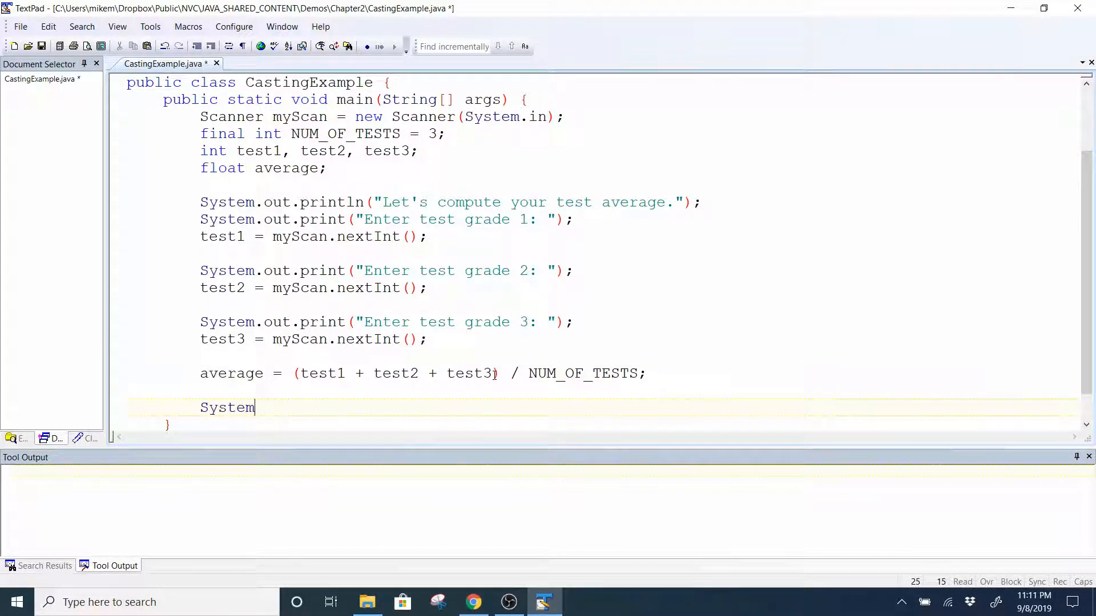
pyautogui.write('.out.pir')
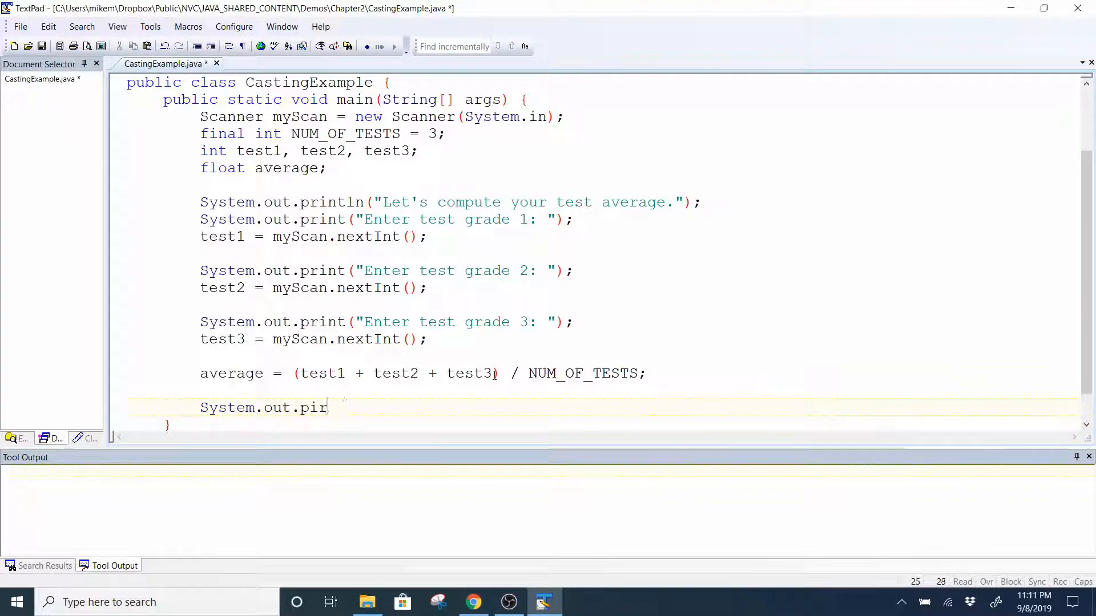
pyautogui.write('ntln()')
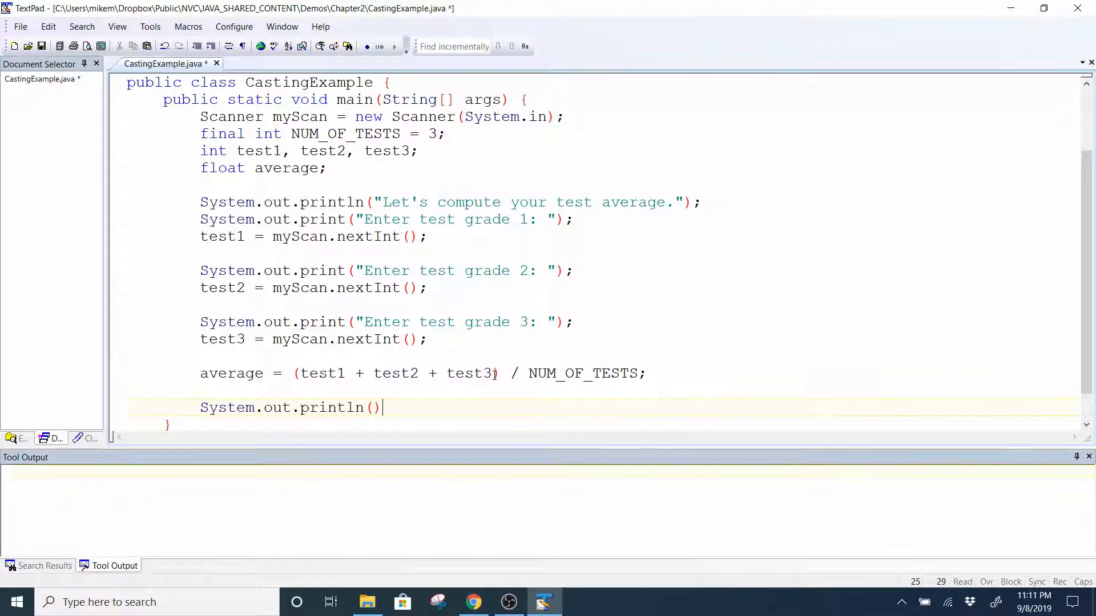
pyautogui.write('";')
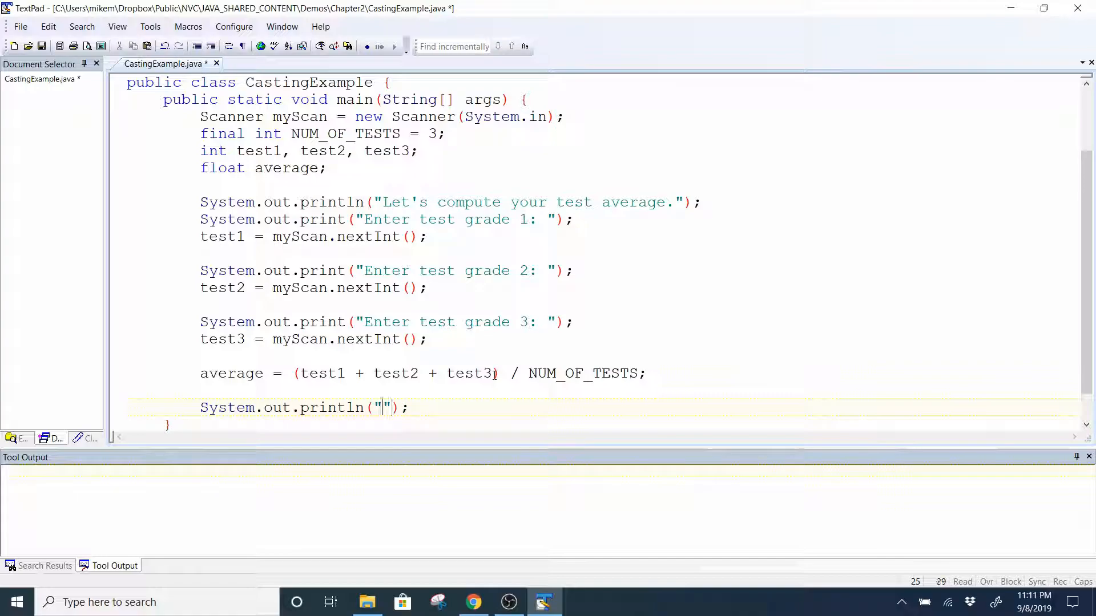
pyautogui.write('\\n\\n')
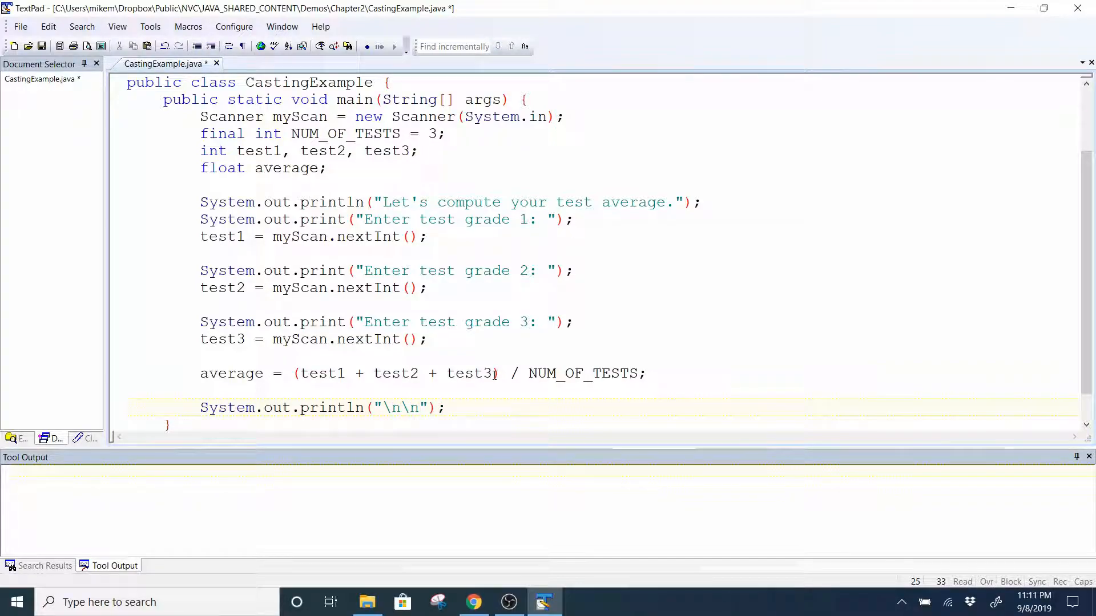
pyautogui.write('Your test a')
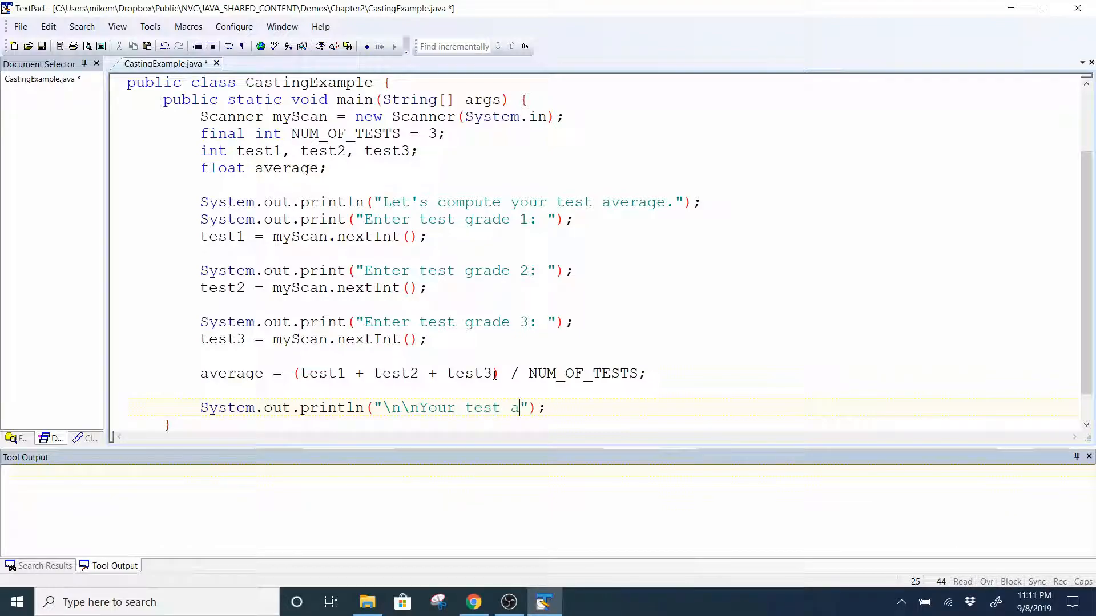
pyautogui.write('verage')
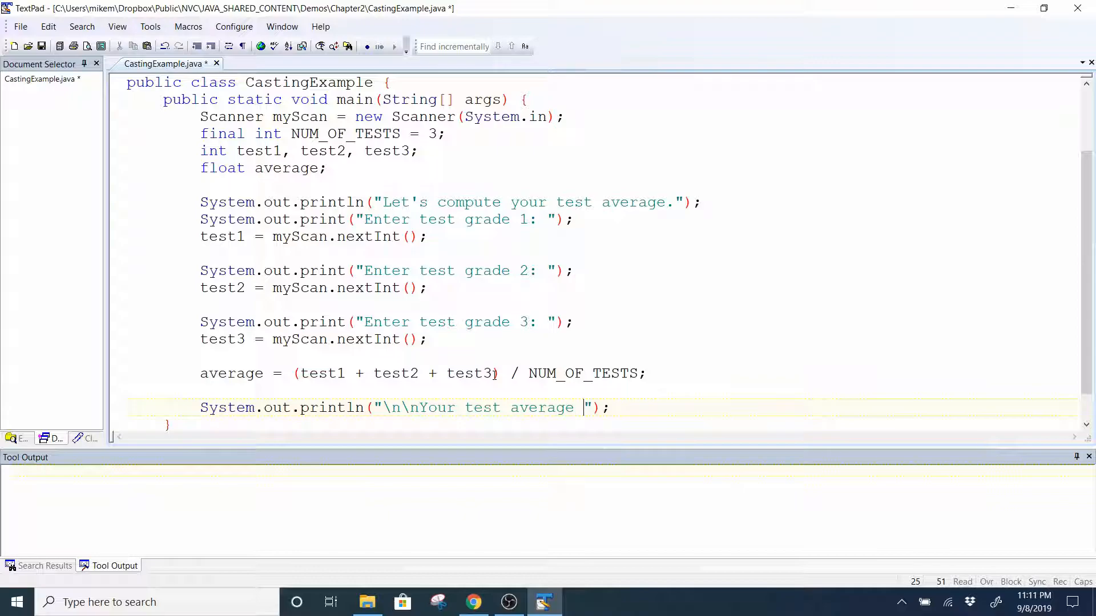
pyautogui.write('is " +')
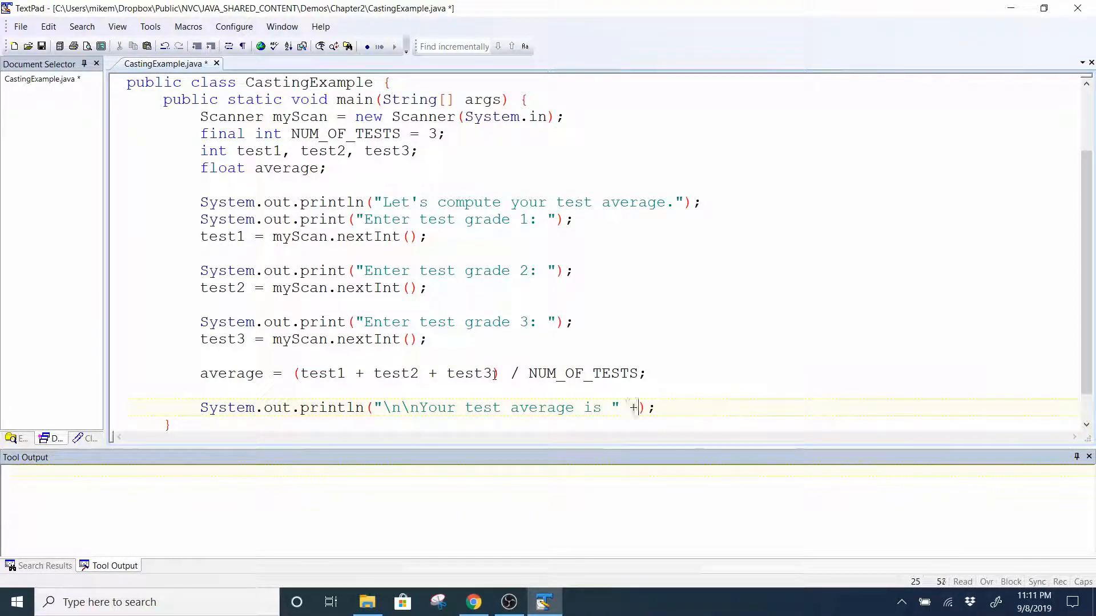
pyautogui.write('aeverage')
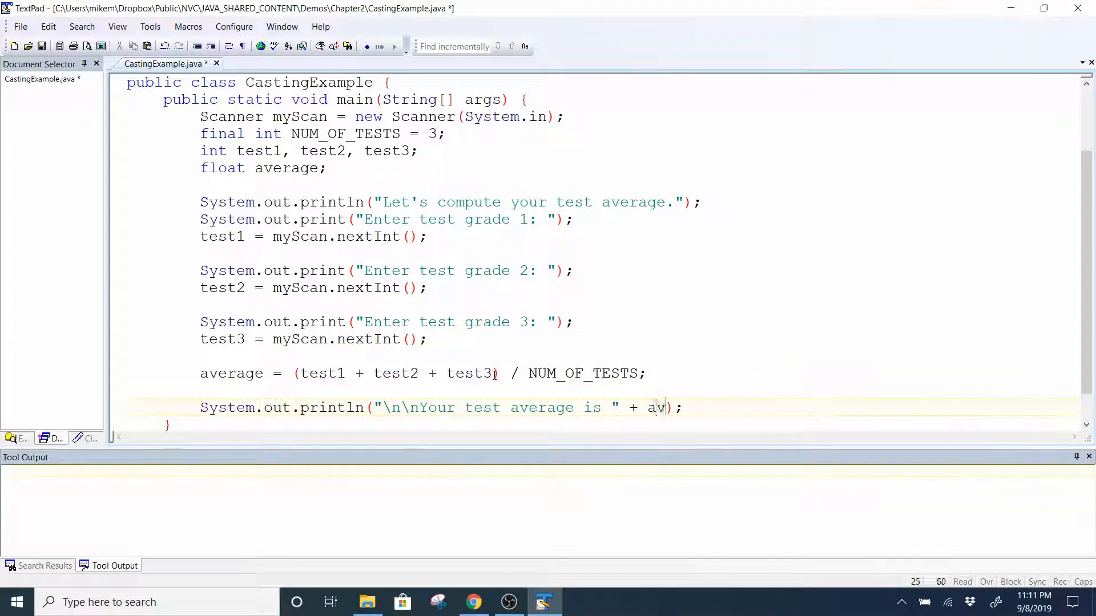
pyautogui.write('erage')
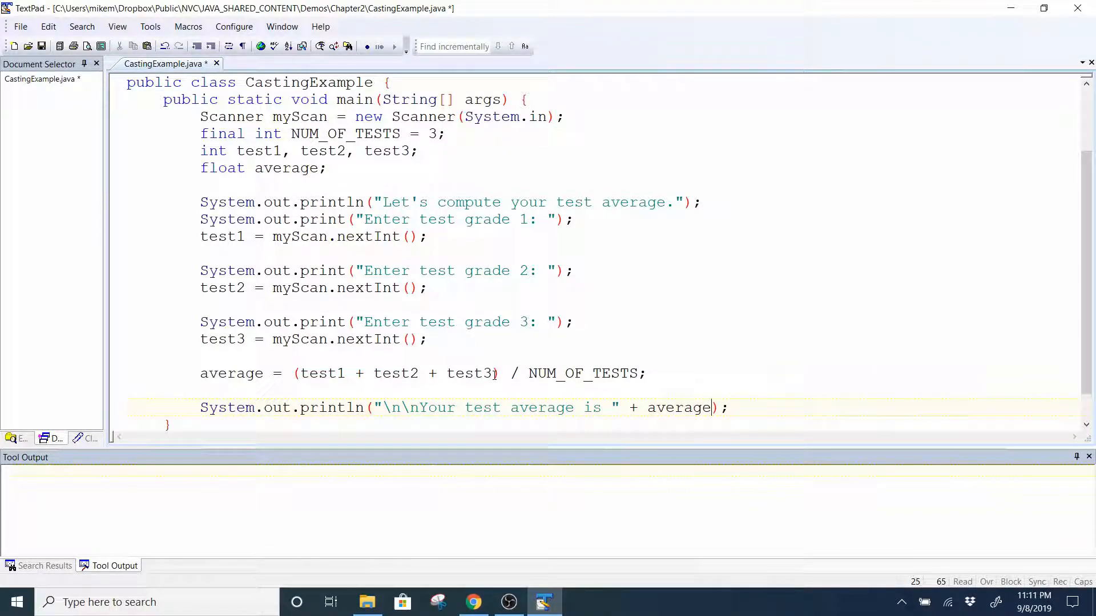
pyautogui.press('ctrl+s')
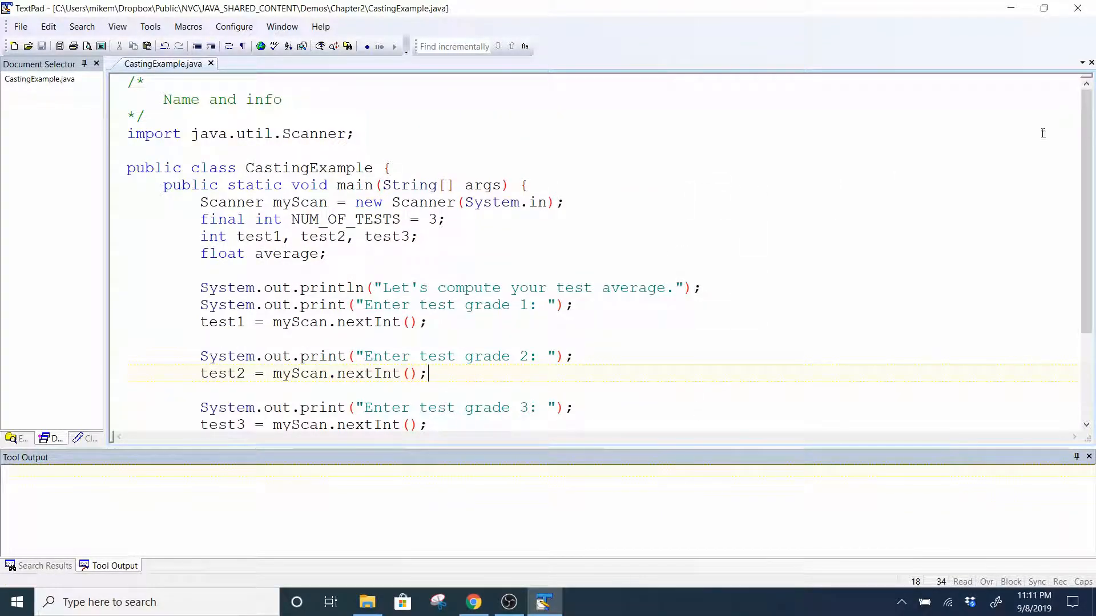
# - Close the cmd.exe console of the run that crashed with an InputMismatchException
pyautogui.scroll(-3)
pyautogui.write('50\\')
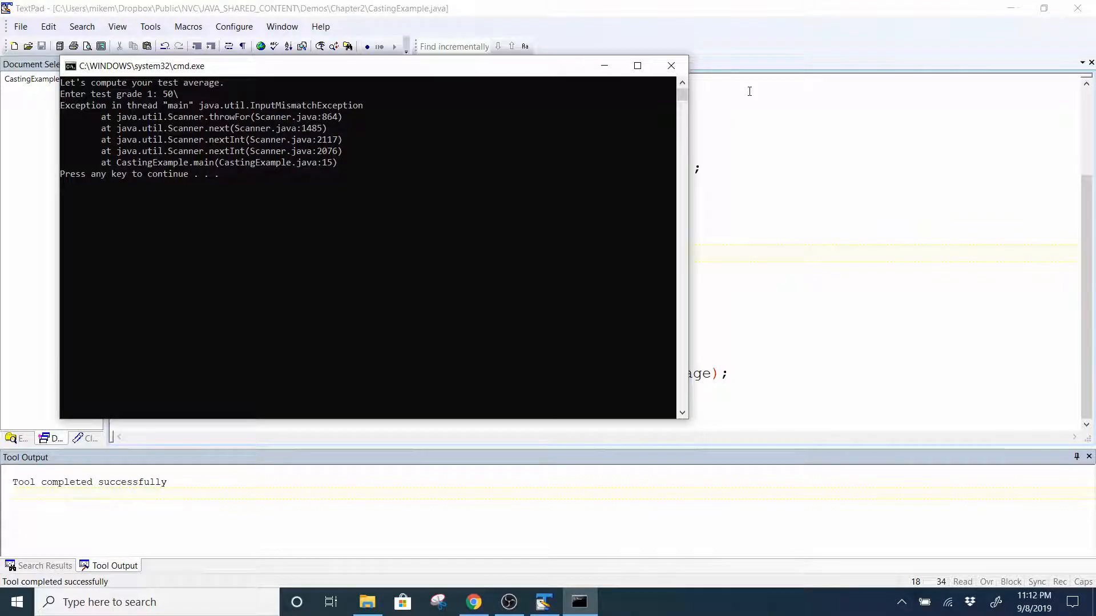
pyautogui.moveTo(710, 60)
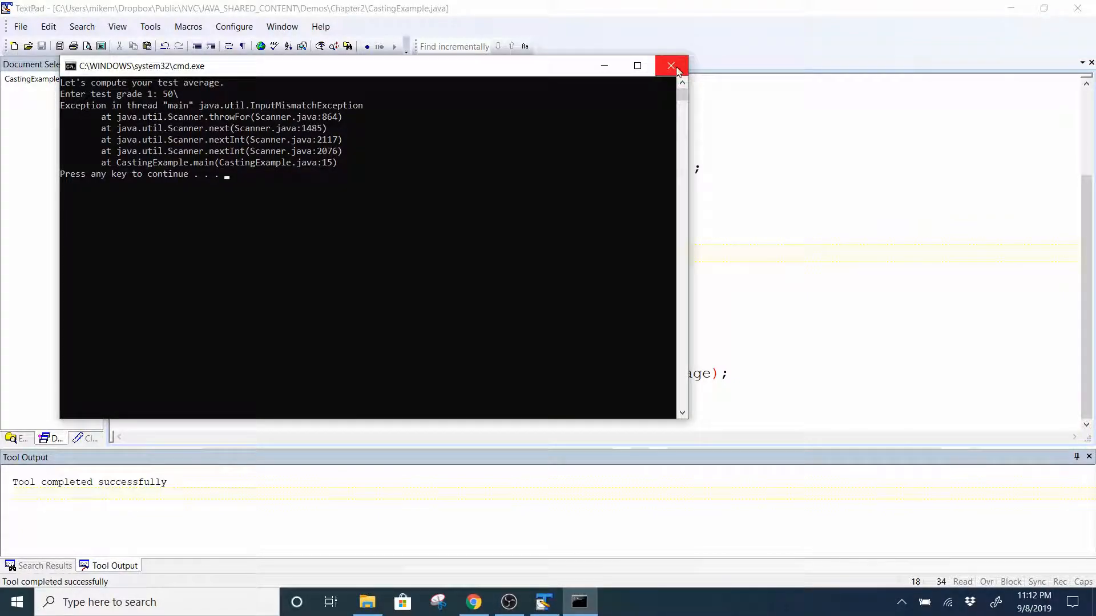
pyautogui.moveTo(670, 66)
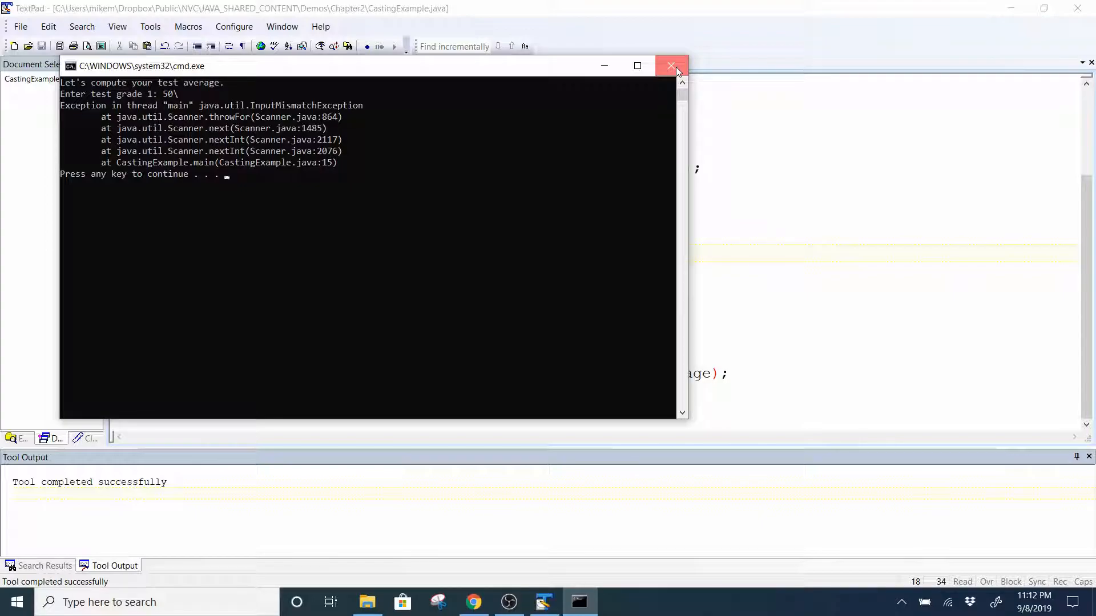
pyautogui.click(670, 65)
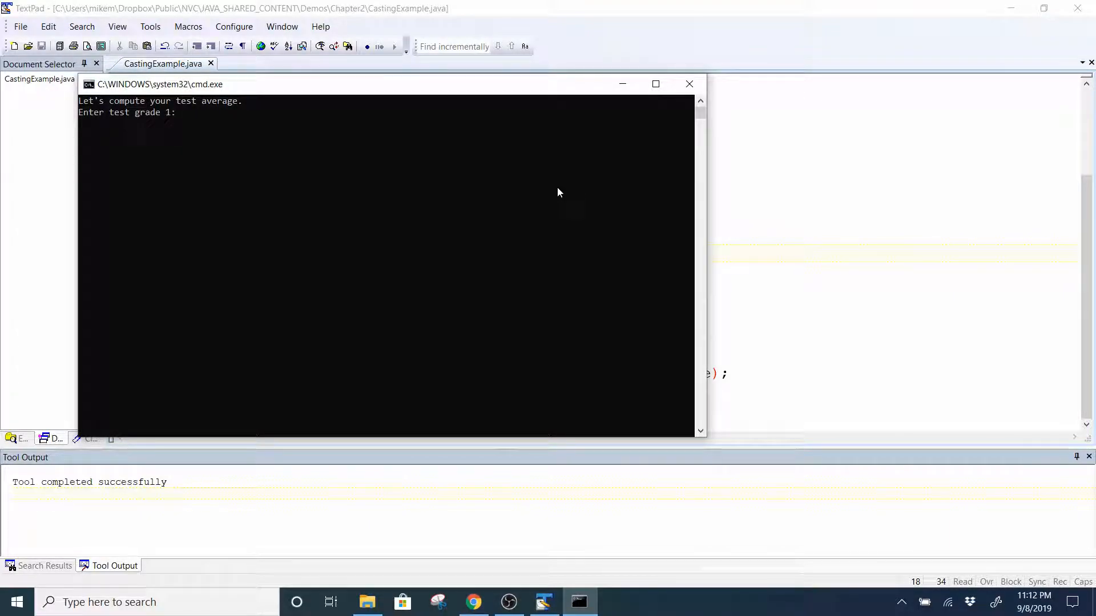
# - Enter grades 50, 75 and 100 in the console to get a test average of 75.0
pyautogui.write('50')
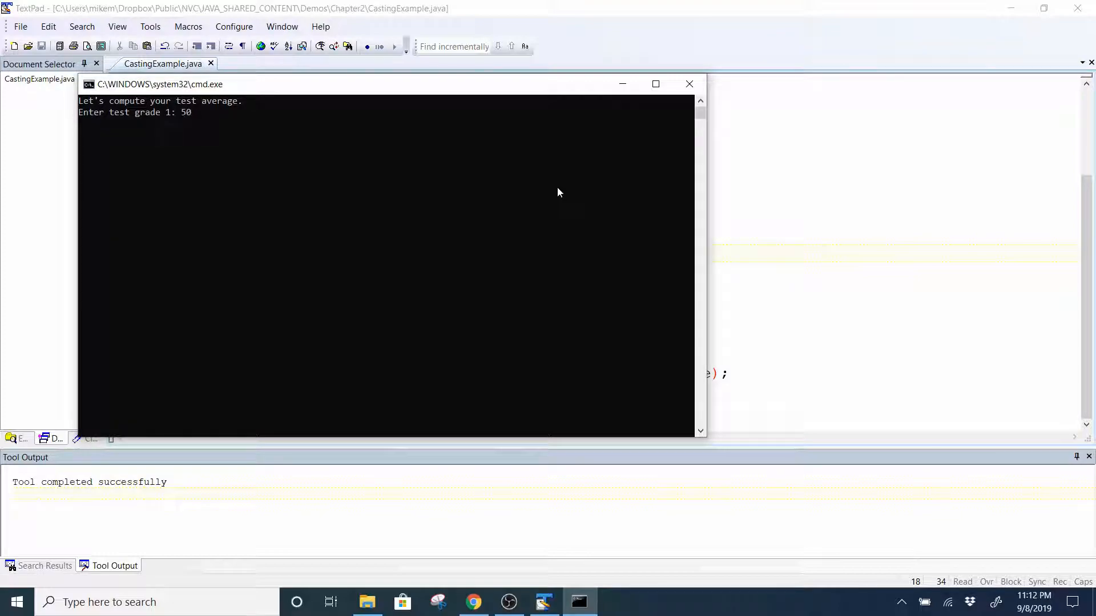
pyautogui.press('enter')
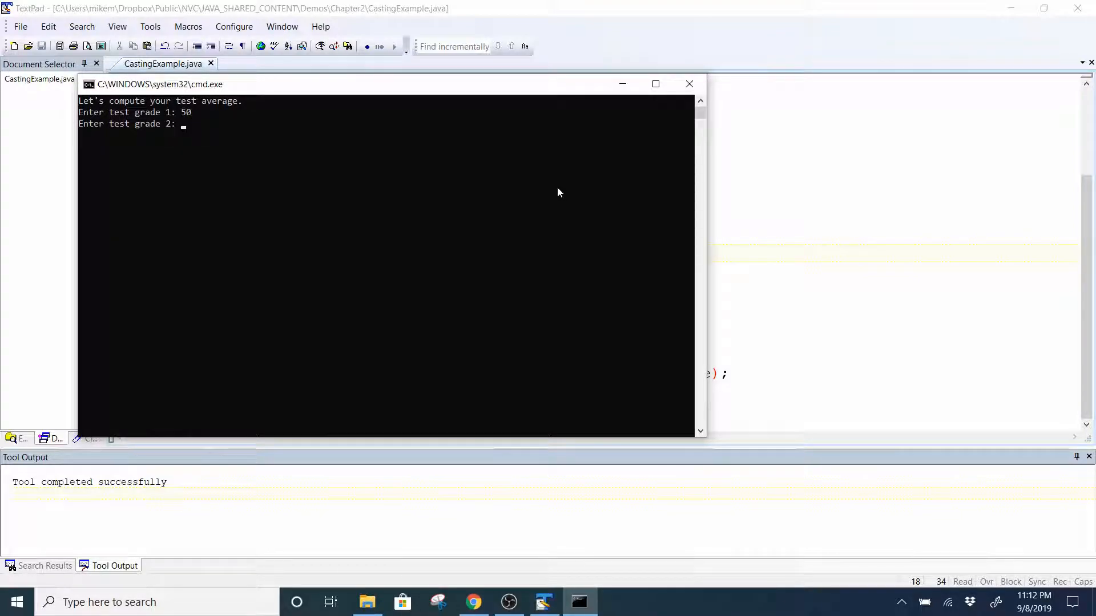
pyautogui.write('75')
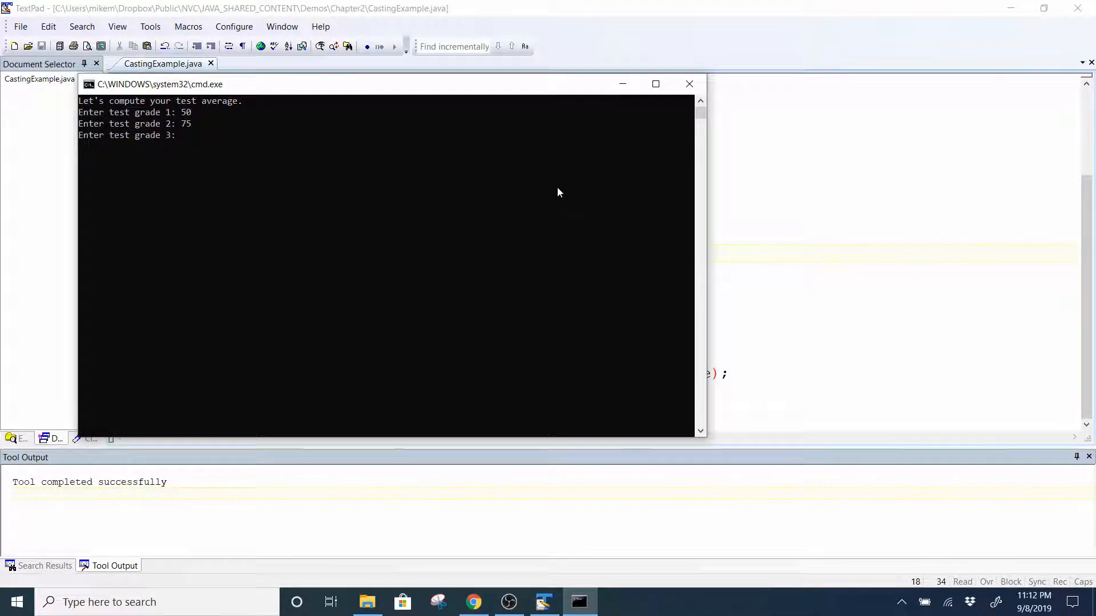
pyautogui.write('100')
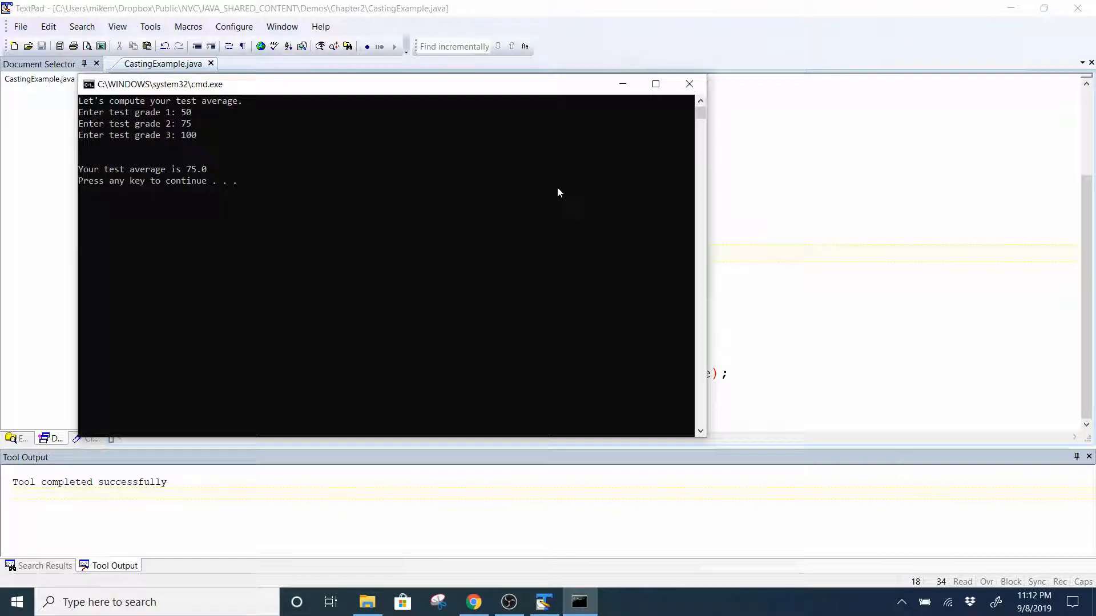
pyautogui.moveTo(688, 83)
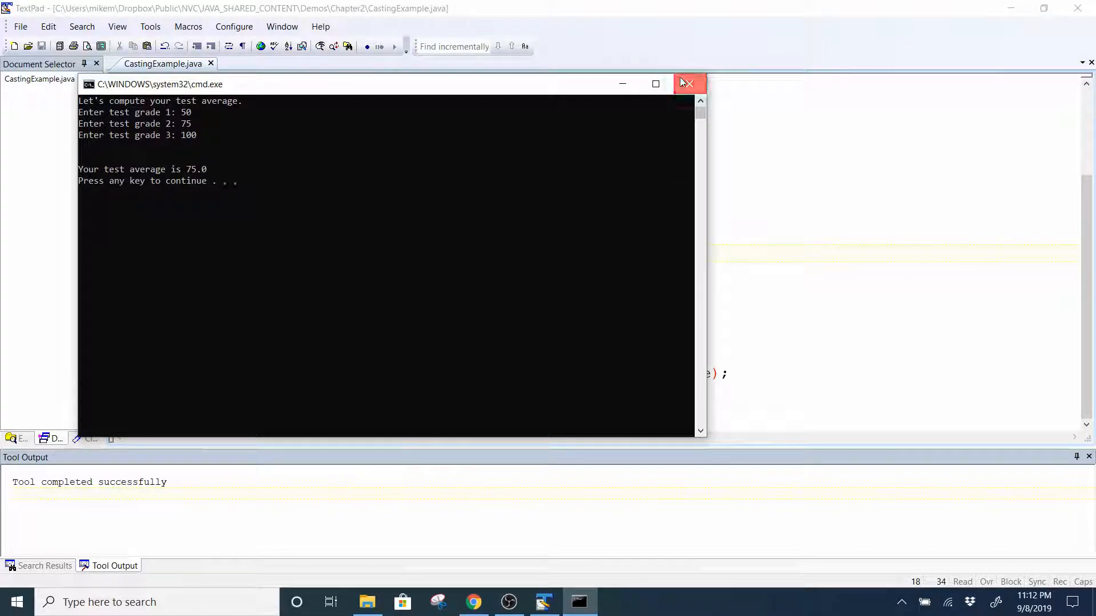
# - Close the console and highlight the sum expression in the average calculation line
pyautogui.click(687, 83)
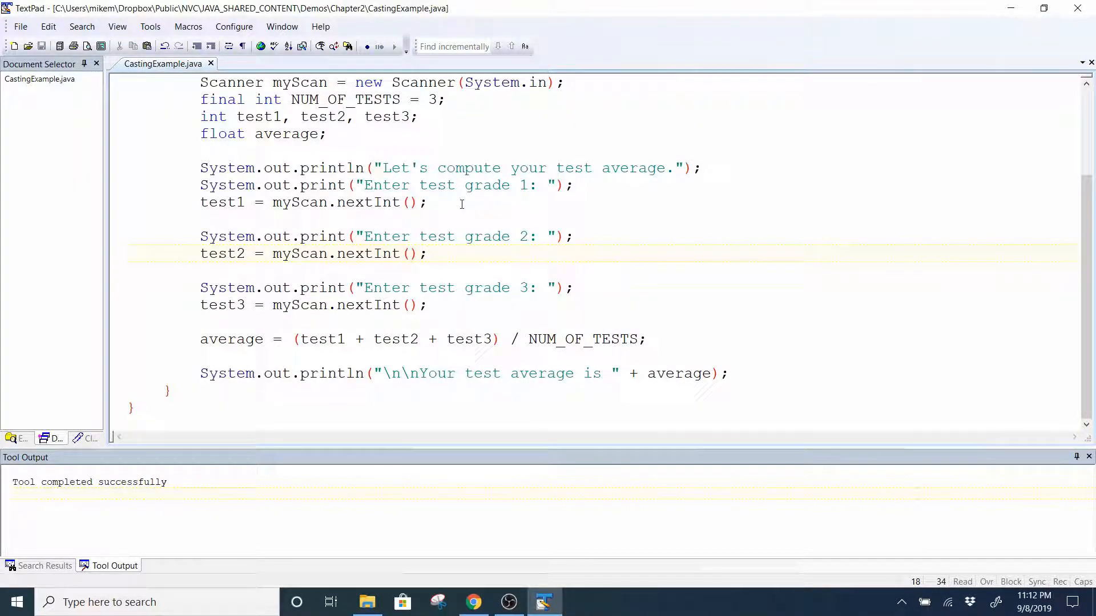
pyautogui.click(499, 339)
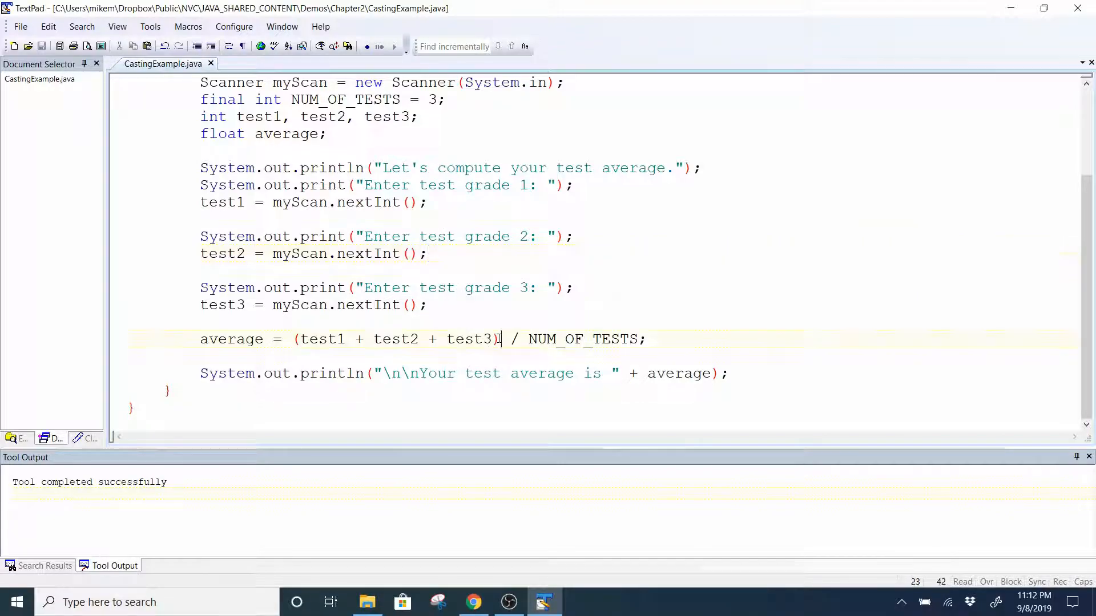
pyautogui.moveTo(501, 339); pyautogui.dragTo(291, 339)
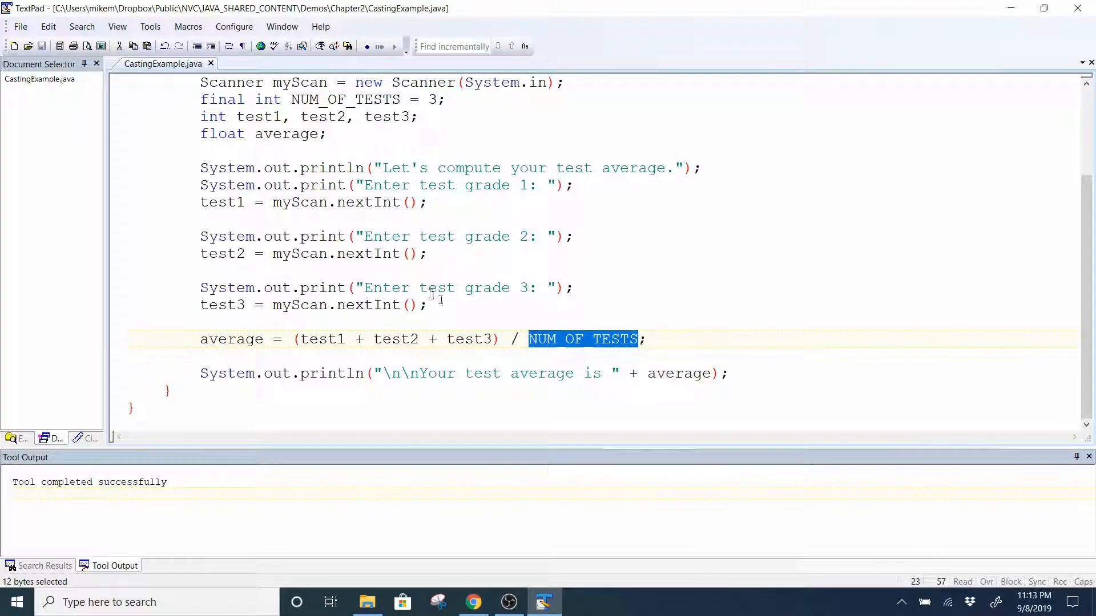
pyautogui.moveTo(454, 273)
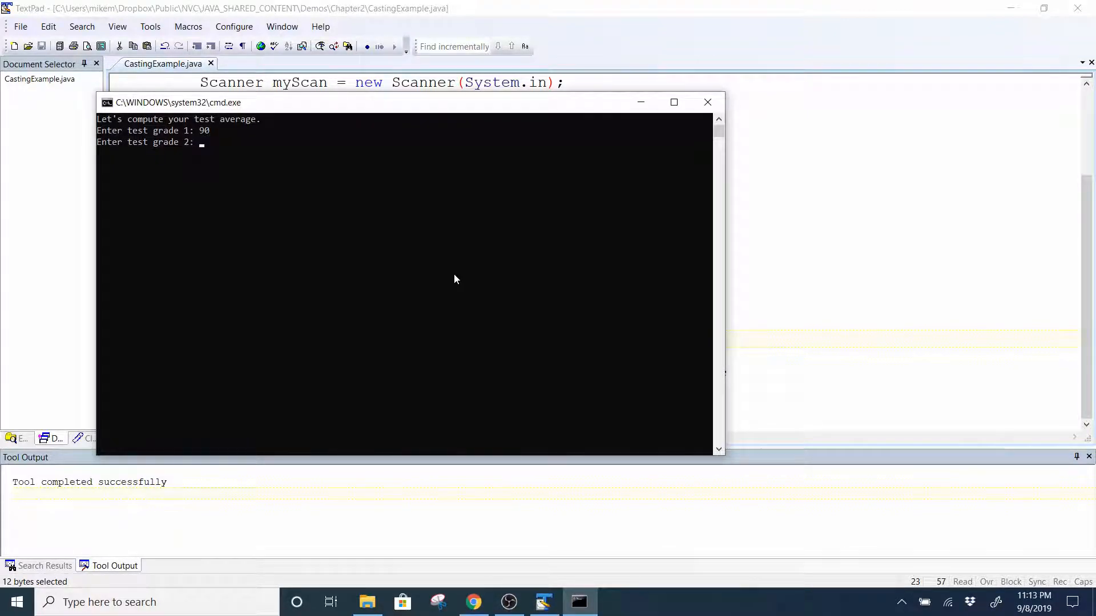
# - Enter 93 and 94 as the second and third test grades in the console
pyautogui.write('93')
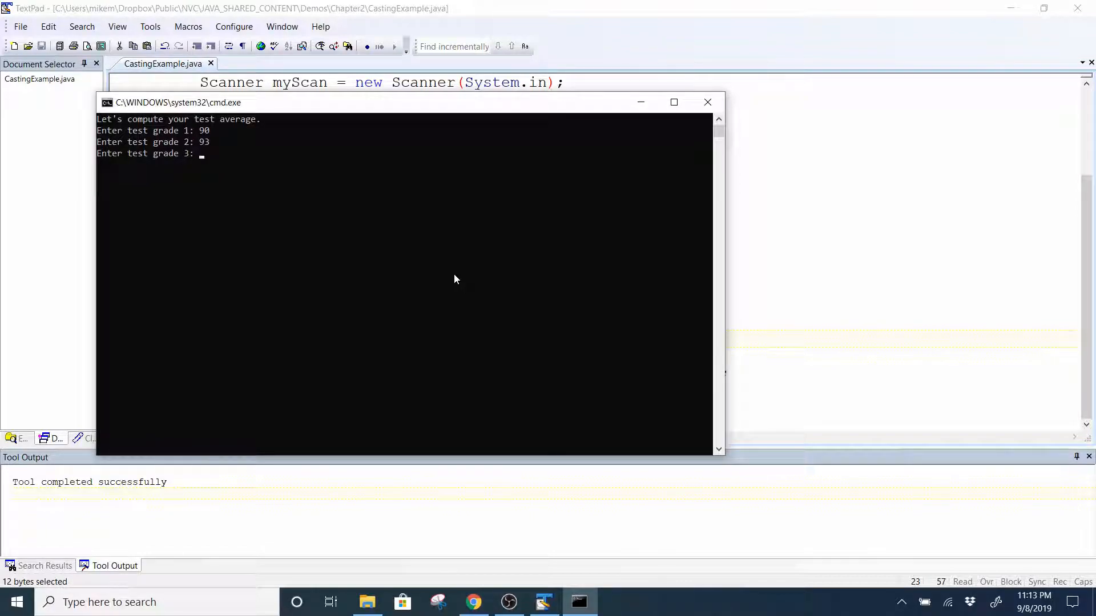
pyautogui.write('94')
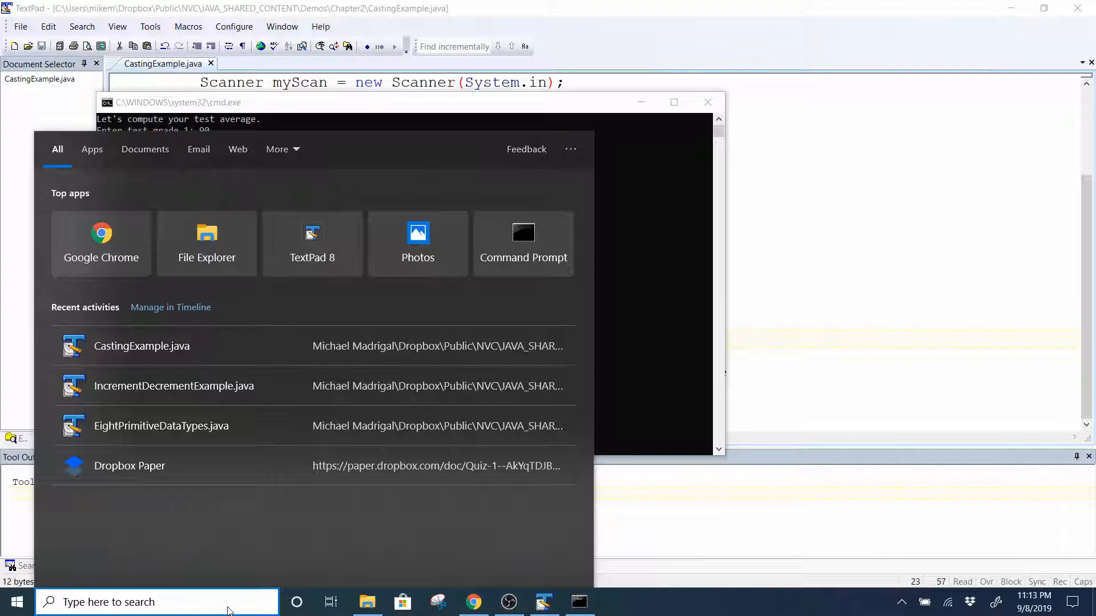
# - Search 'cal' in Windows Search and launch the Calculator app
pyautogui.write('cal')
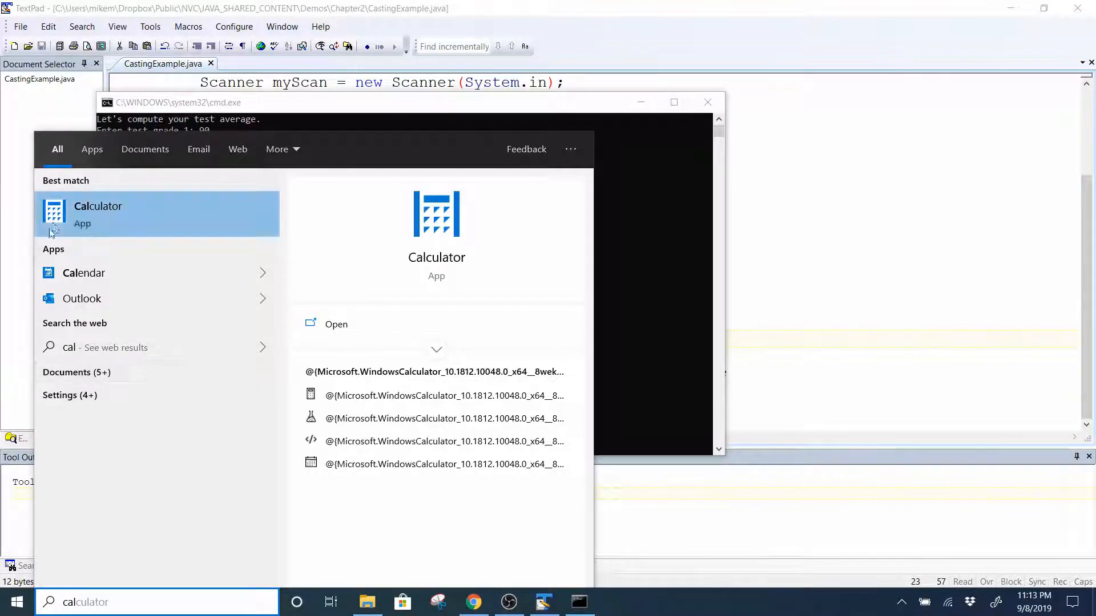
pyautogui.click(98, 214)
pyautogui.write('90')
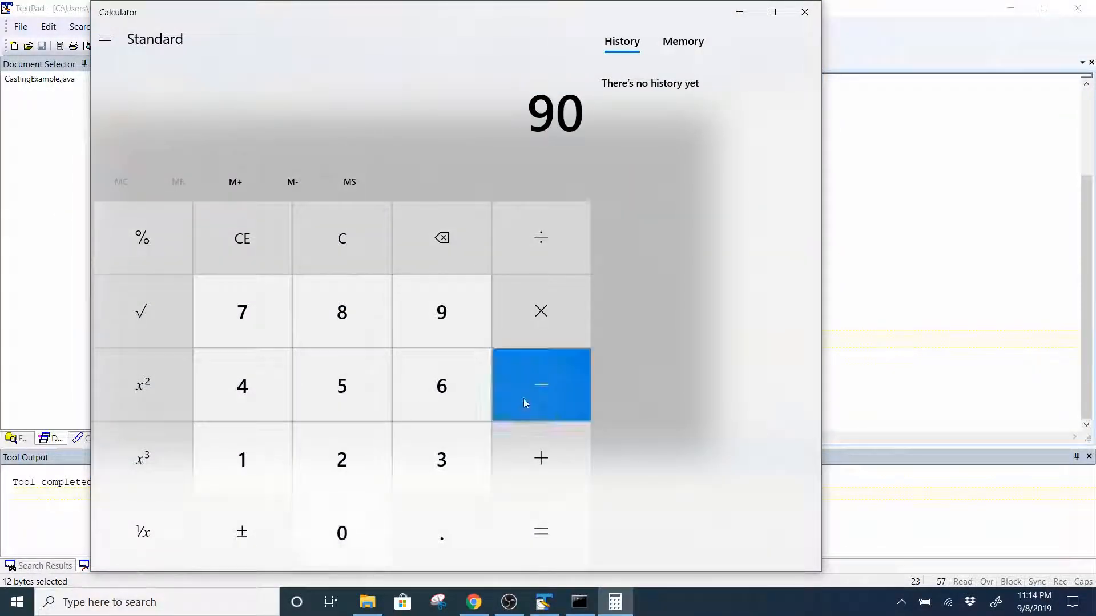
# - Sum 90 + 93 + 94 to 277 in Calculator and begin dividing the total
pyautogui.click(540, 384)
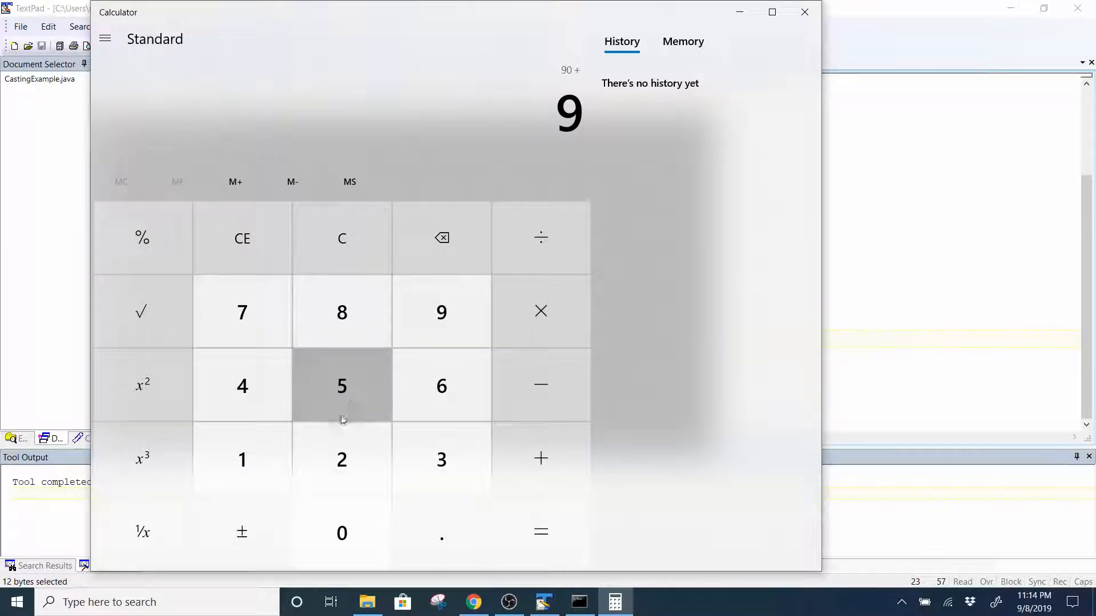
pyautogui.click(441, 458)
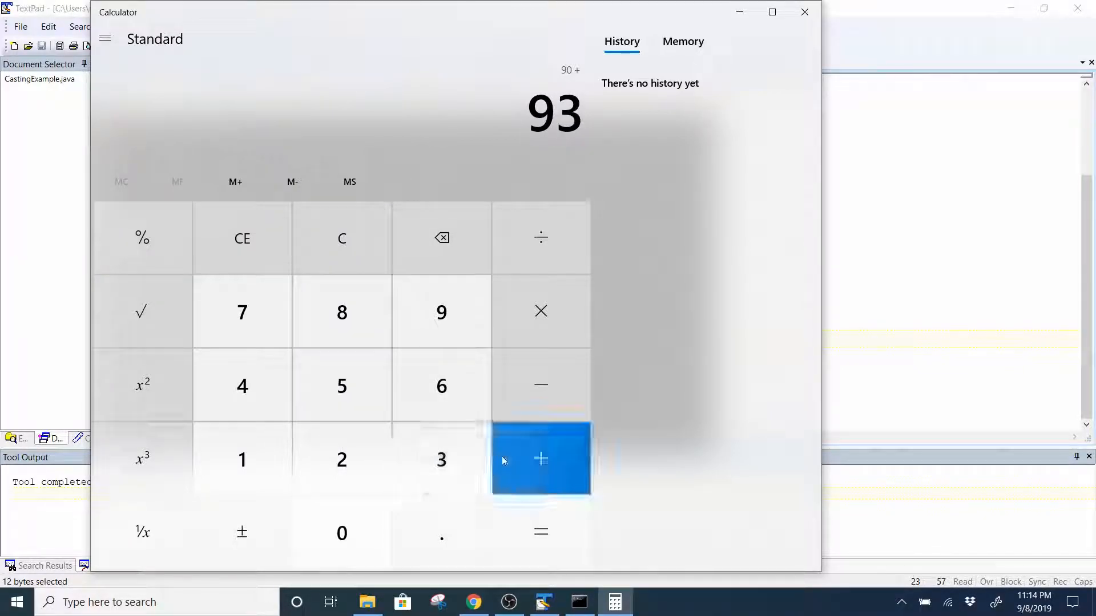
pyautogui.click(540, 459)
pyautogui.write('94')
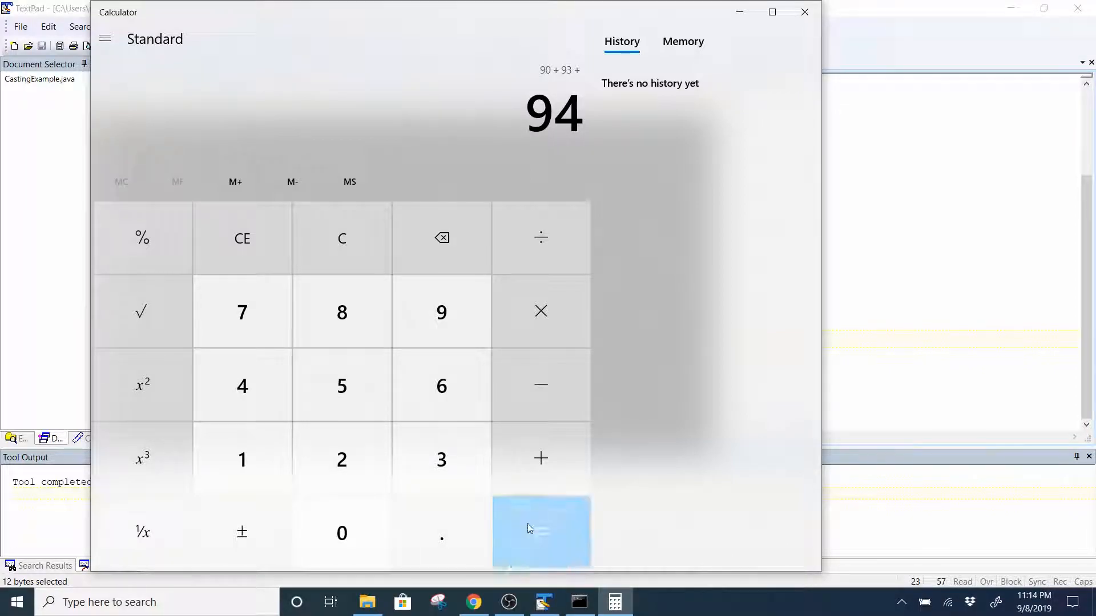
pyautogui.click(539, 533)
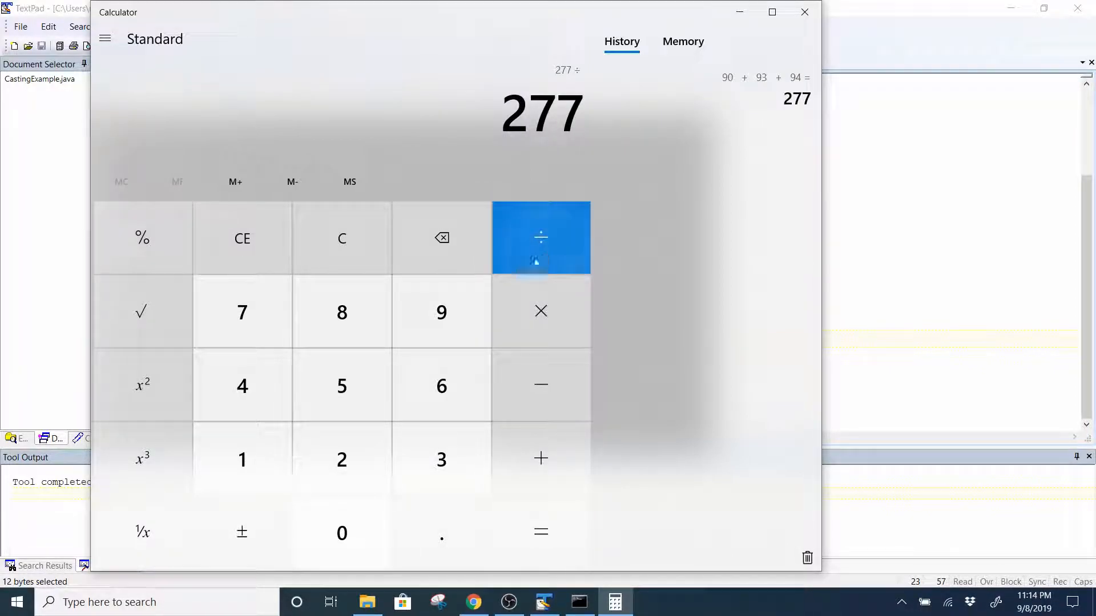
pyautogui.click(540, 532)
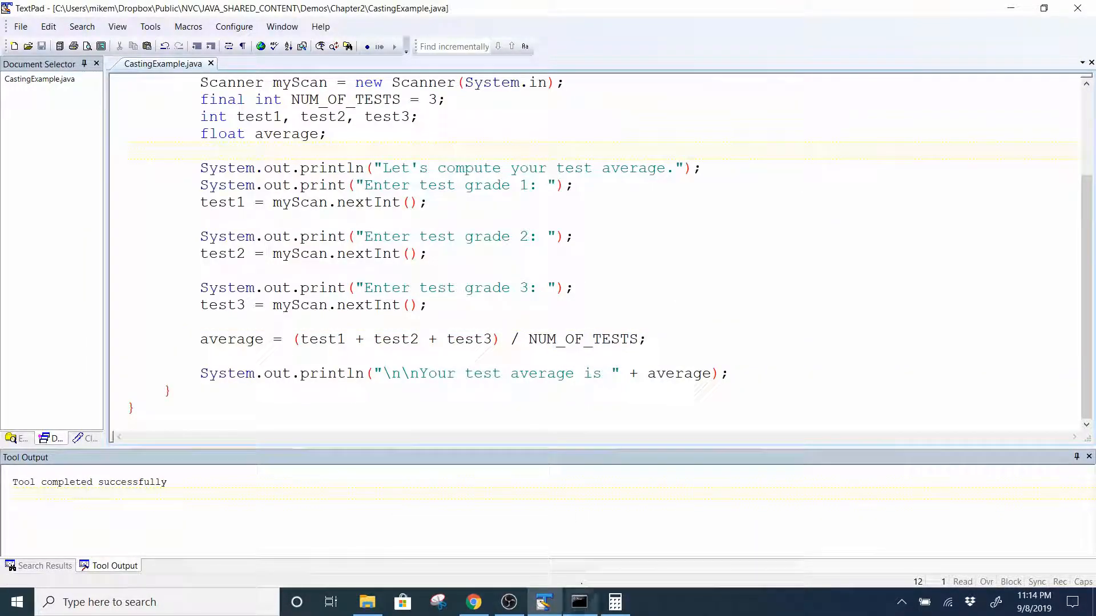
pyautogui.moveTo(579, 601)
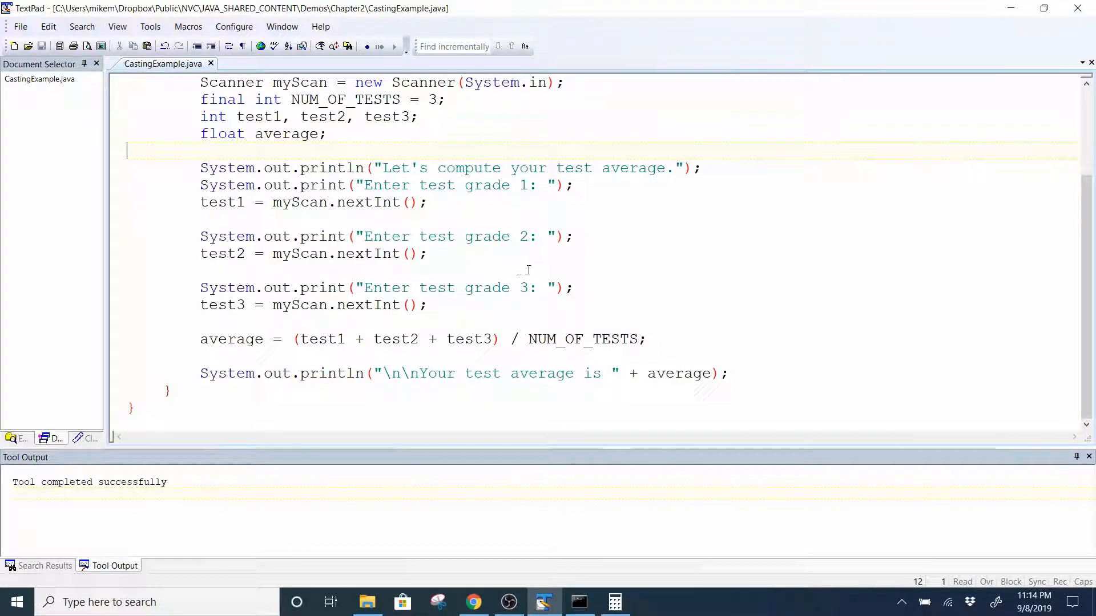
pyautogui.moveTo(467, 339)
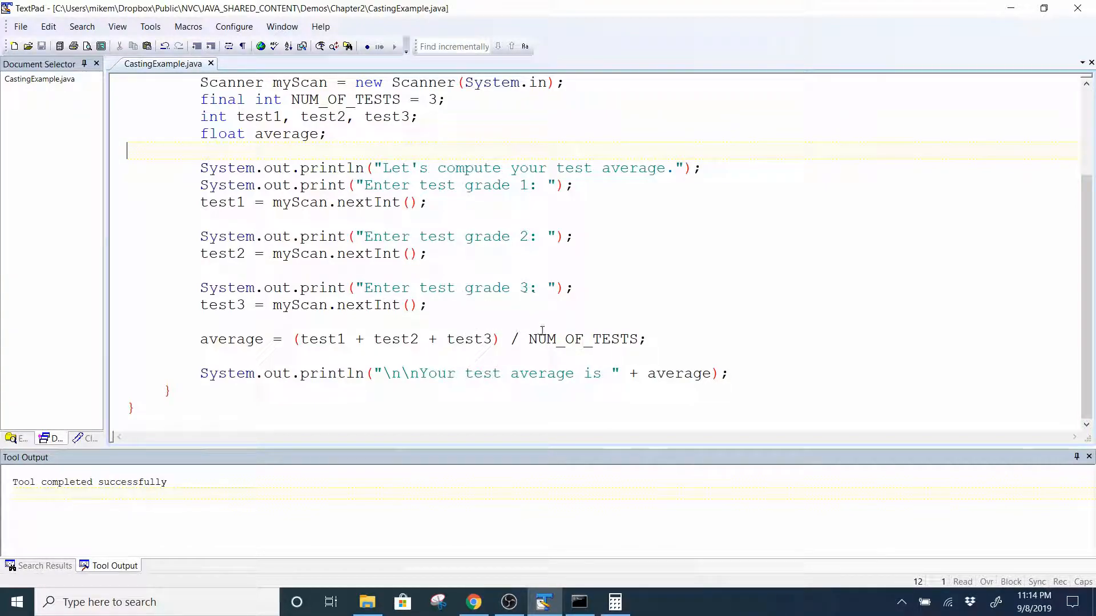
pyautogui.moveTo(410, 339); pyautogui.dragTo(646, 338)
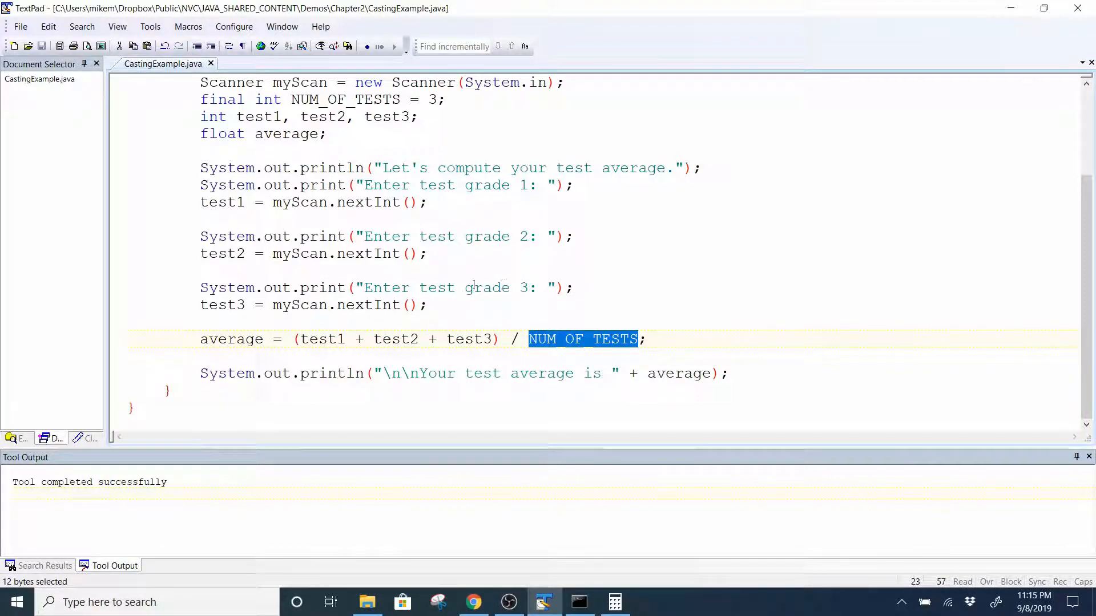
pyautogui.moveTo(450, 319)
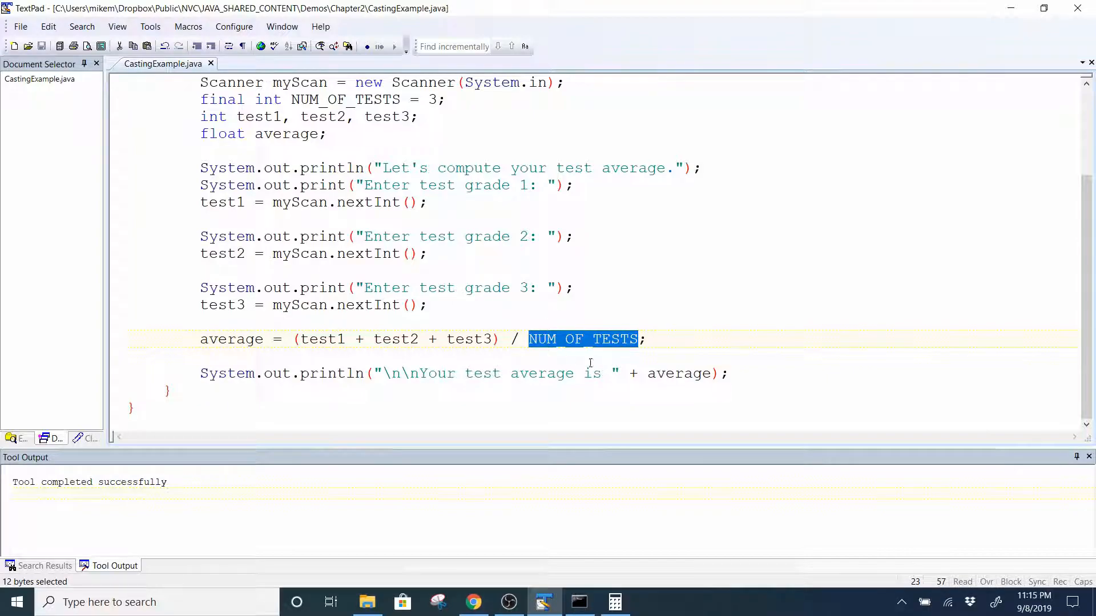
pyautogui.moveTo(461, 339)
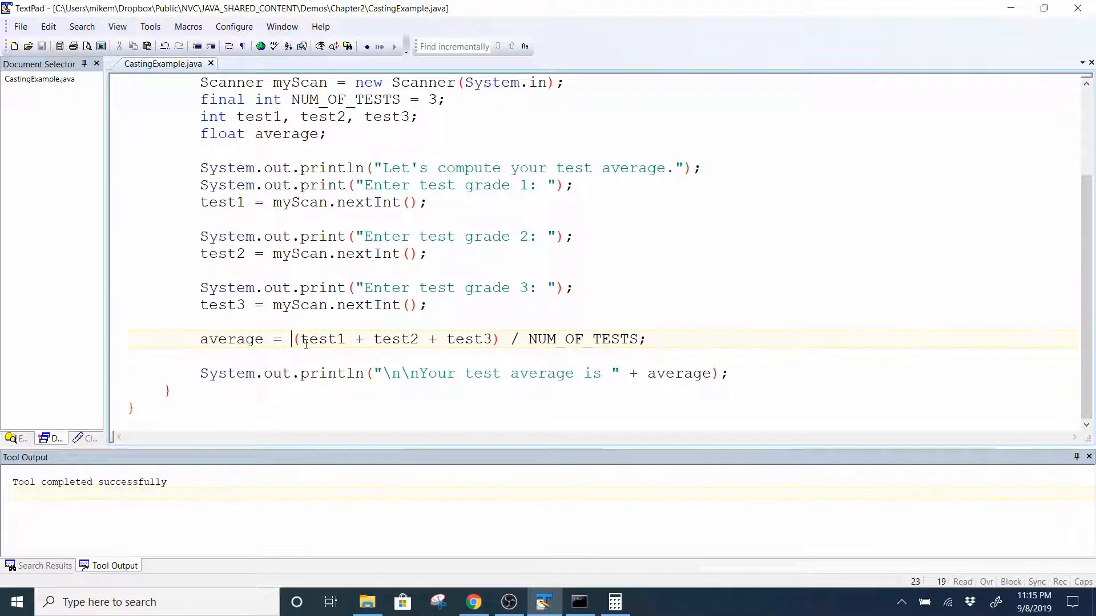
# - Add a (float) cast before the grade sum, then save and rerun the program
pyautogui.write('(')
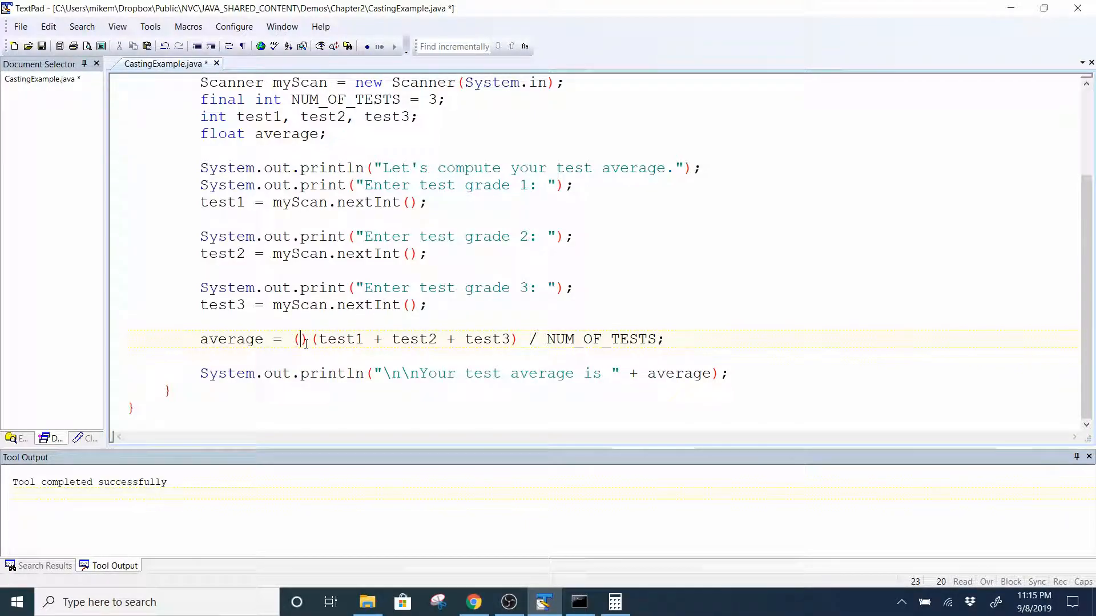
pyautogui.write('float')
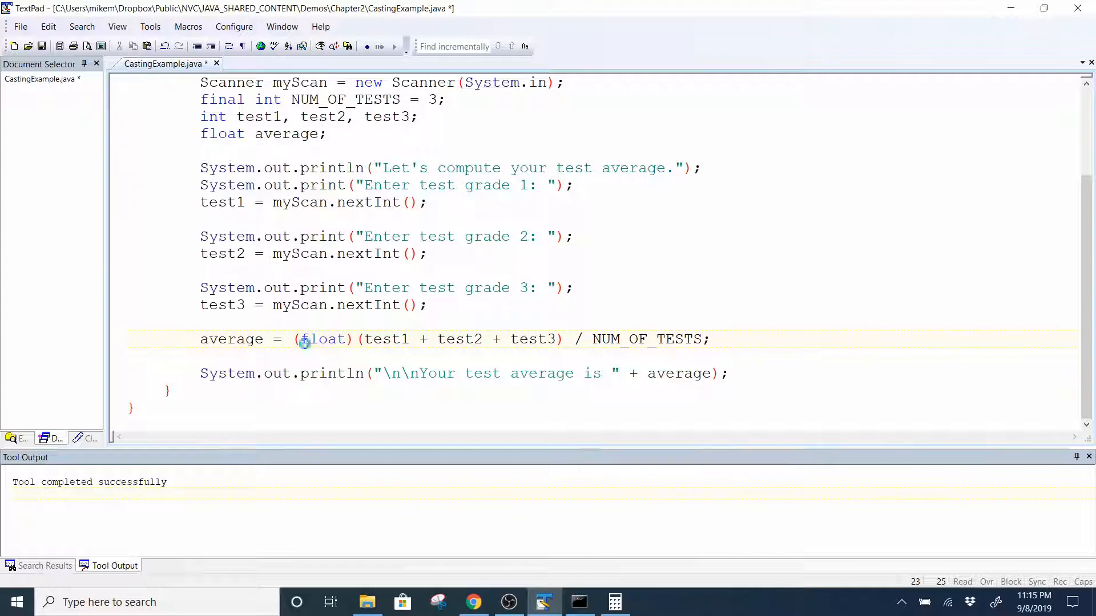
pyautogui.press('ctrl+s')
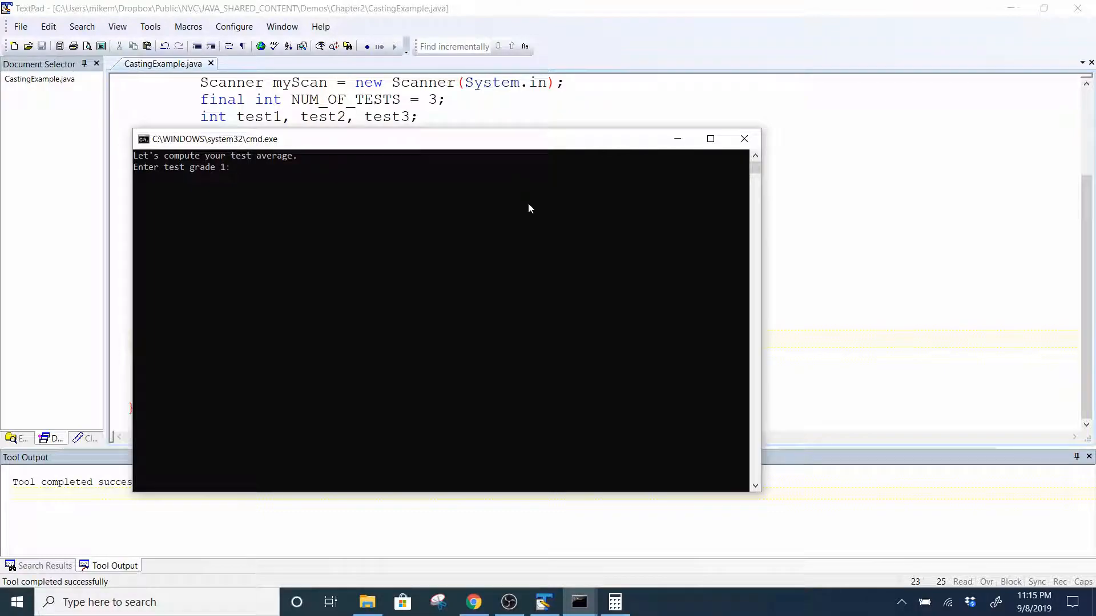
# - Enter grades 90 and 93 into the float-cast rerun
pyautogui.write('90')
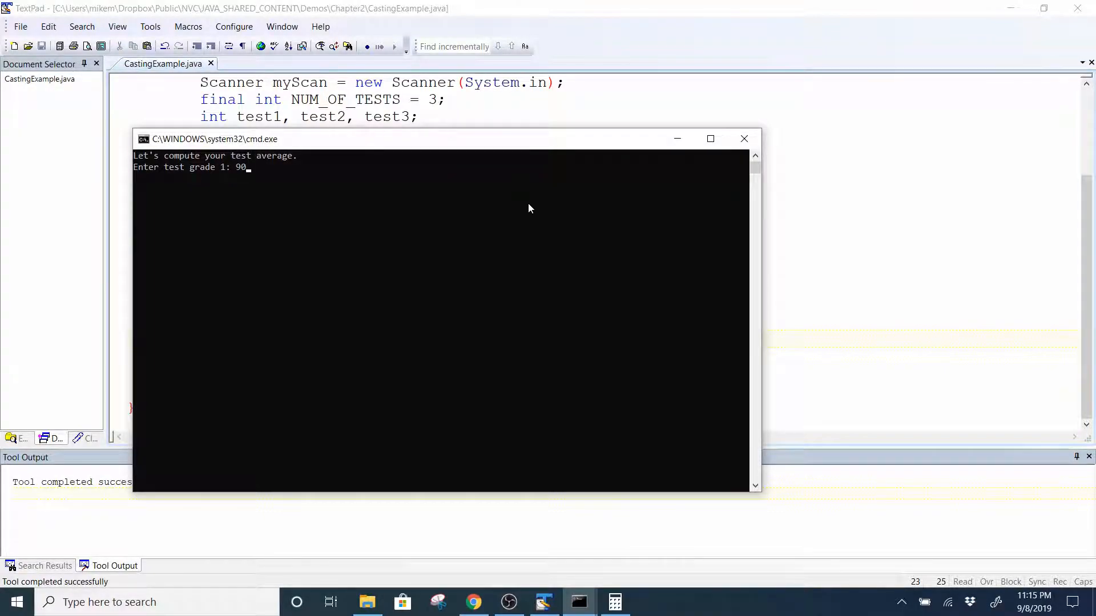
pyautogui.write('93')
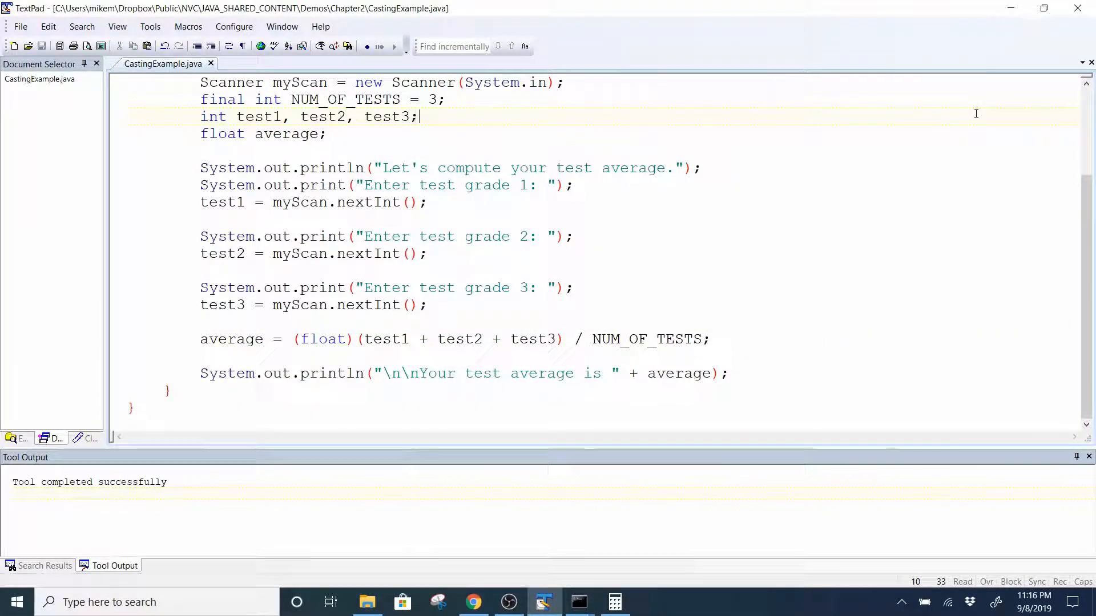
pyautogui.doubleClick(213, 116)
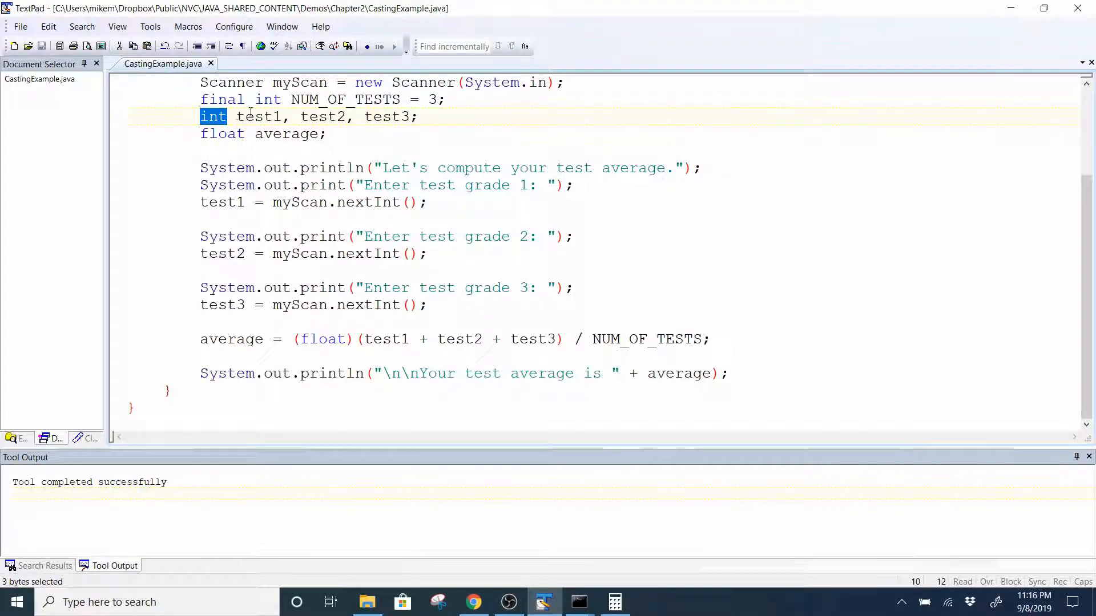
pyautogui.moveTo(465, 228)
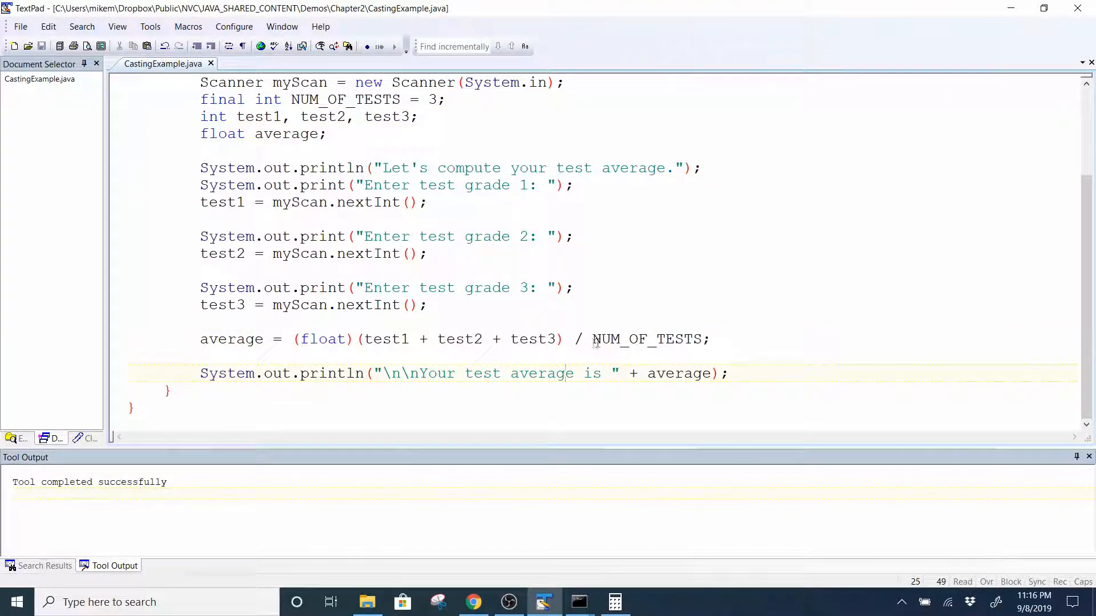
pyautogui.doubleClick(646, 339)
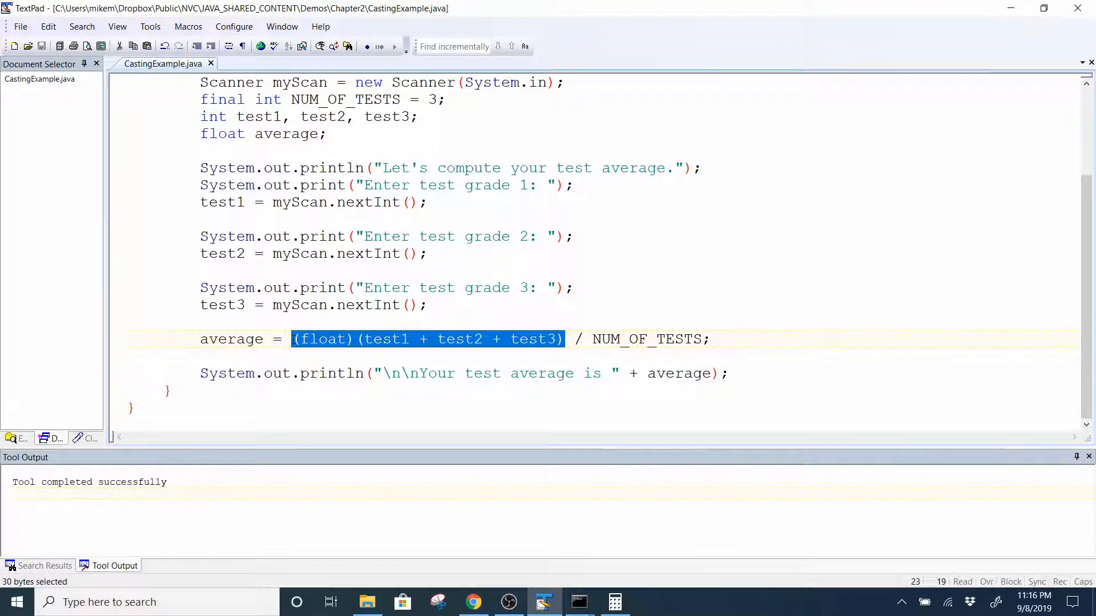
pyautogui.moveTo(374, 346)
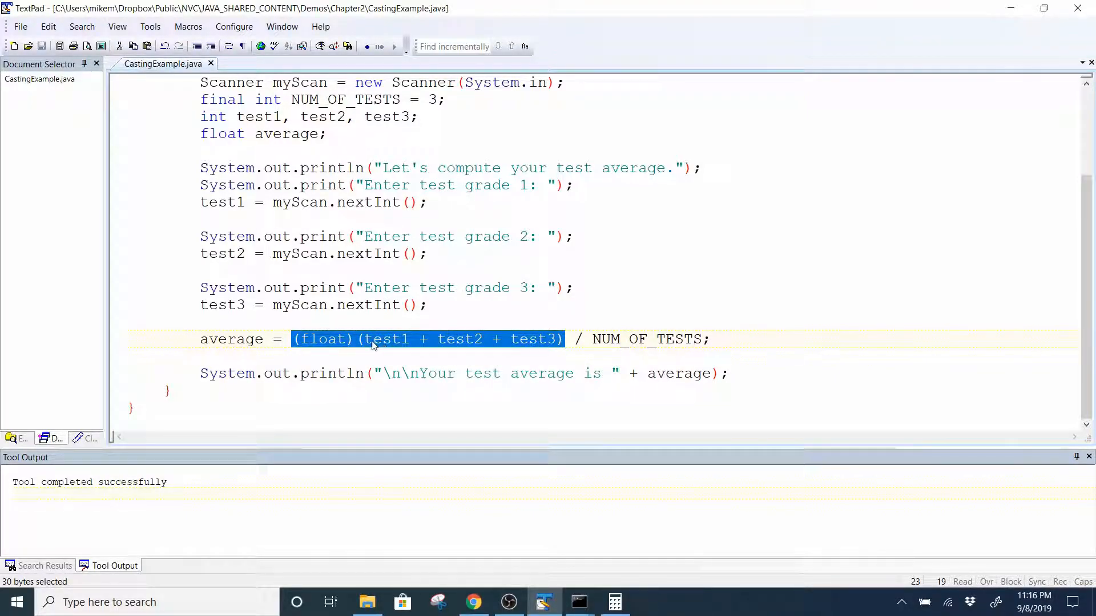
pyautogui.click(361, 339)
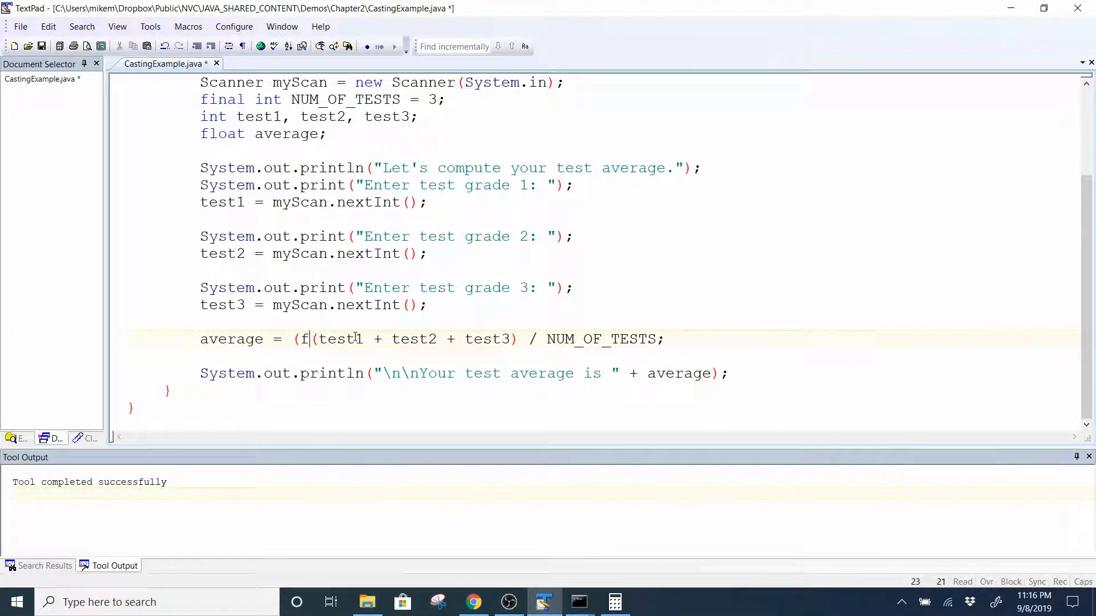
# - Move the (float) cast from the sum onto NUM_OF_TESTS, then save and rerun
pyautogui.press('Backspace')
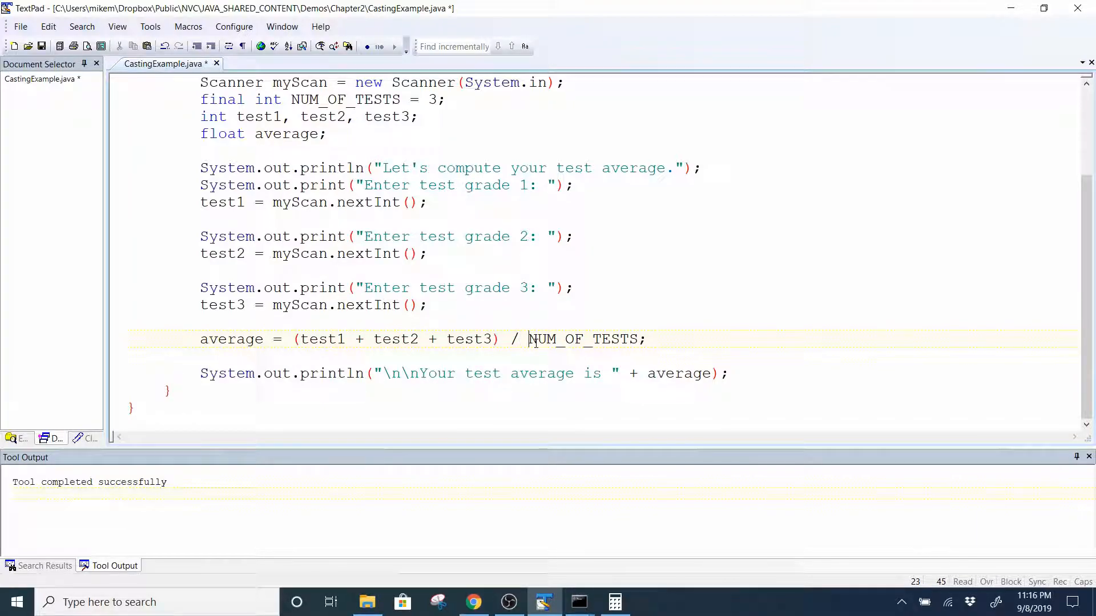
pyautogui.write('(')
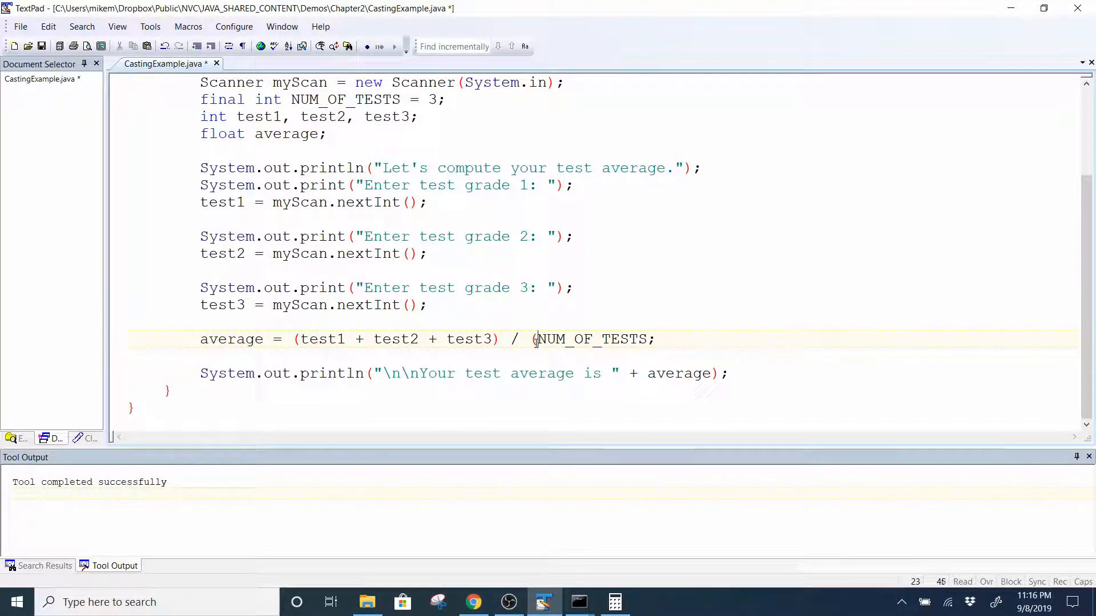
pyautogui.write('float')
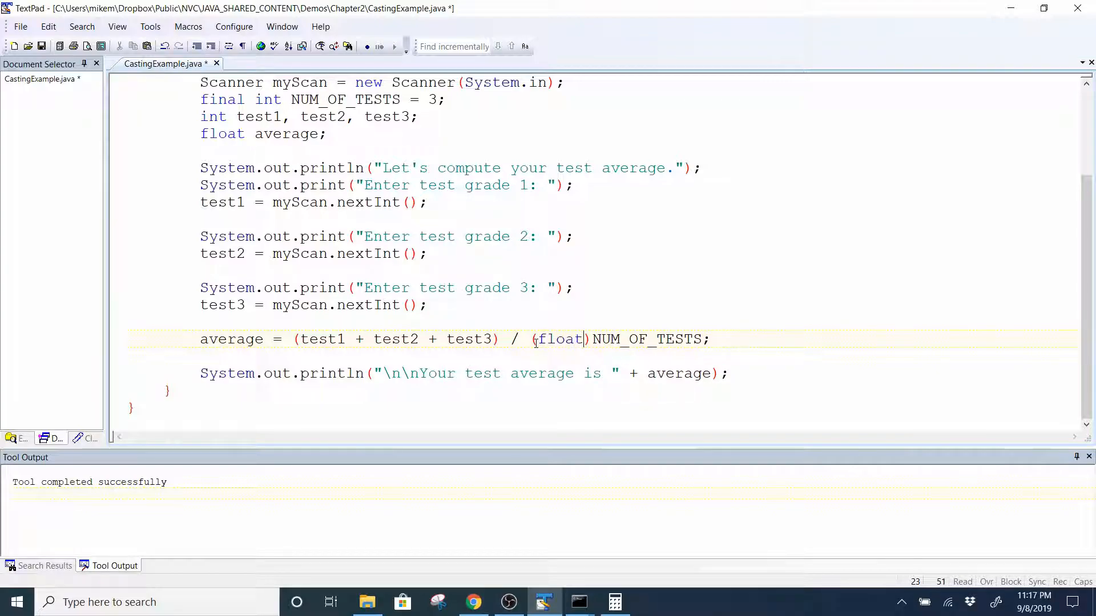
pyautogui.press('ctrl+s')
pyautogui.write('90')
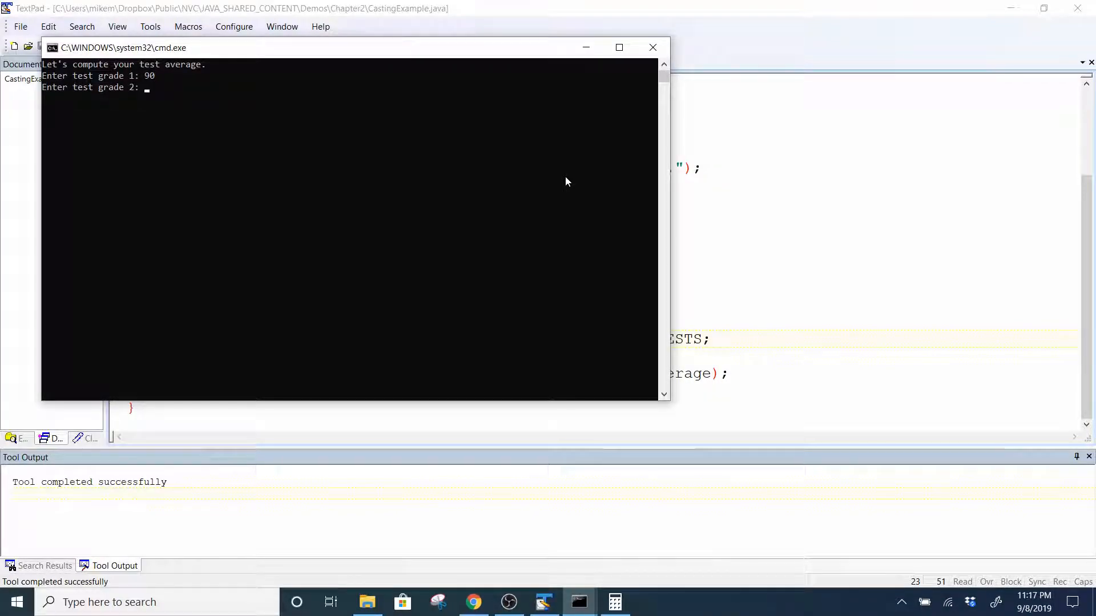
# - Enter grades 93 and 94 into the NUM_OF_TESTS-cast run and view the average
pyautogui.write('93')
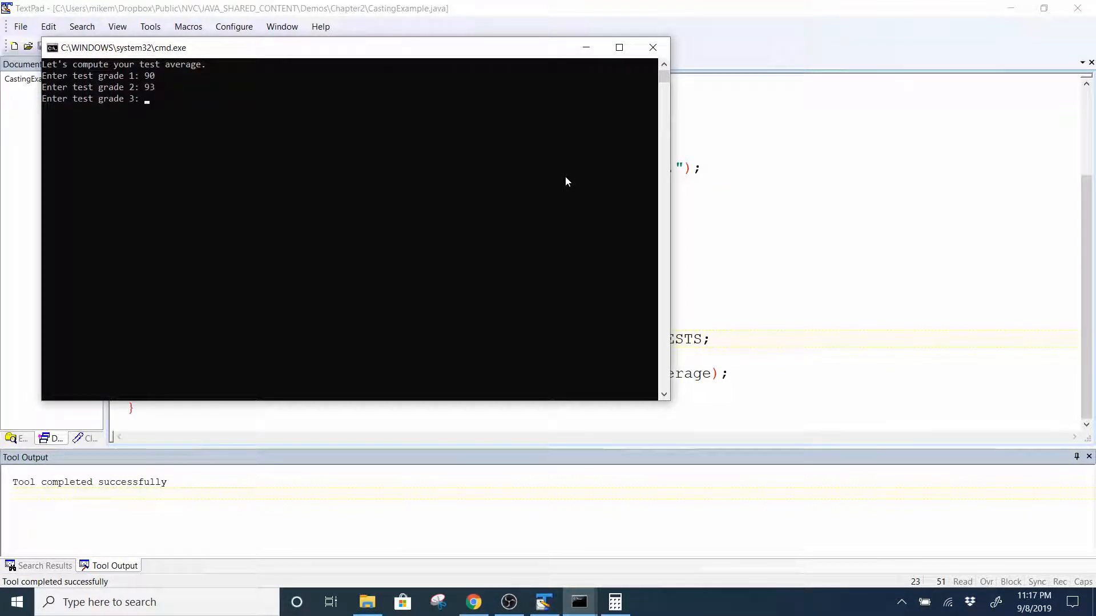
pyautogui.write('94')
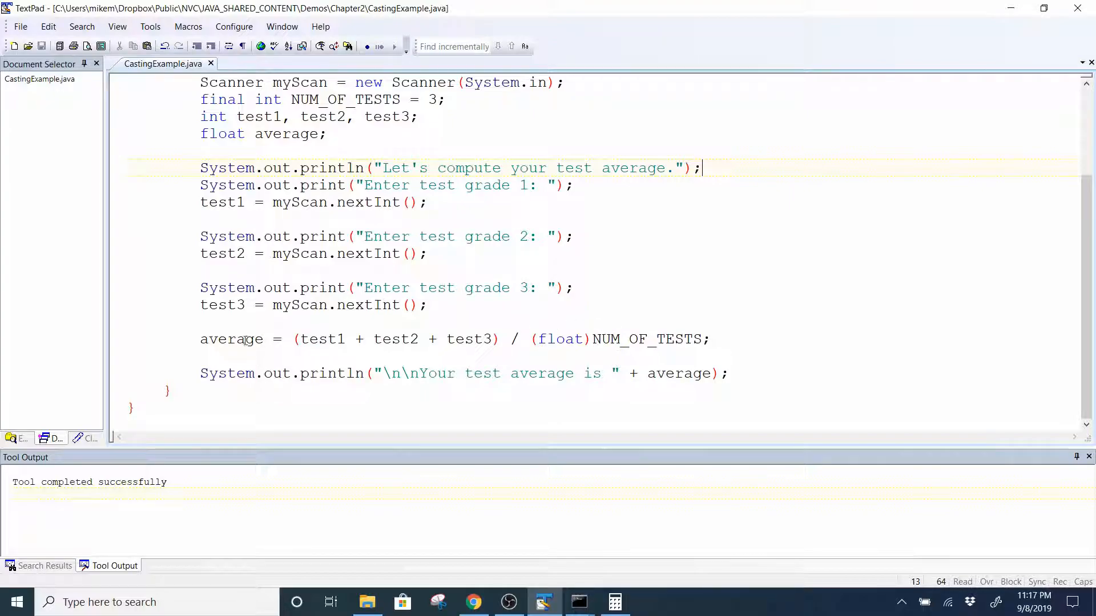
# - Rewrite the line as (float)((test1 + test2 + test3) / NUM_OF_TESTS), casting the whole division
pyautogui.doubleClick(231, 339)
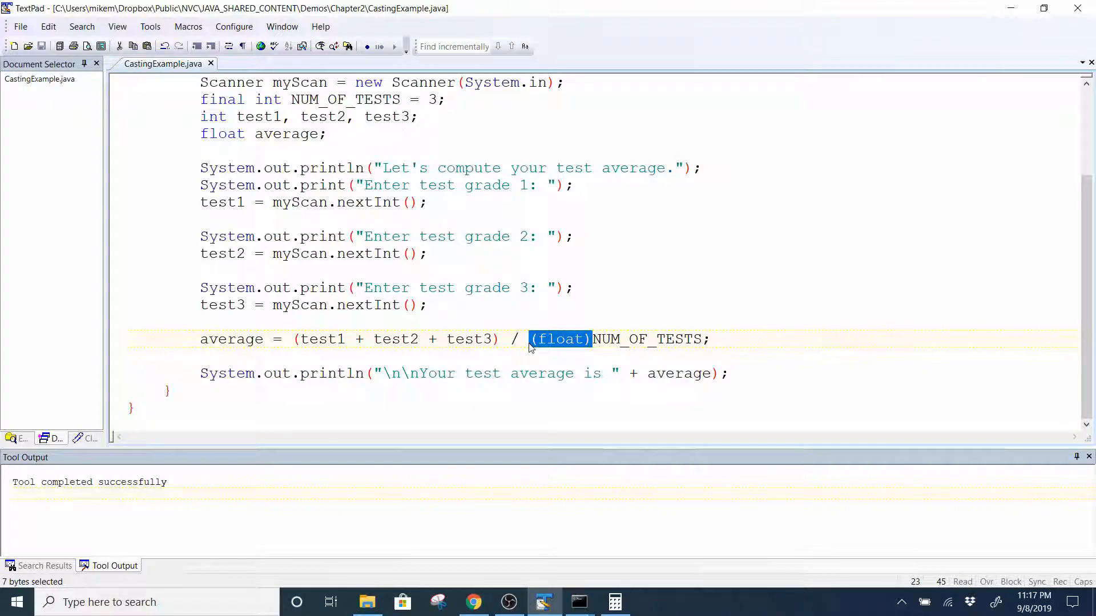
pyautogui.press('Delete')
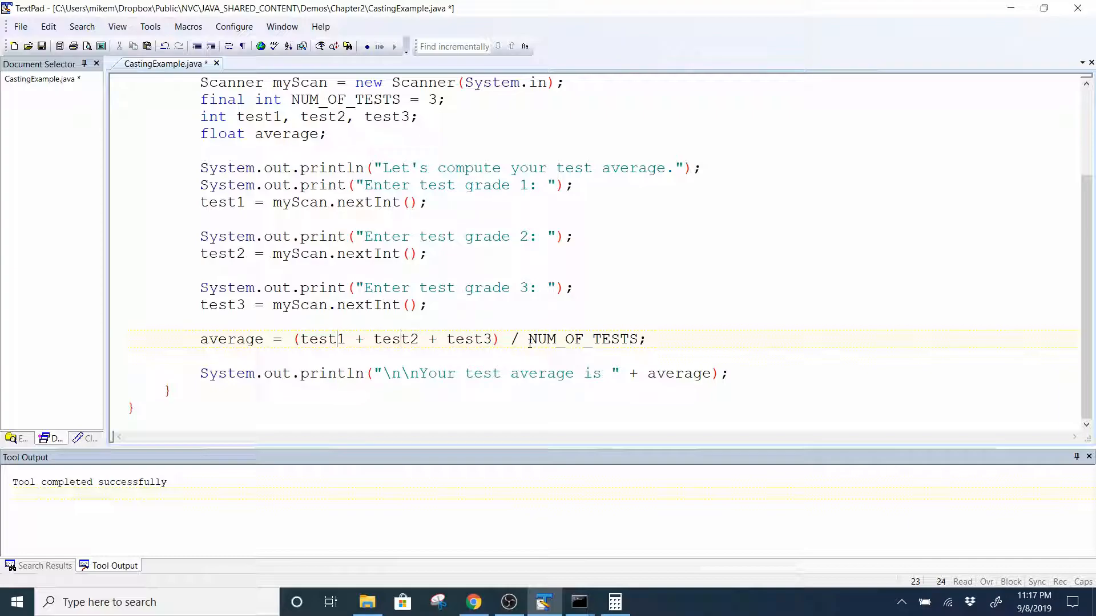
pyautogui.write('()')
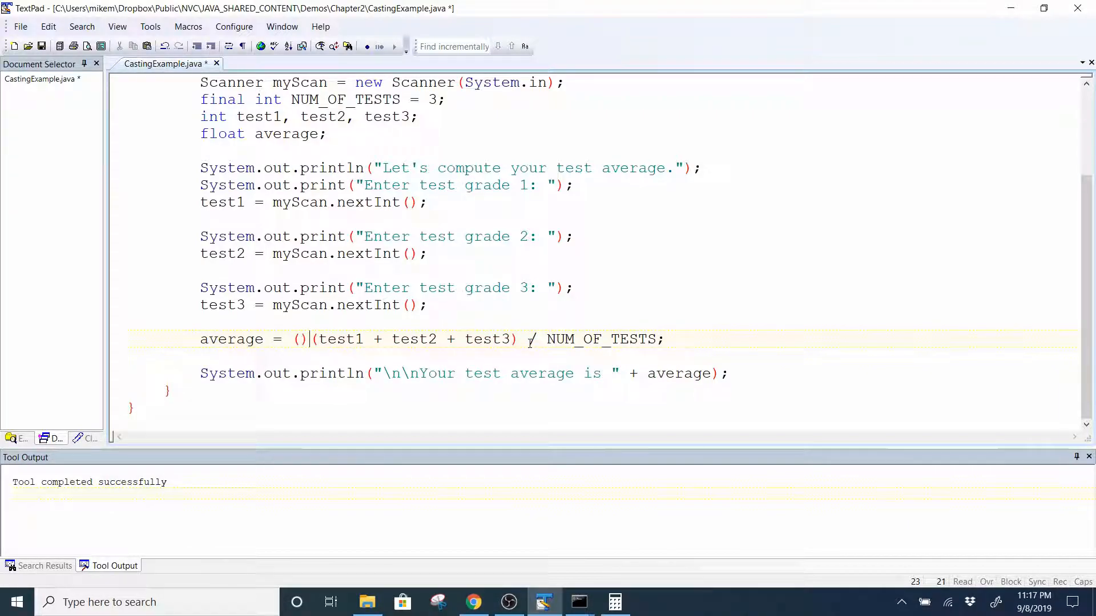
pyautogui.write('float')
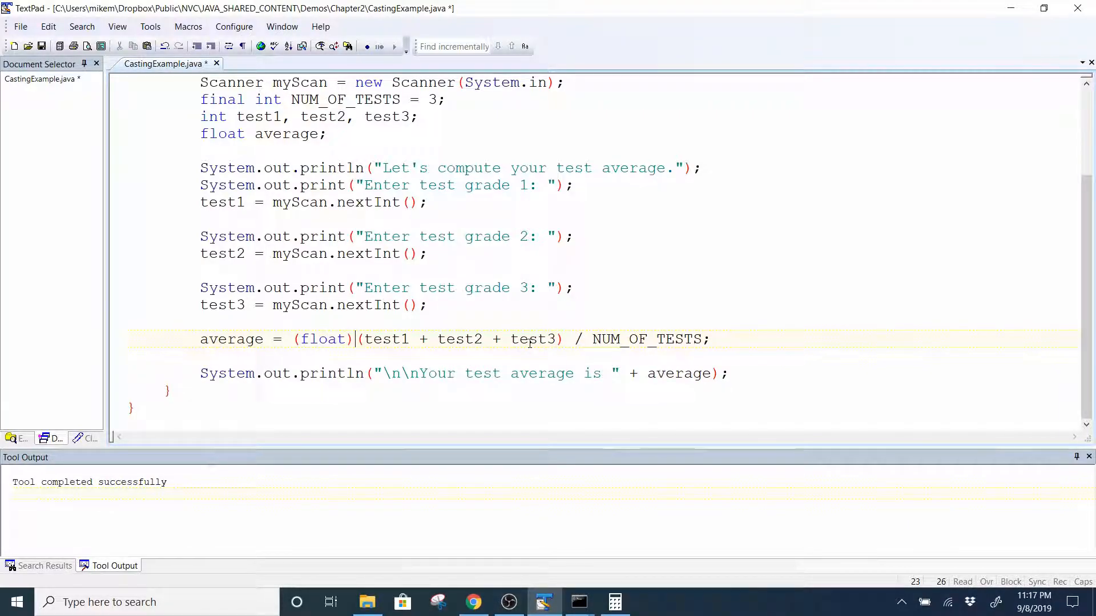
pyautogui.write('(')
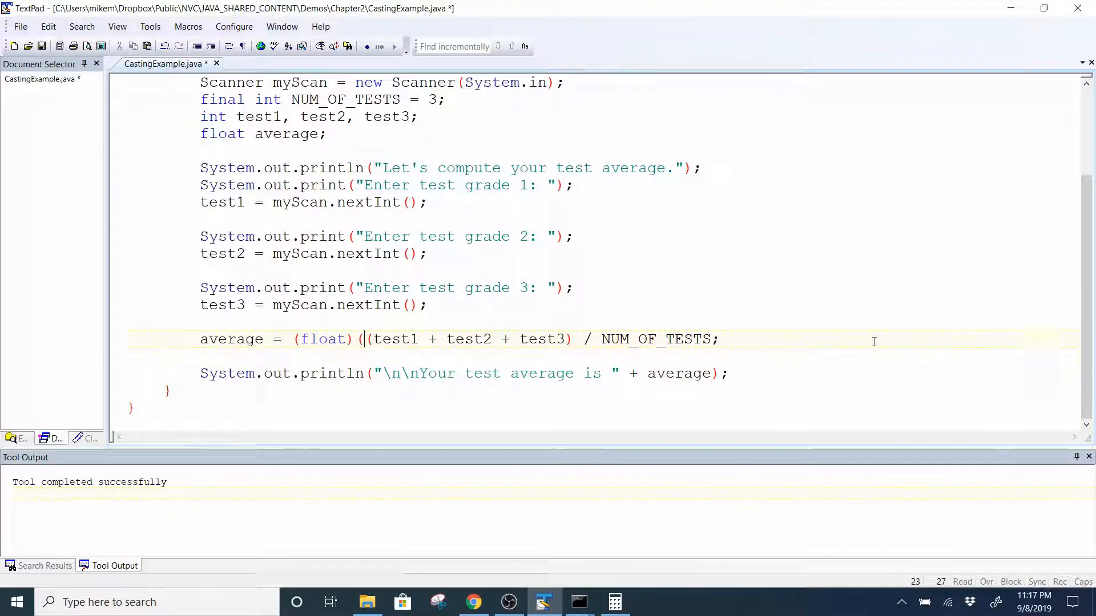
pyautogui.write(')')
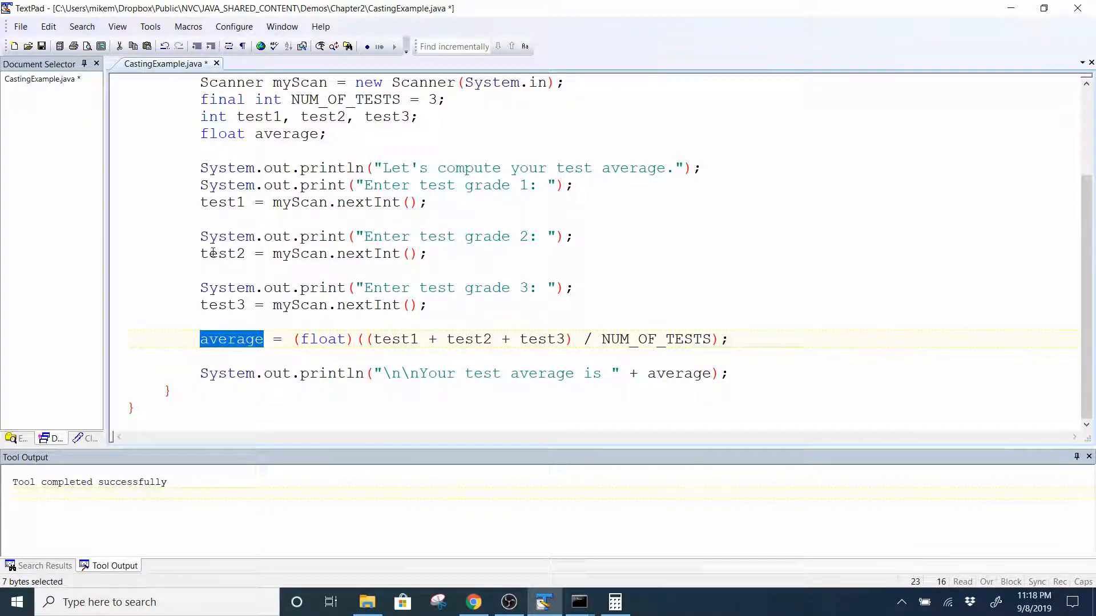
pyautogui.moveTo(688, 316)
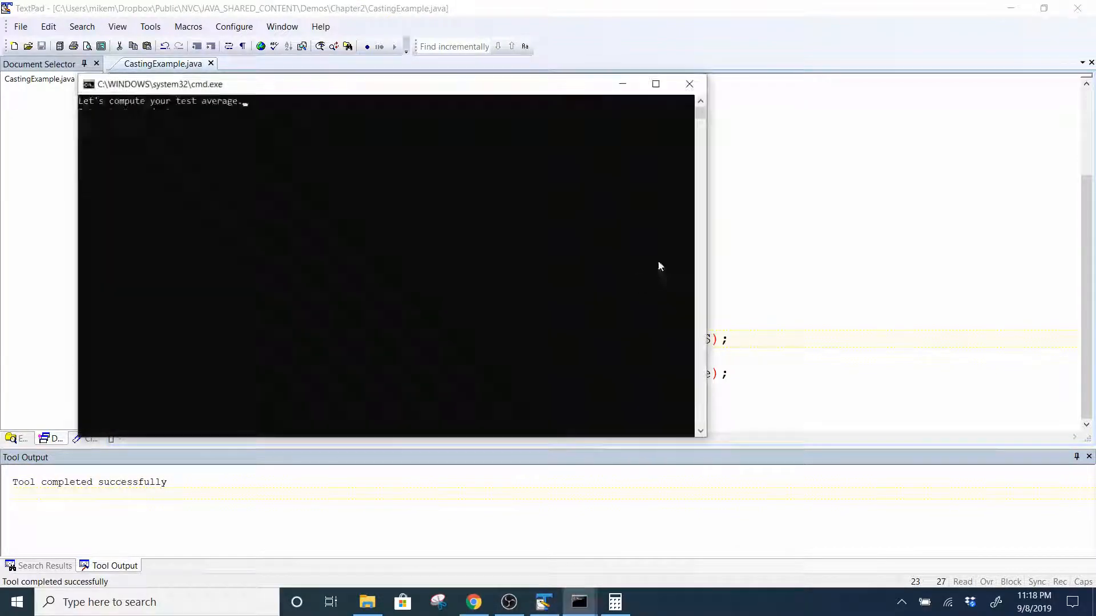
# - Enter the test grades 90 and 94 in the console run
pyautogui.write('90')
pyautogui.write('93')
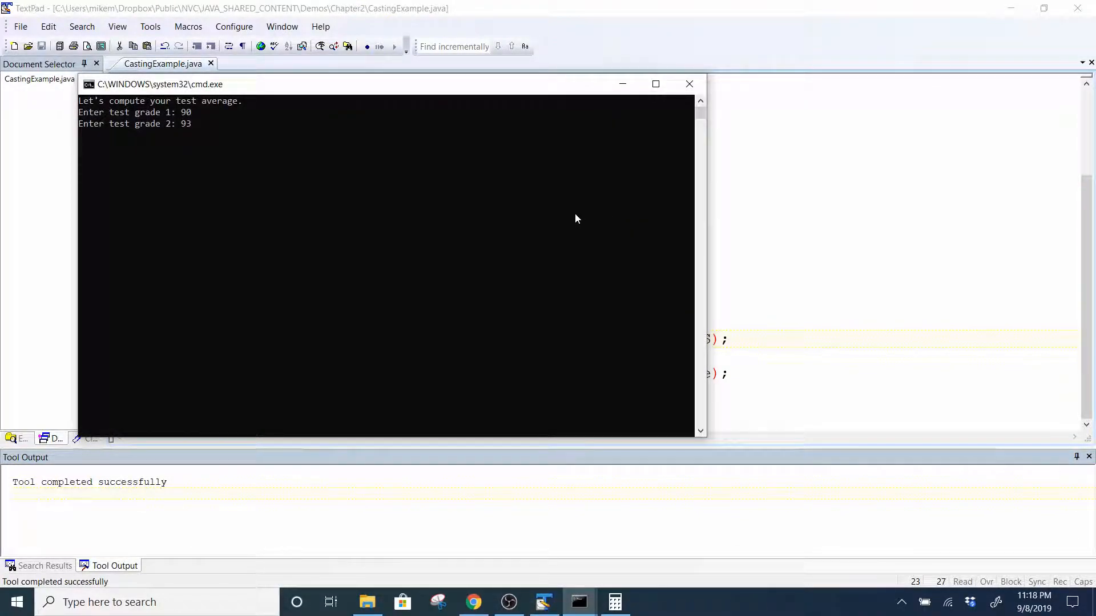
pyautogui.write('94')
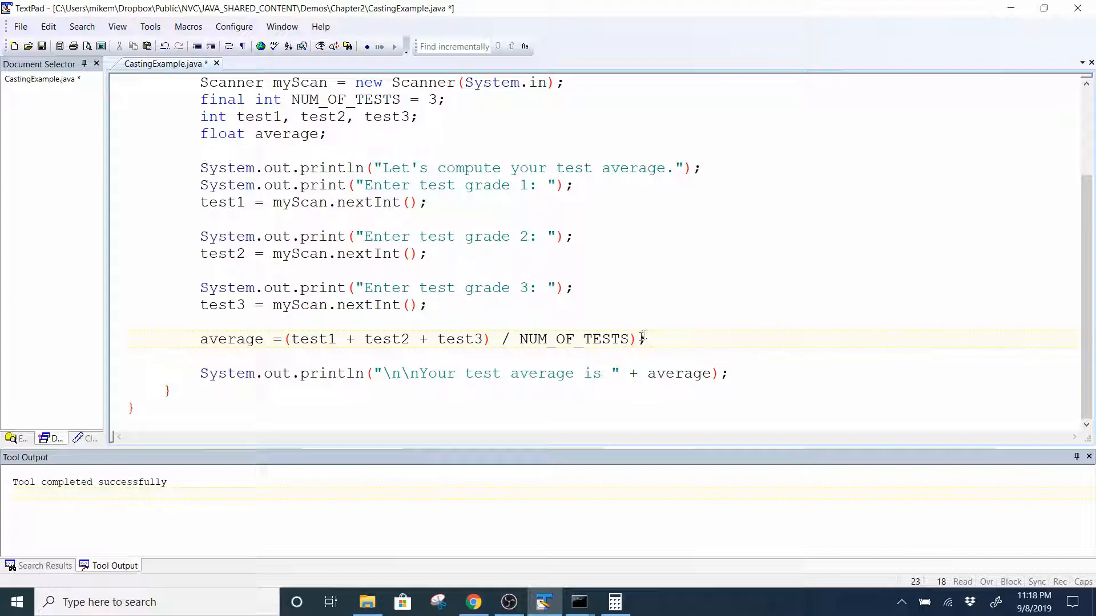
# - Remove the stray parenthesis and restore (float) so it casts the sum (test1 + test2 + test3)
pyautogui.click(631, 339)
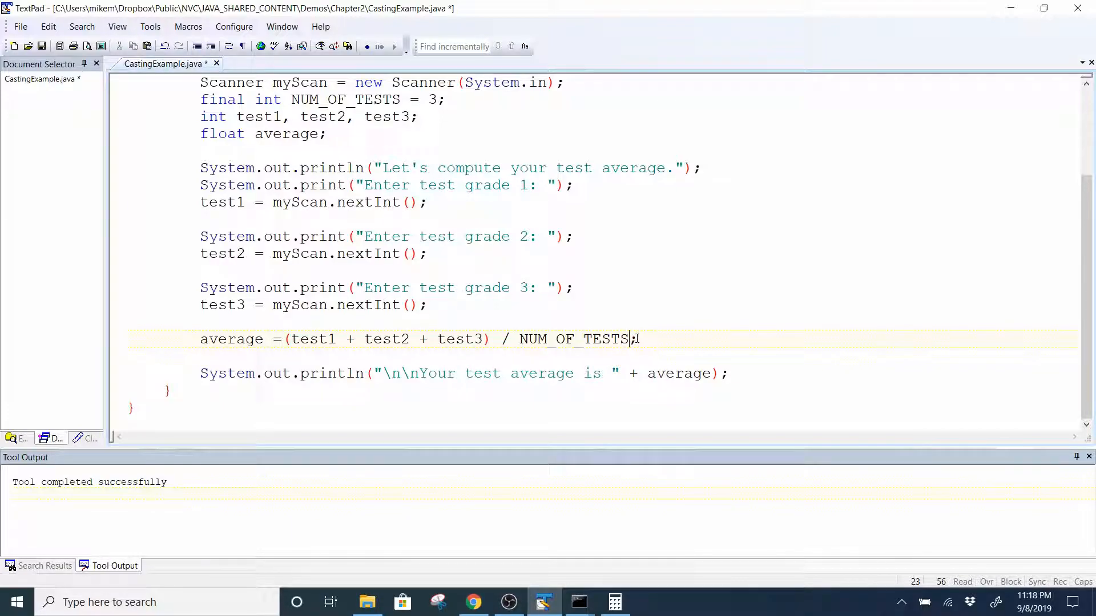
pyautogui.press('ctrl+s')
pyautogui.write(' (')
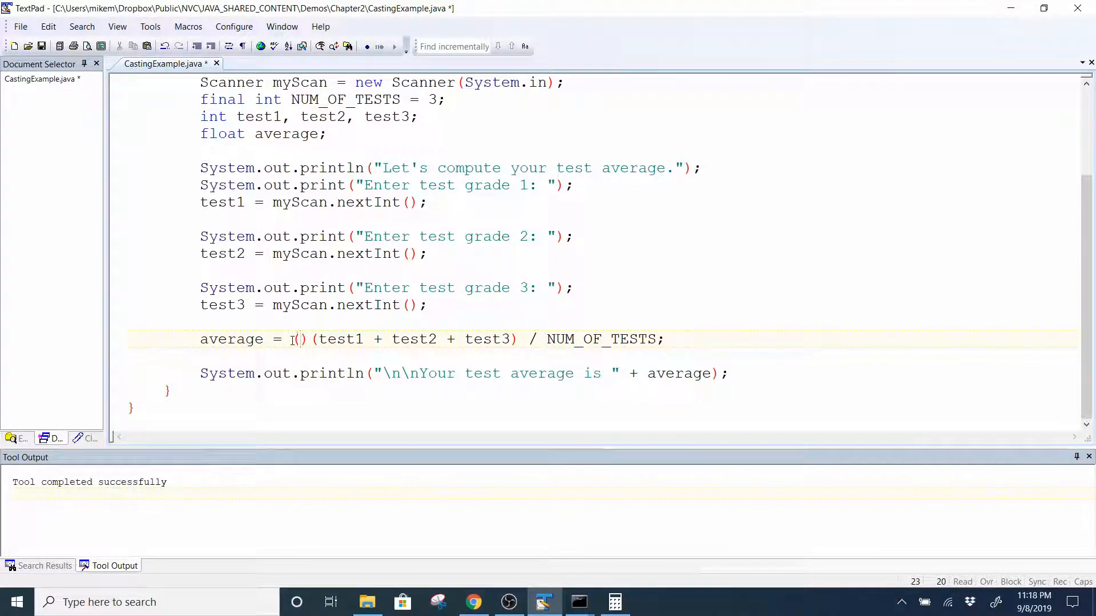
pyautogui.write('float)')
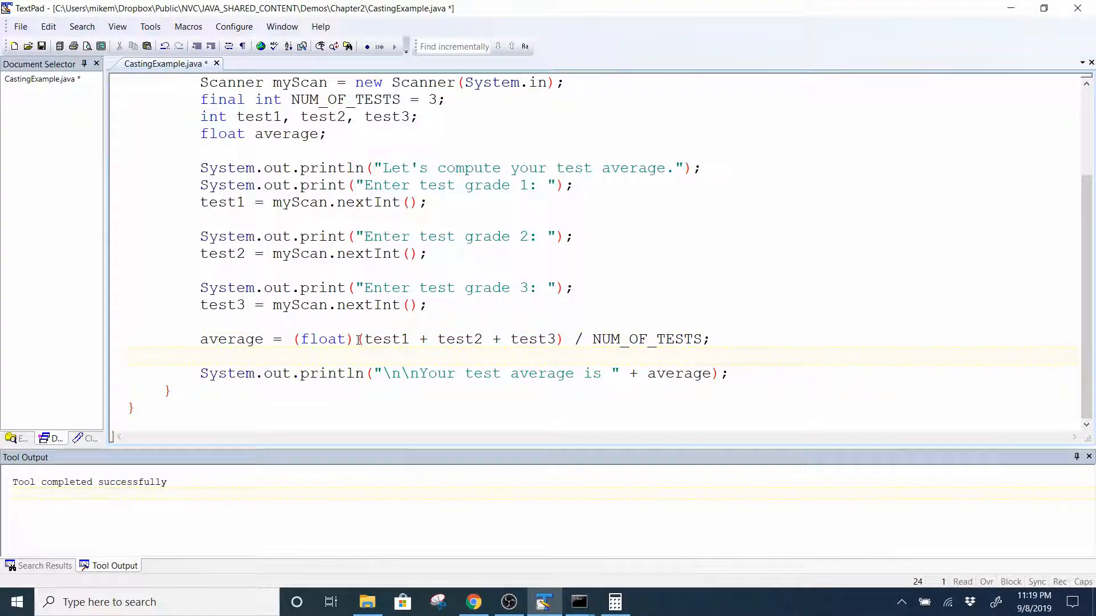
pyautogui.moveTo(356, 339); pyautogui.dragTo(564, 339)
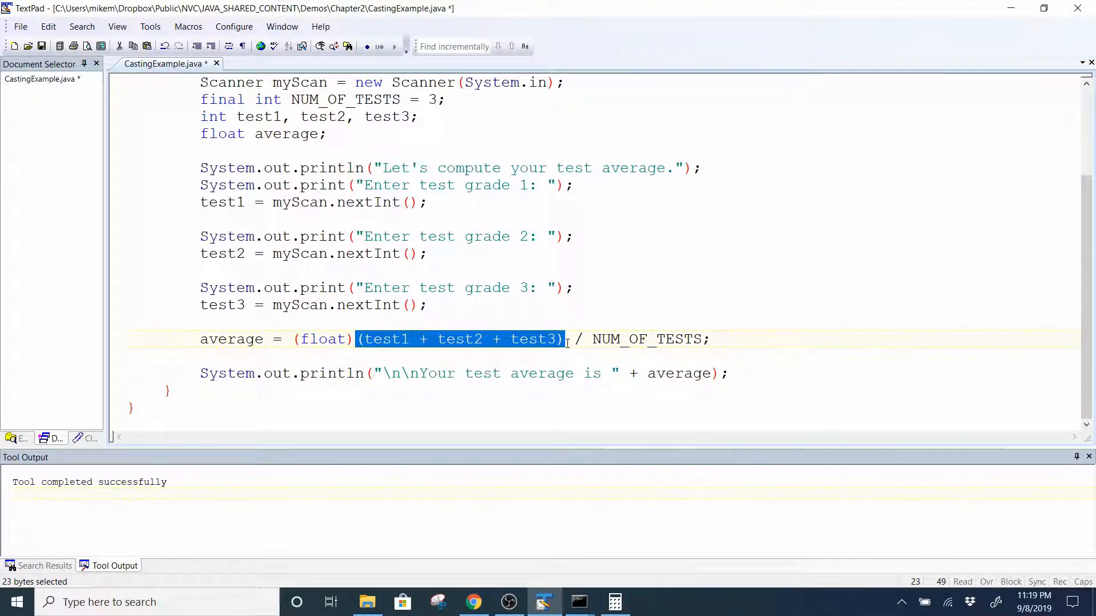
pyautogui.moveTo(510, 350)
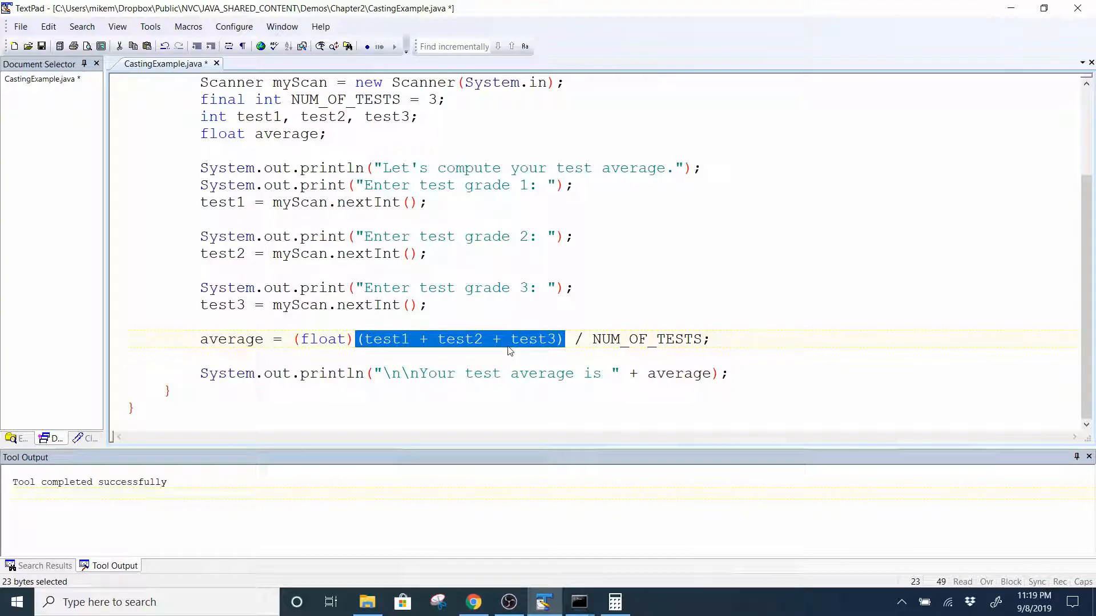